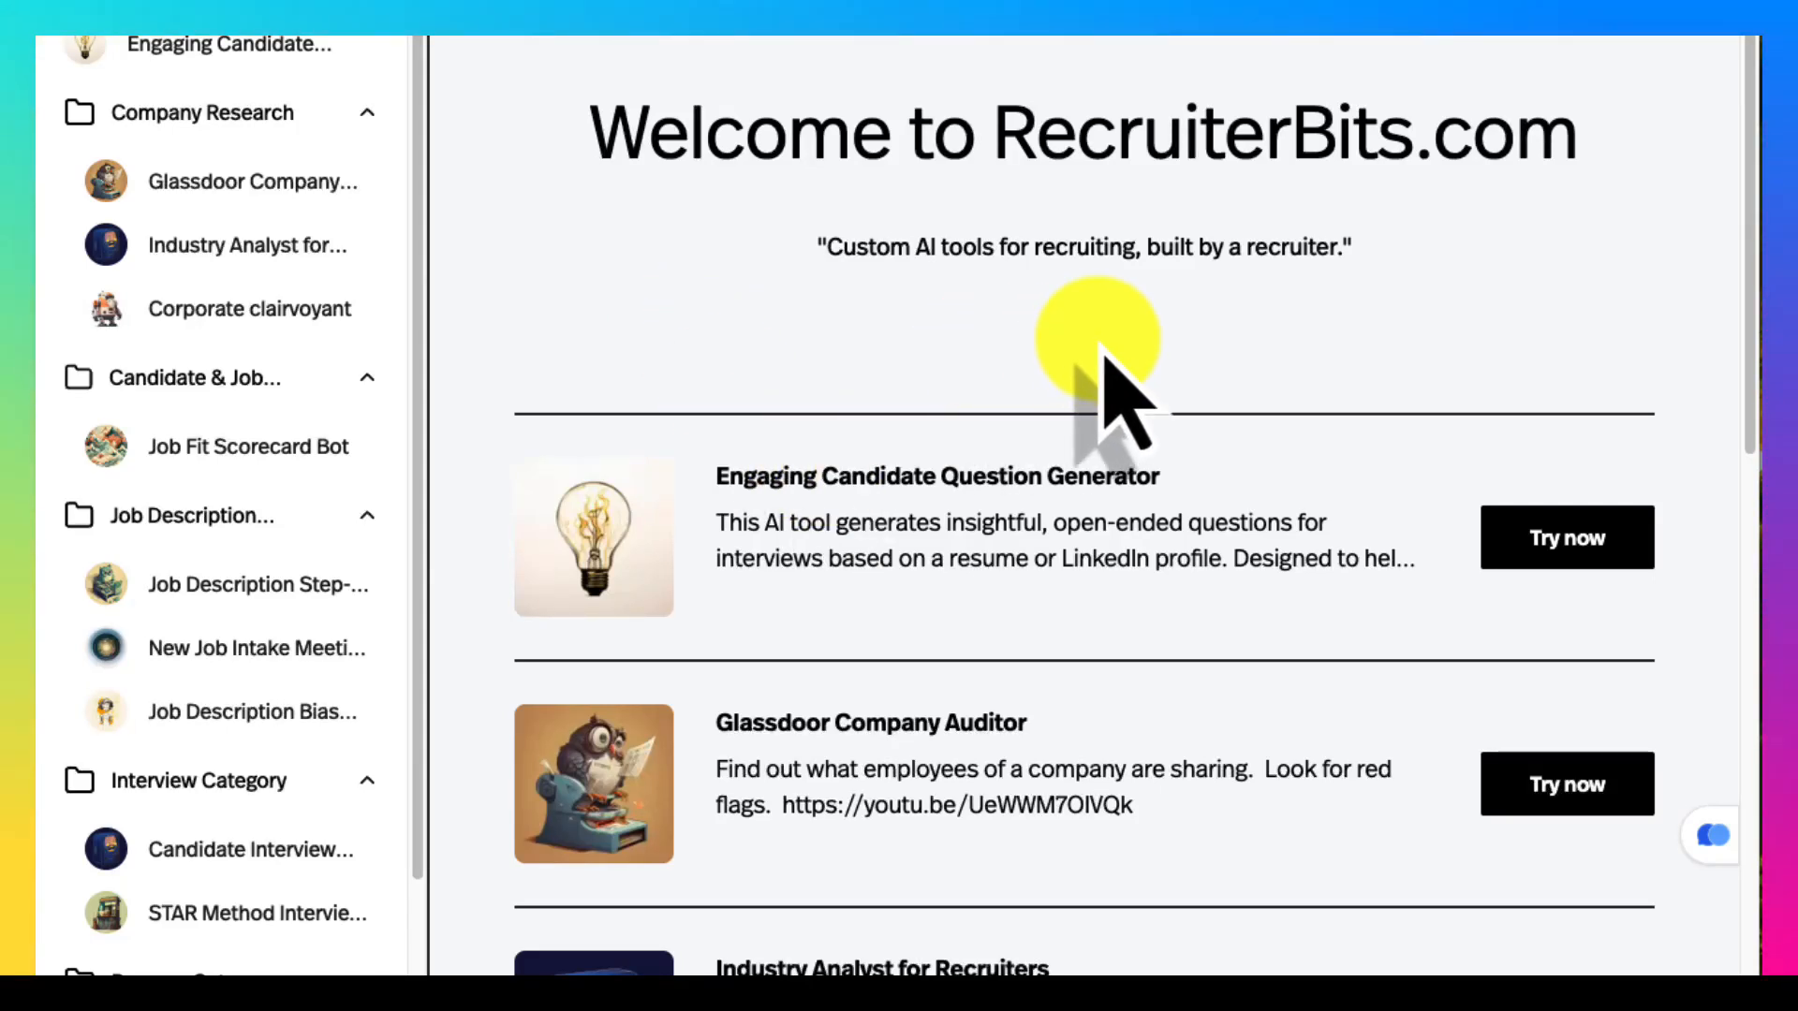
mouse_move(1168, 745)
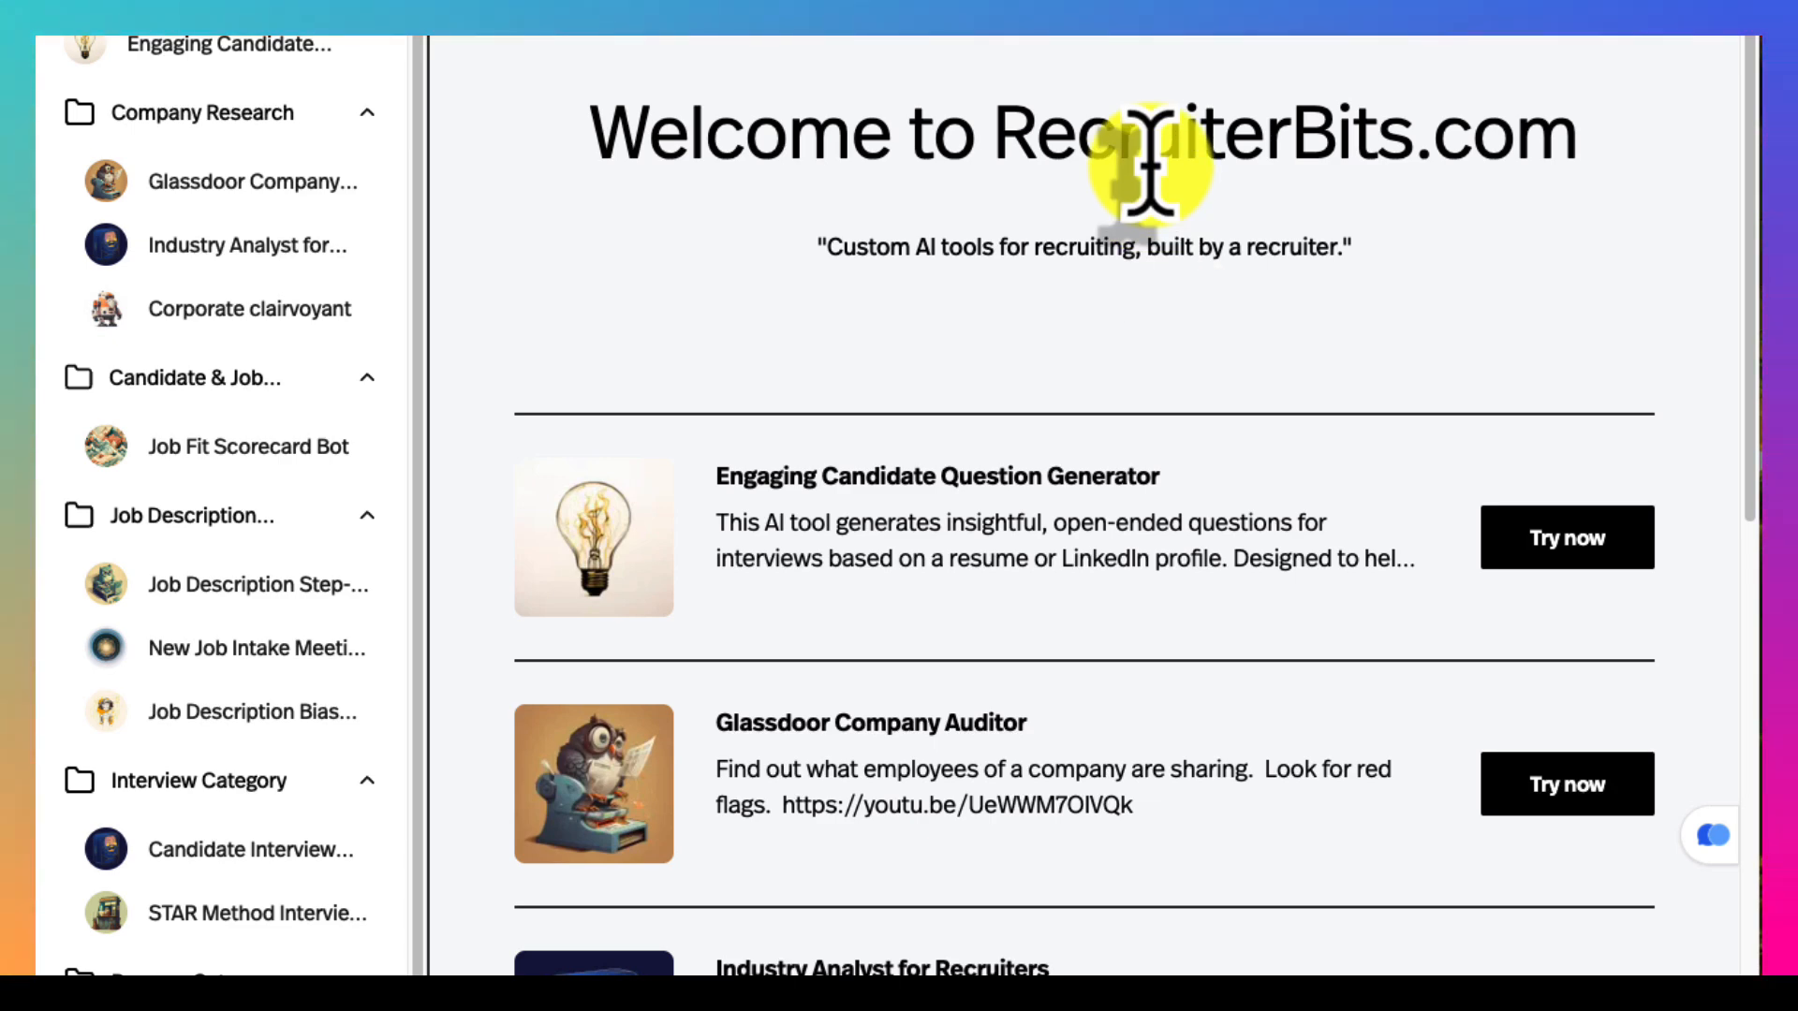
Collapse the Company Research, Candidate & Job Matching and Interview Category sidebar groups.
scroll("down", 3)
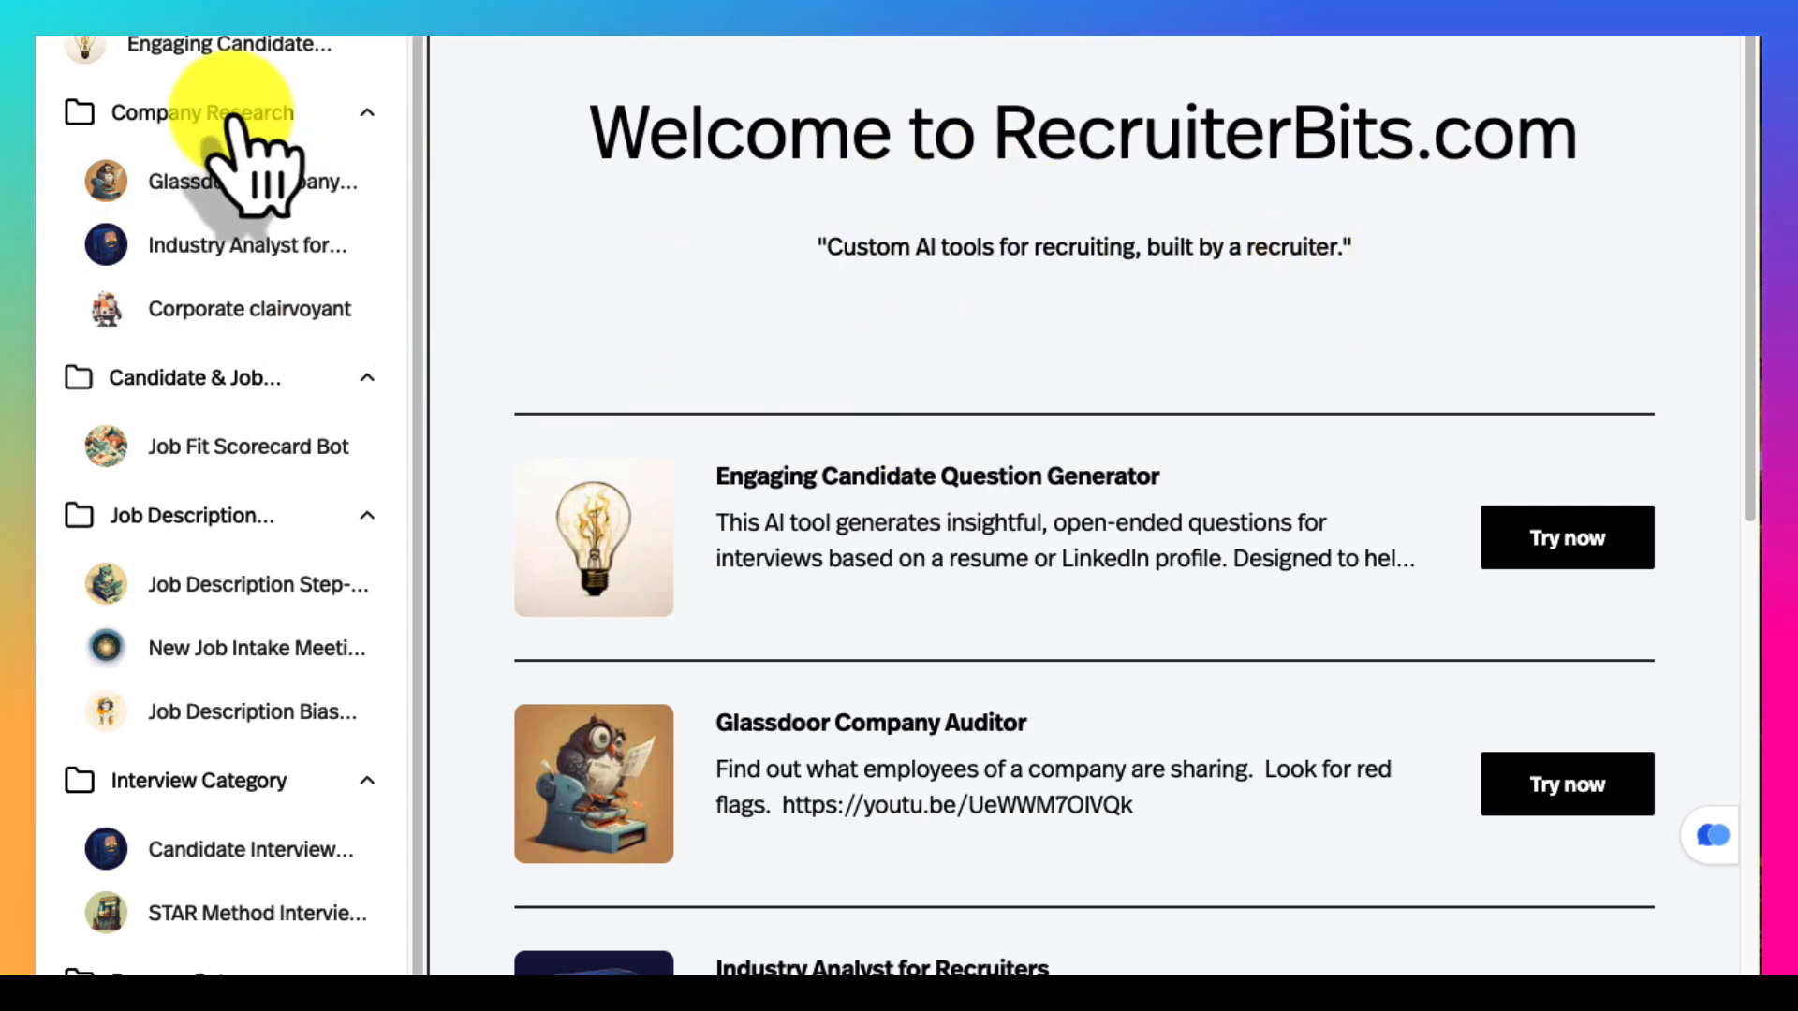
left_click(203, 113)
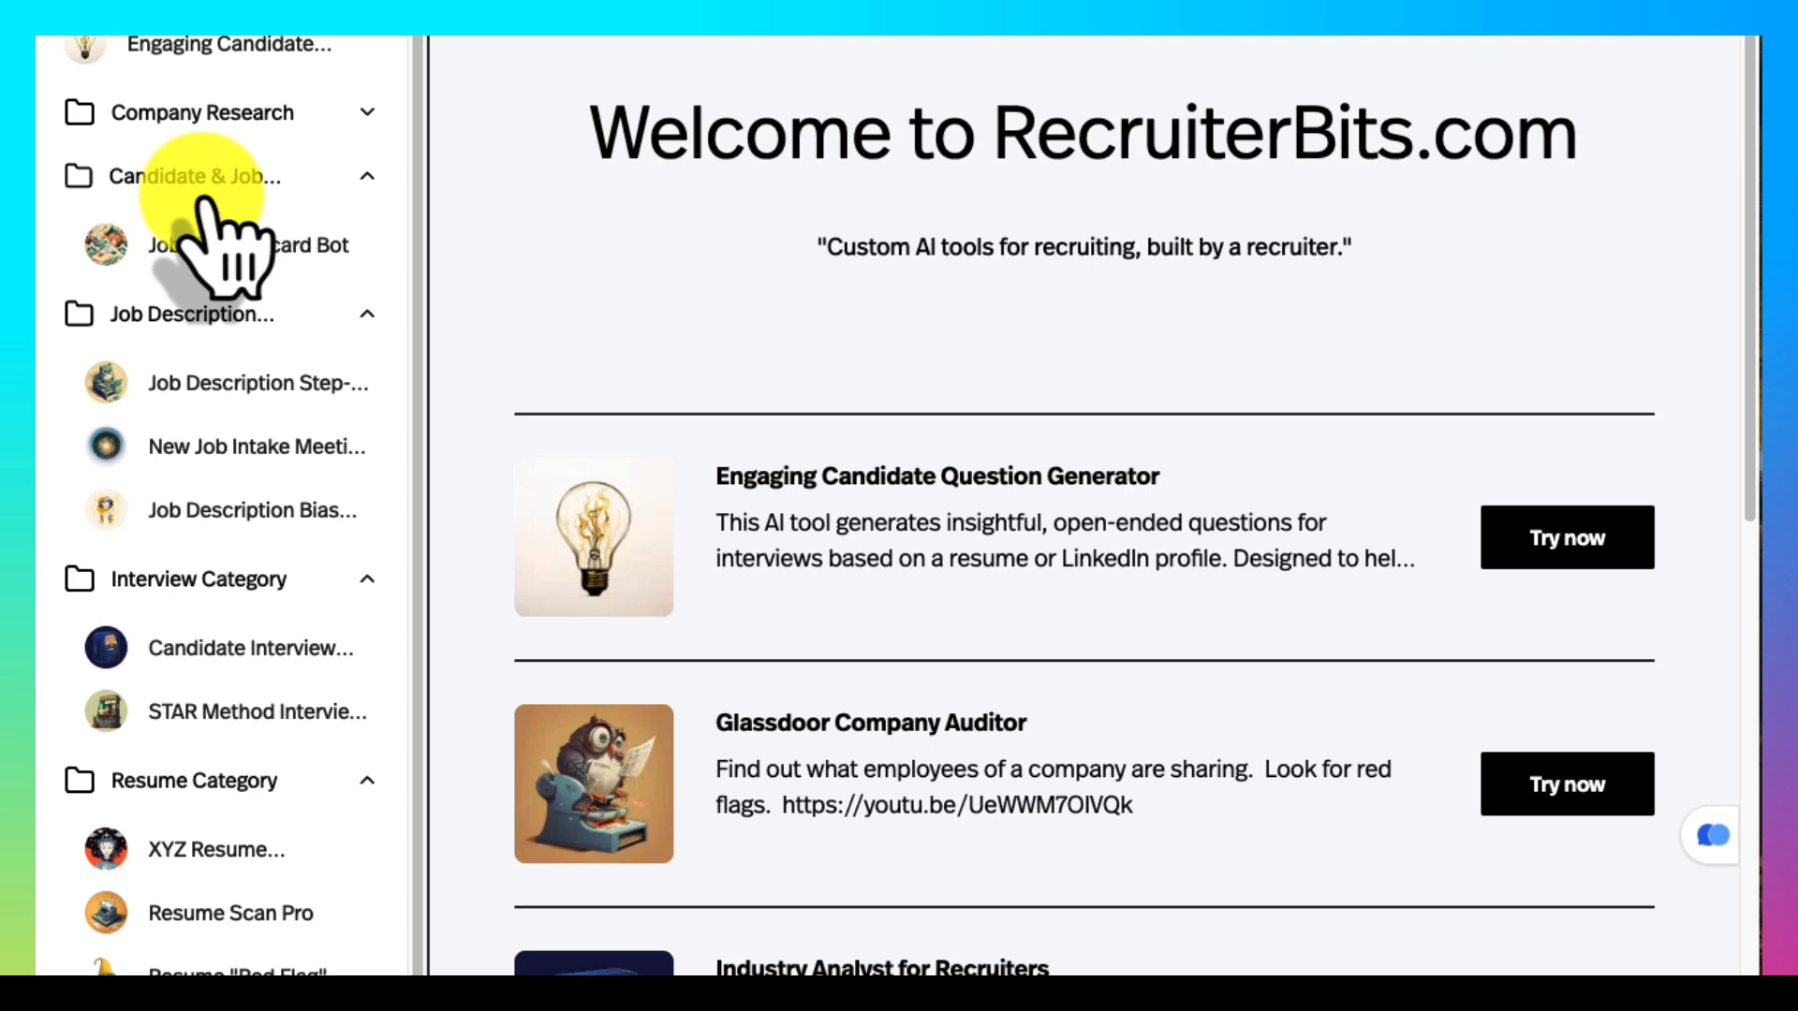
left_click(229, 176)
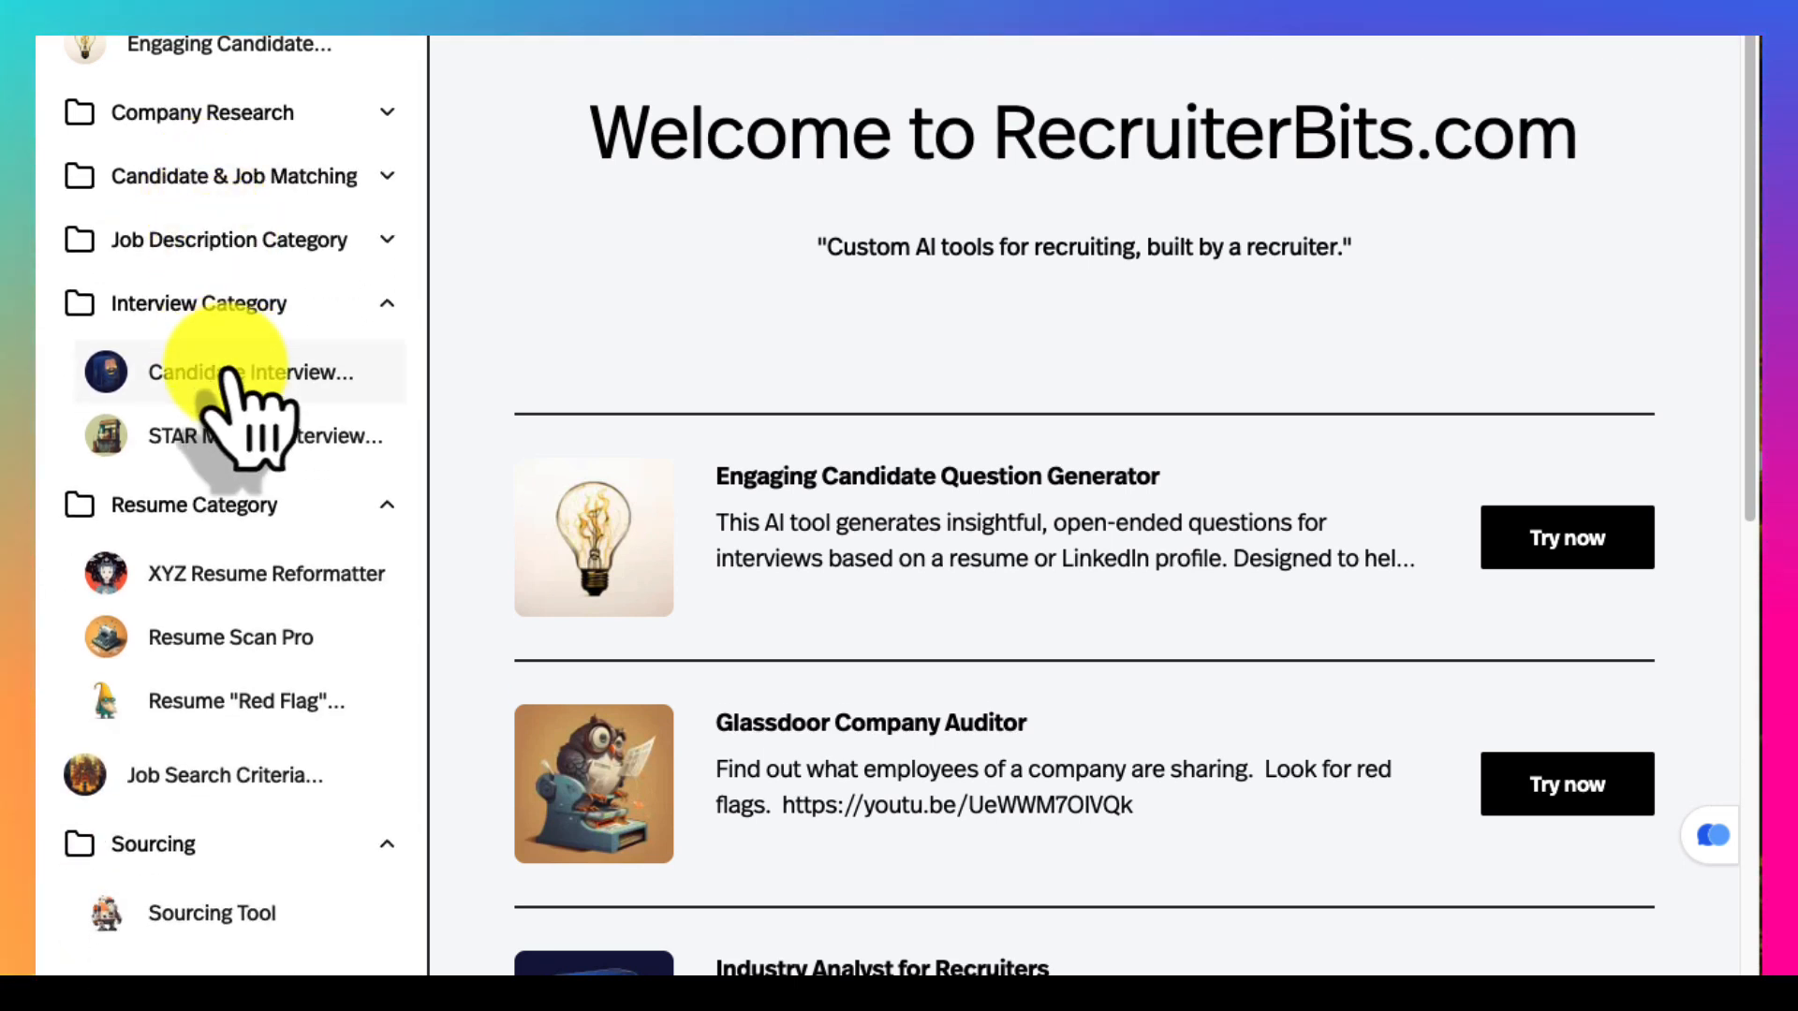
left_click(197, 303)
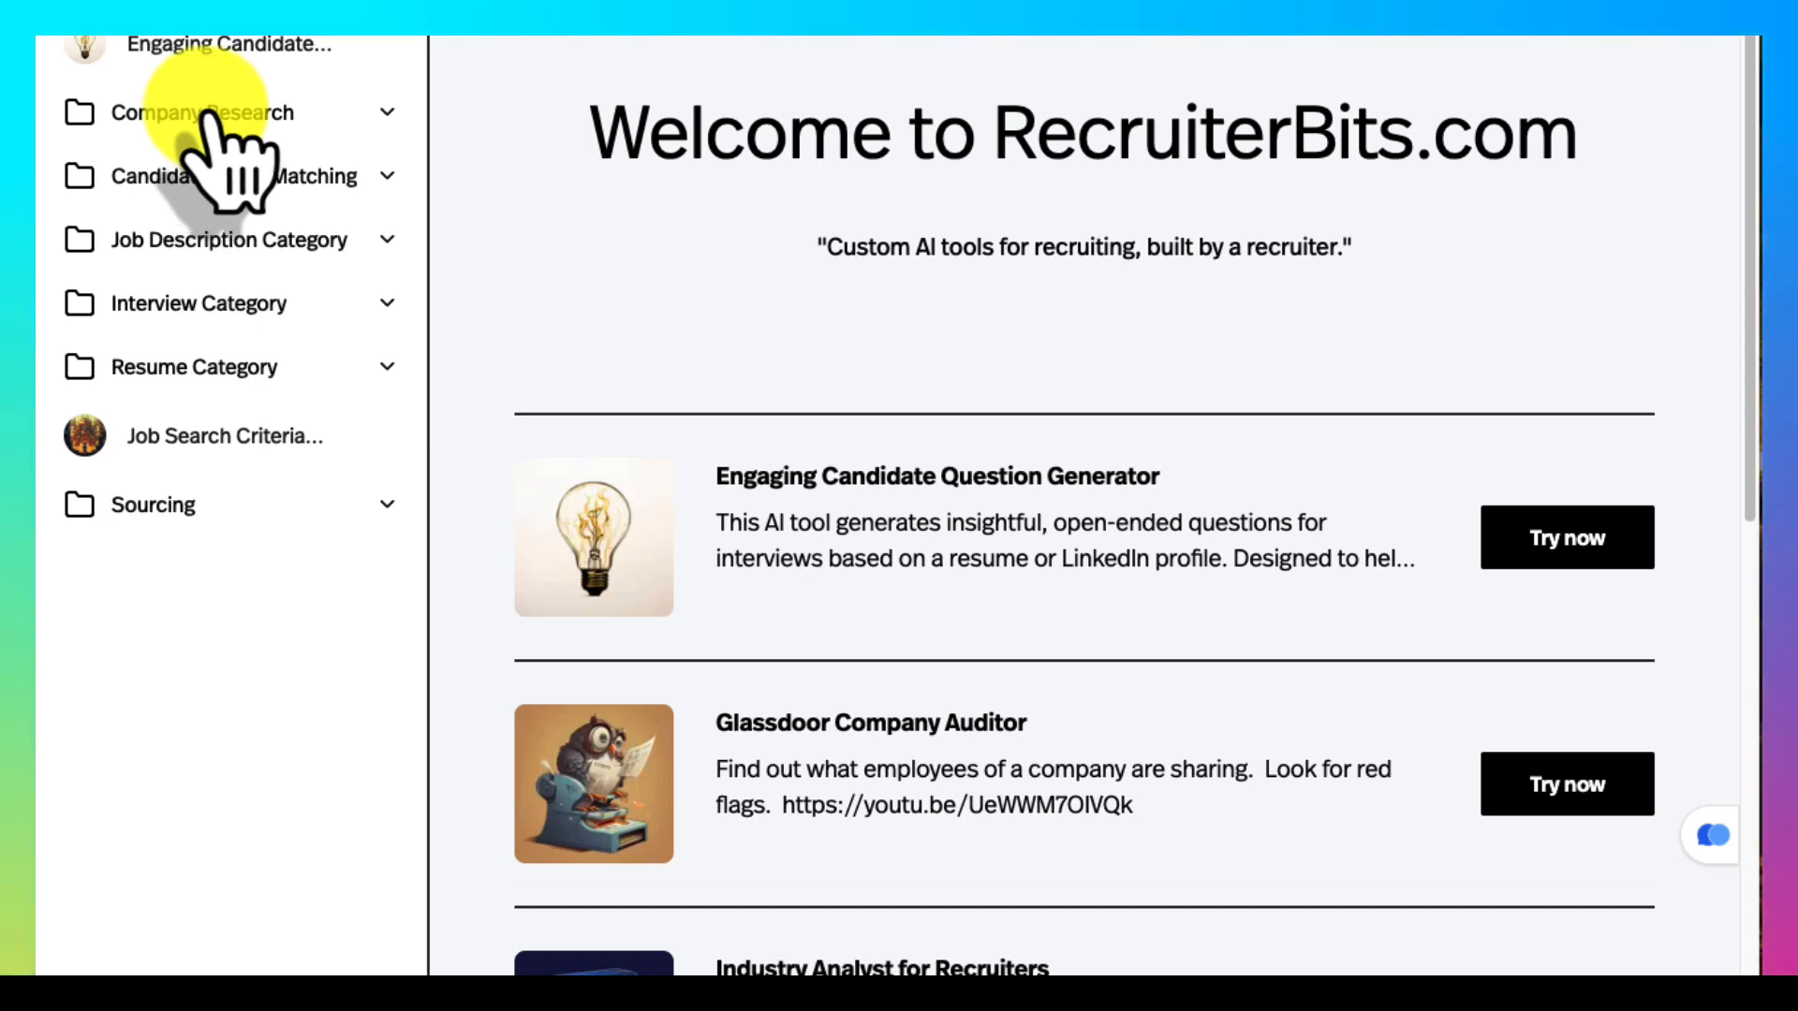
Show the Glassdoor Company Auditor's sample audit of Target with its category ratings and summary.
left_click(204, 111)
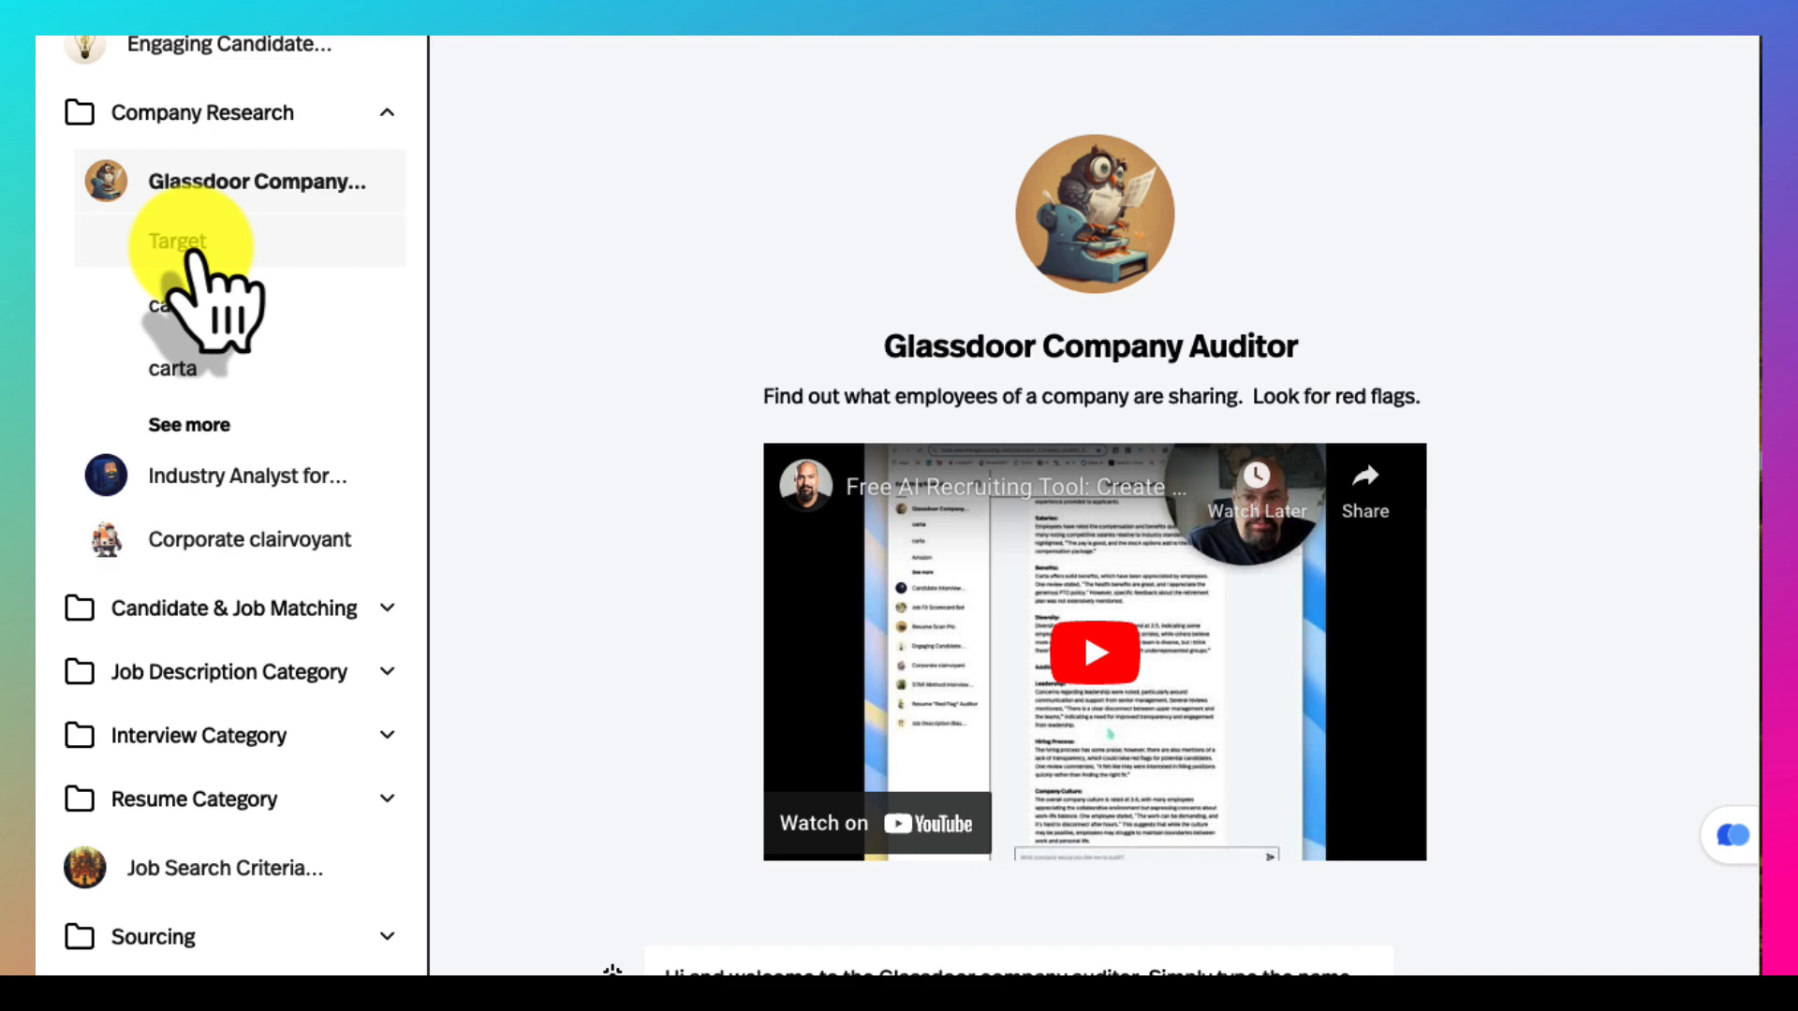
left_click(176, 242)
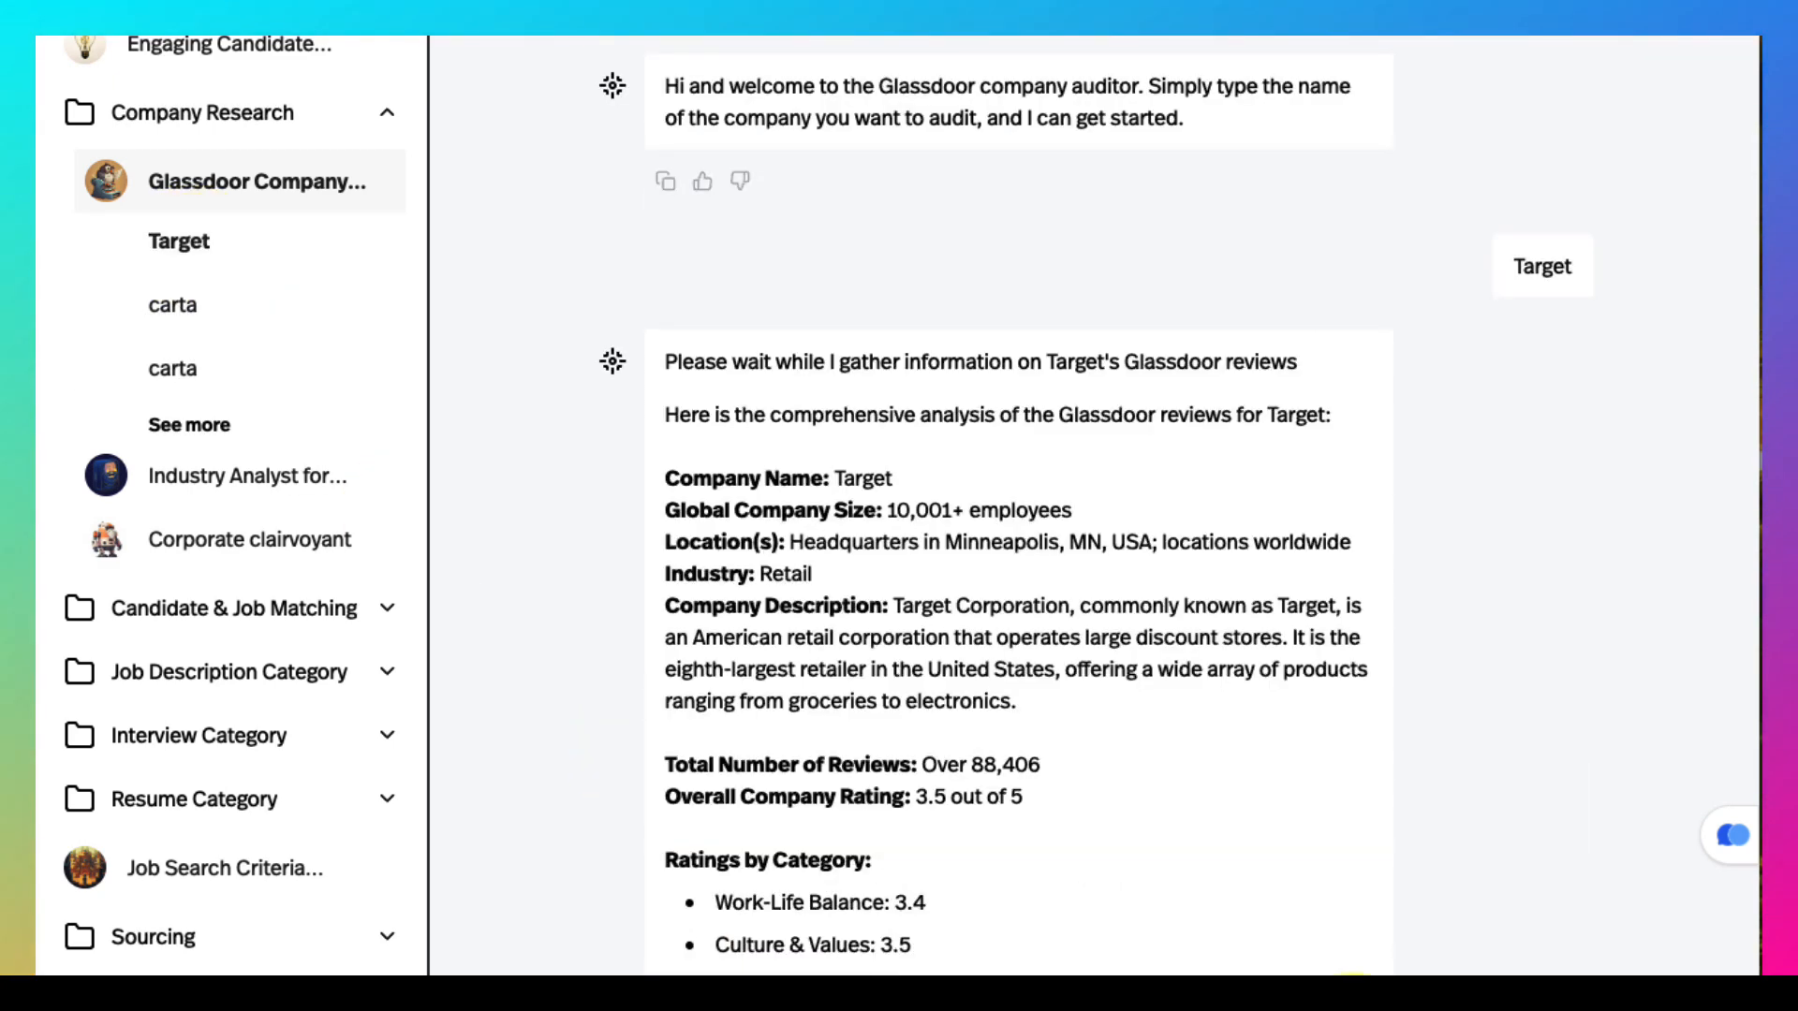
scroll("down", 3)
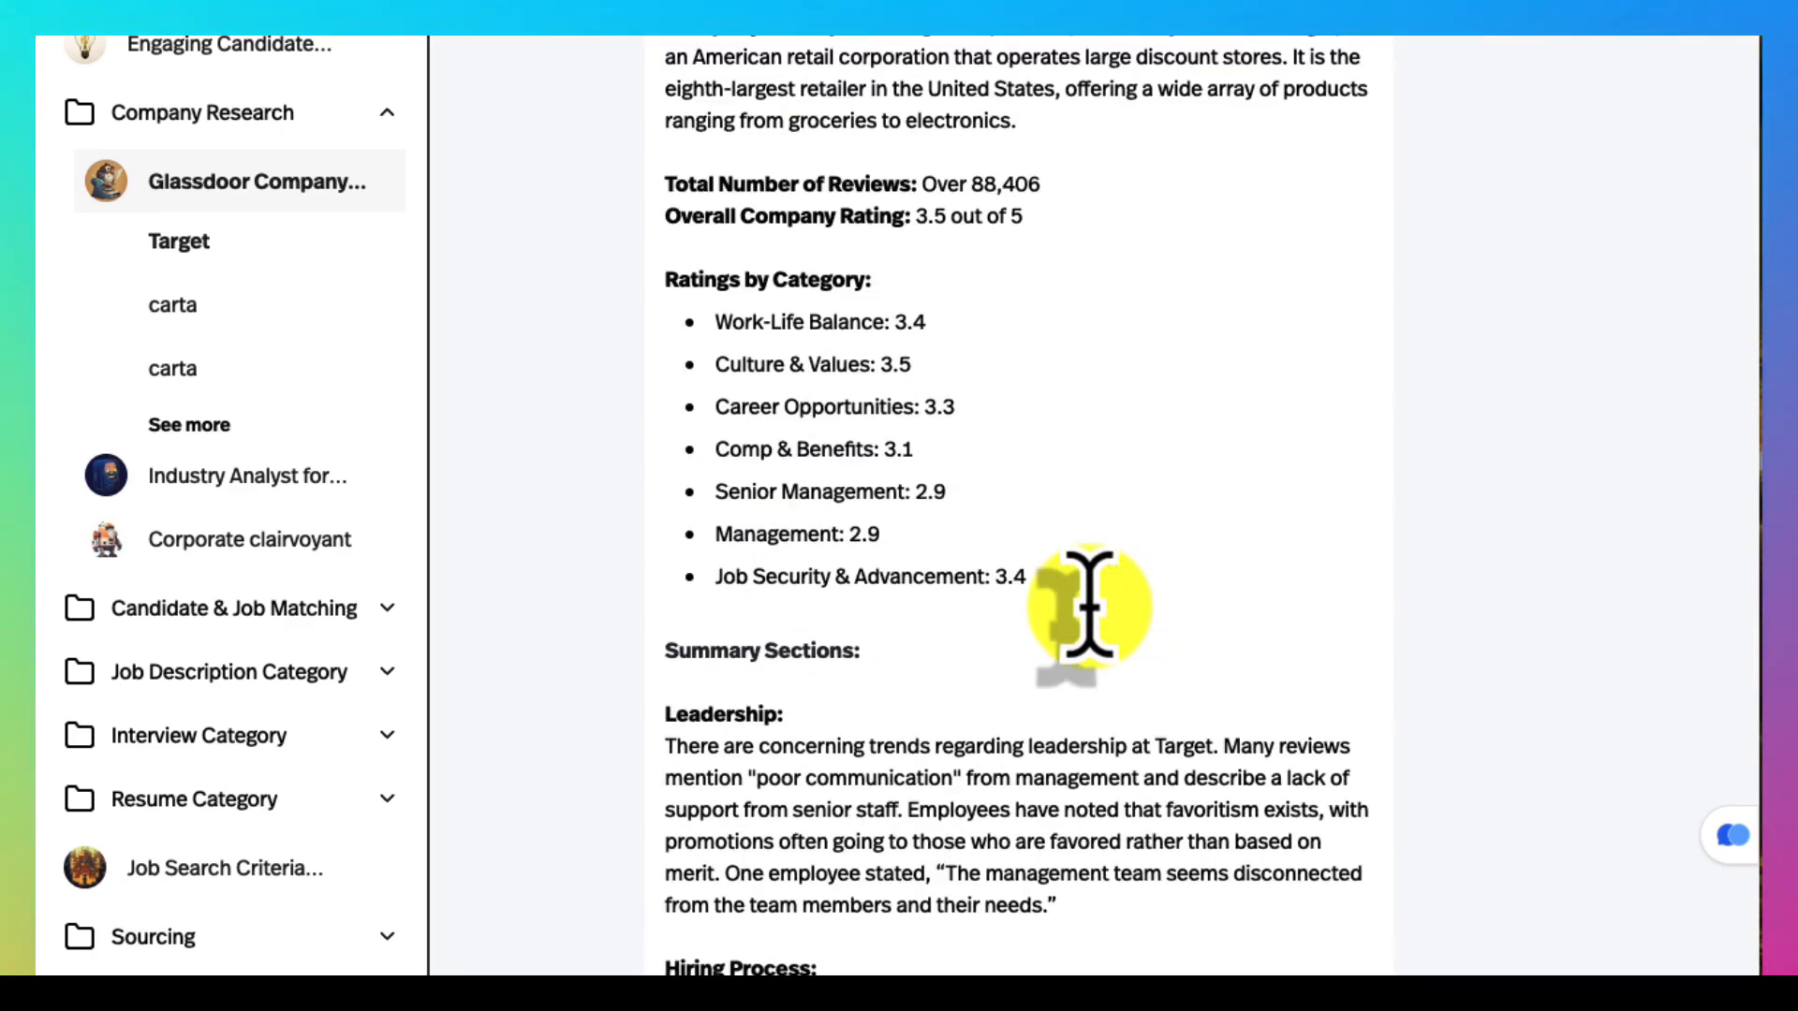
scroll("down", 3)
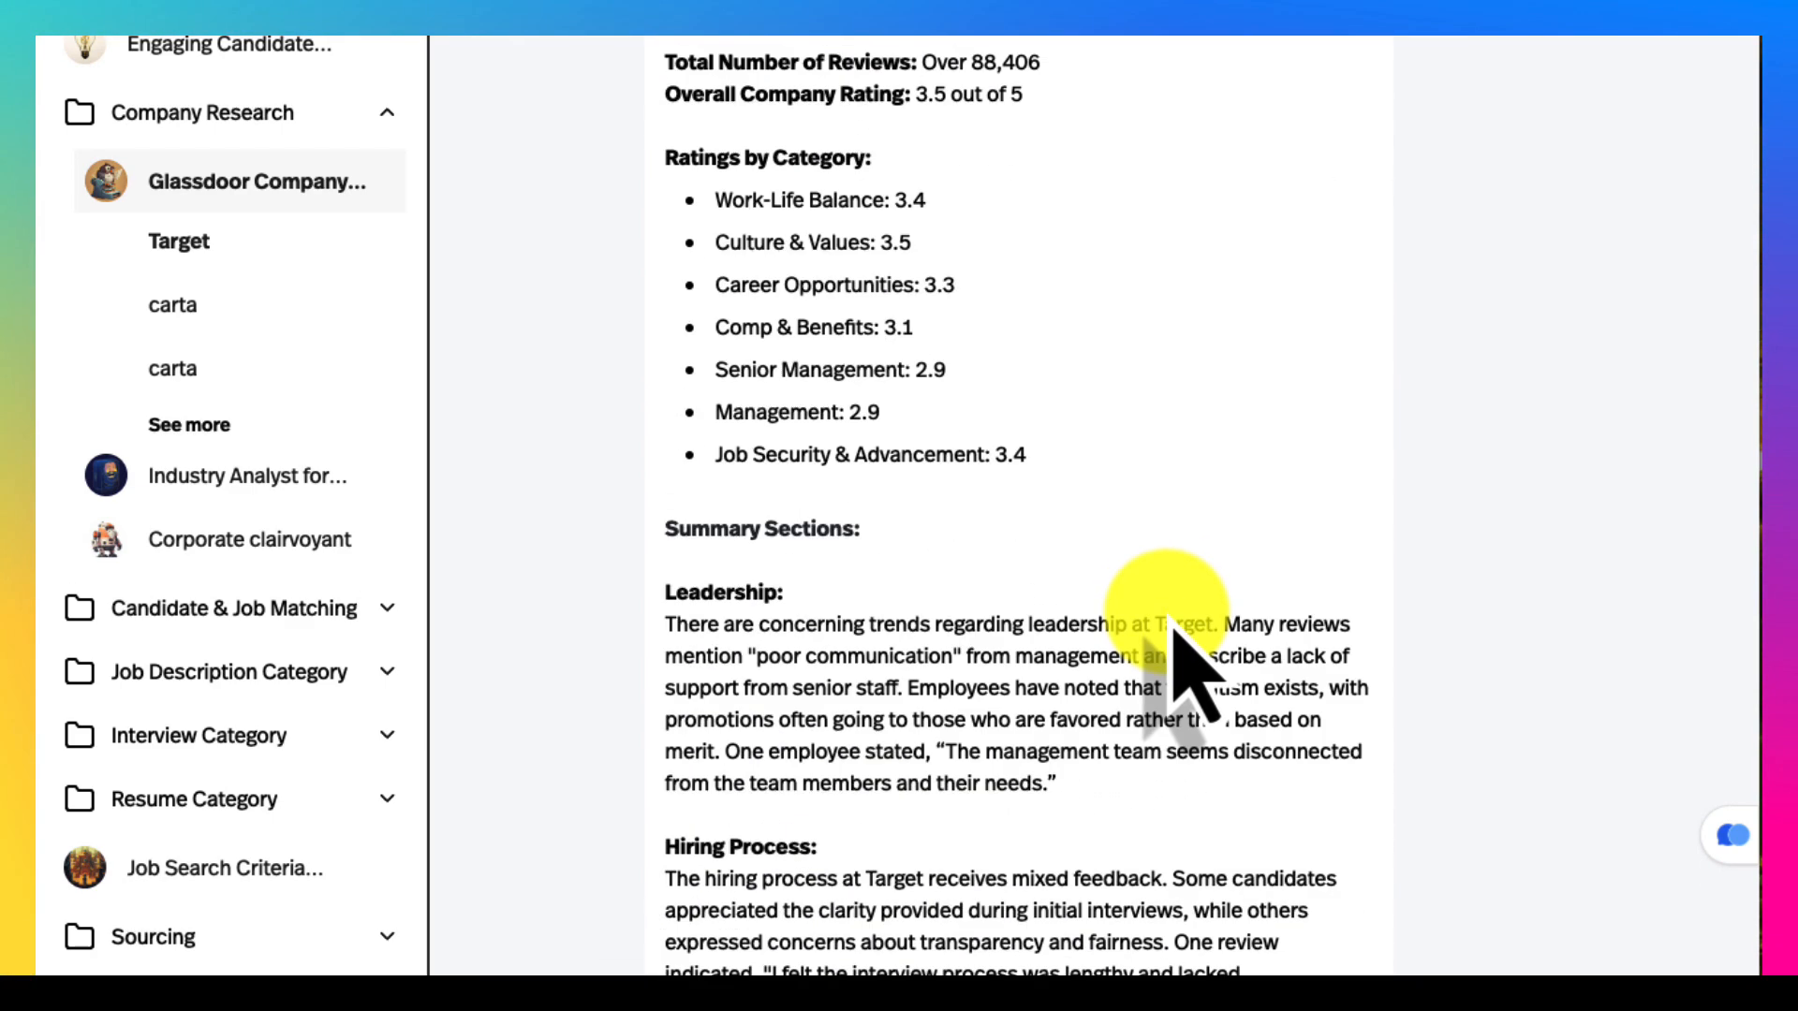
scroll("down", 3)
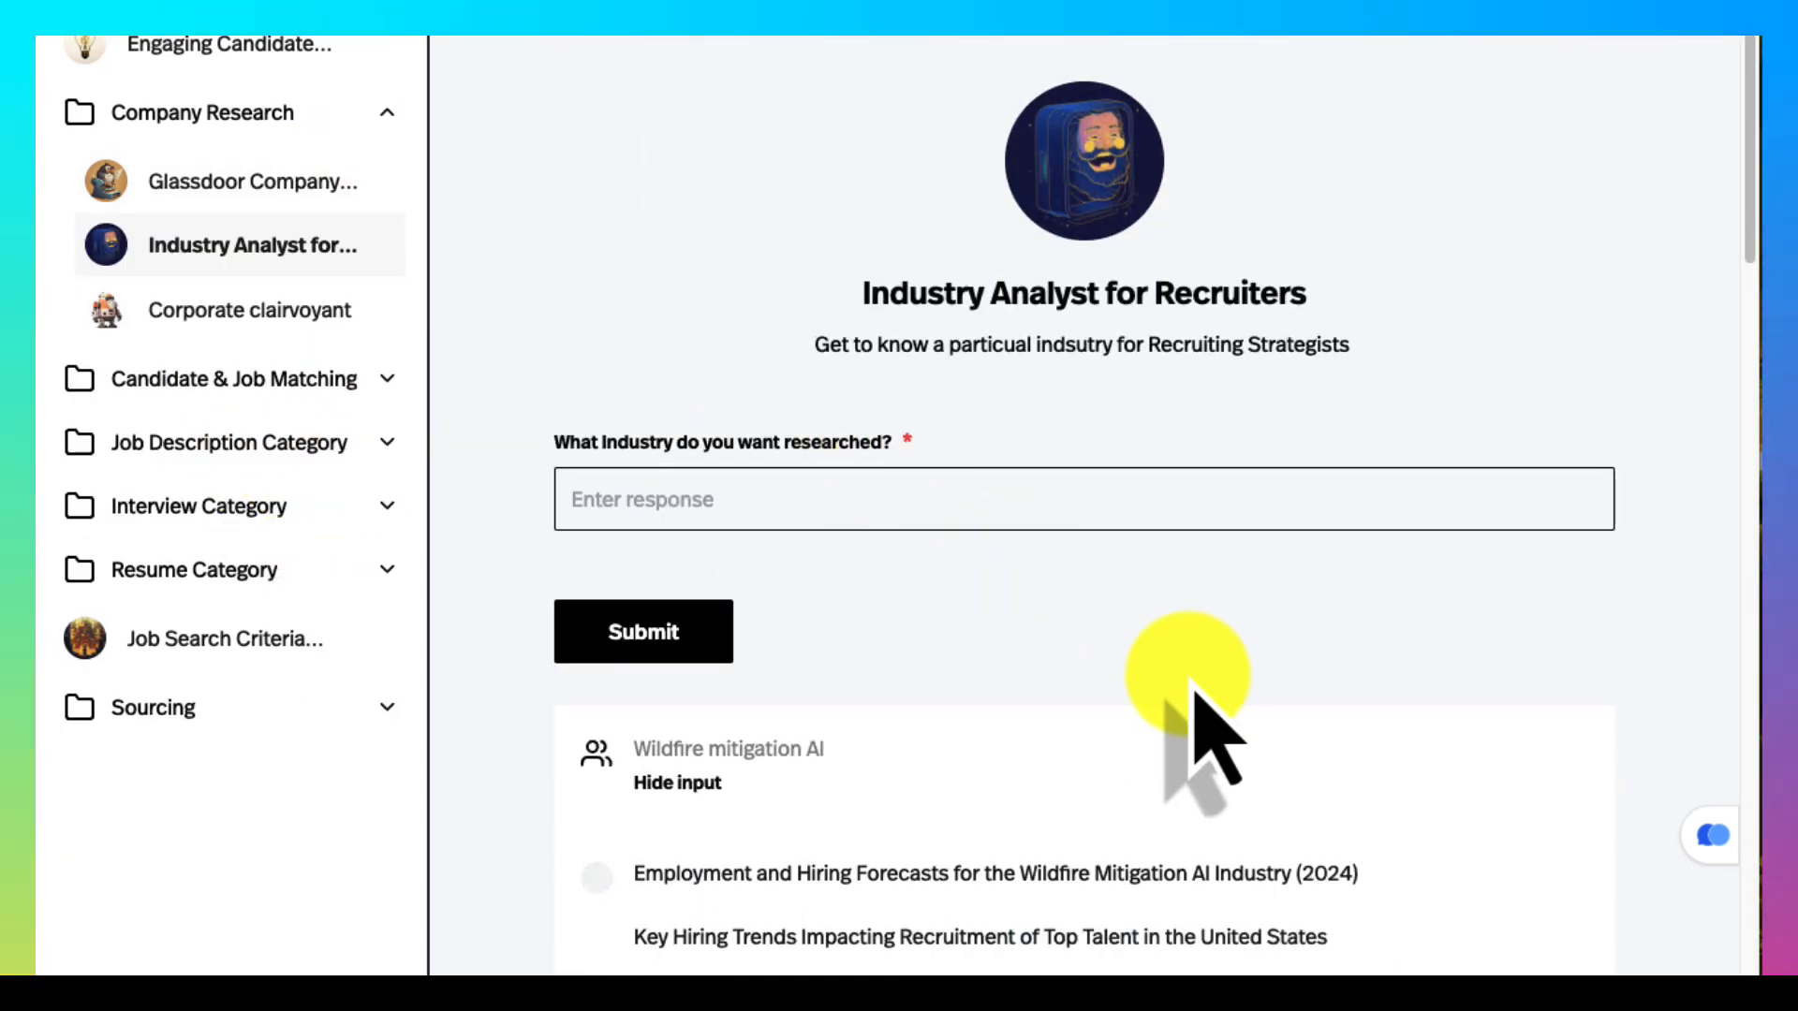
mouse_move(876, 803)
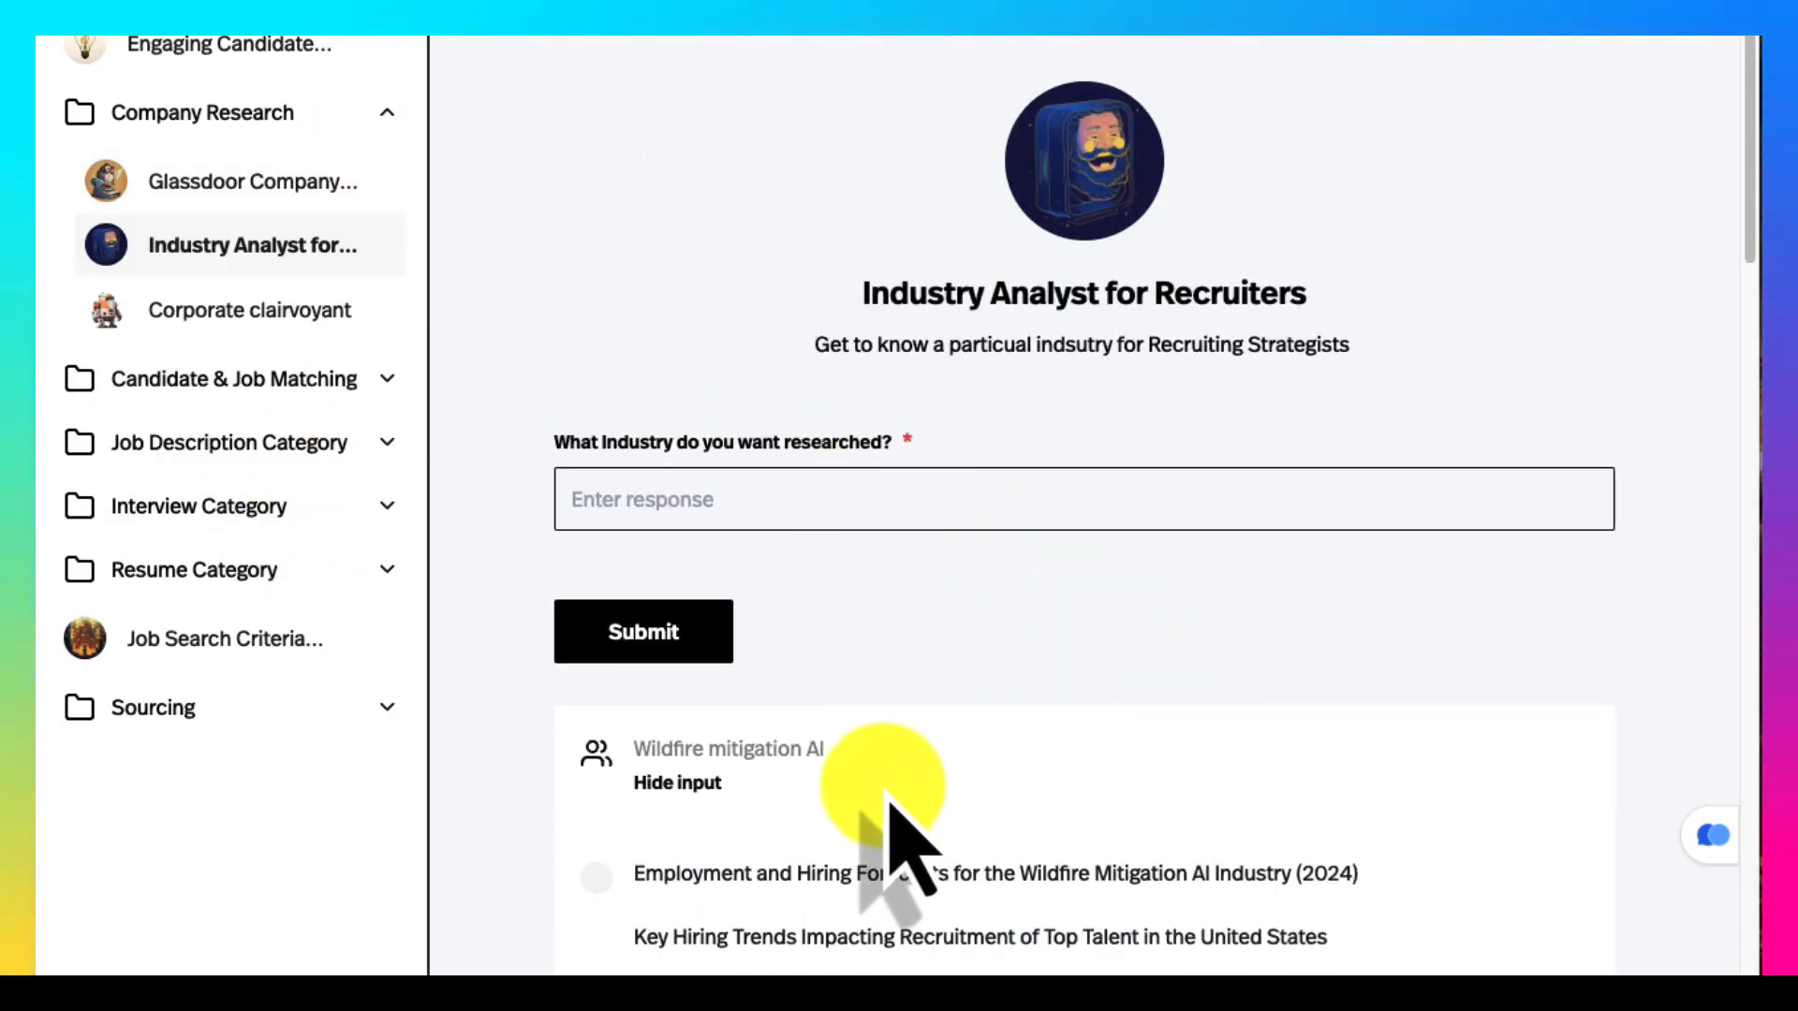
mouse_move(1054, 849)
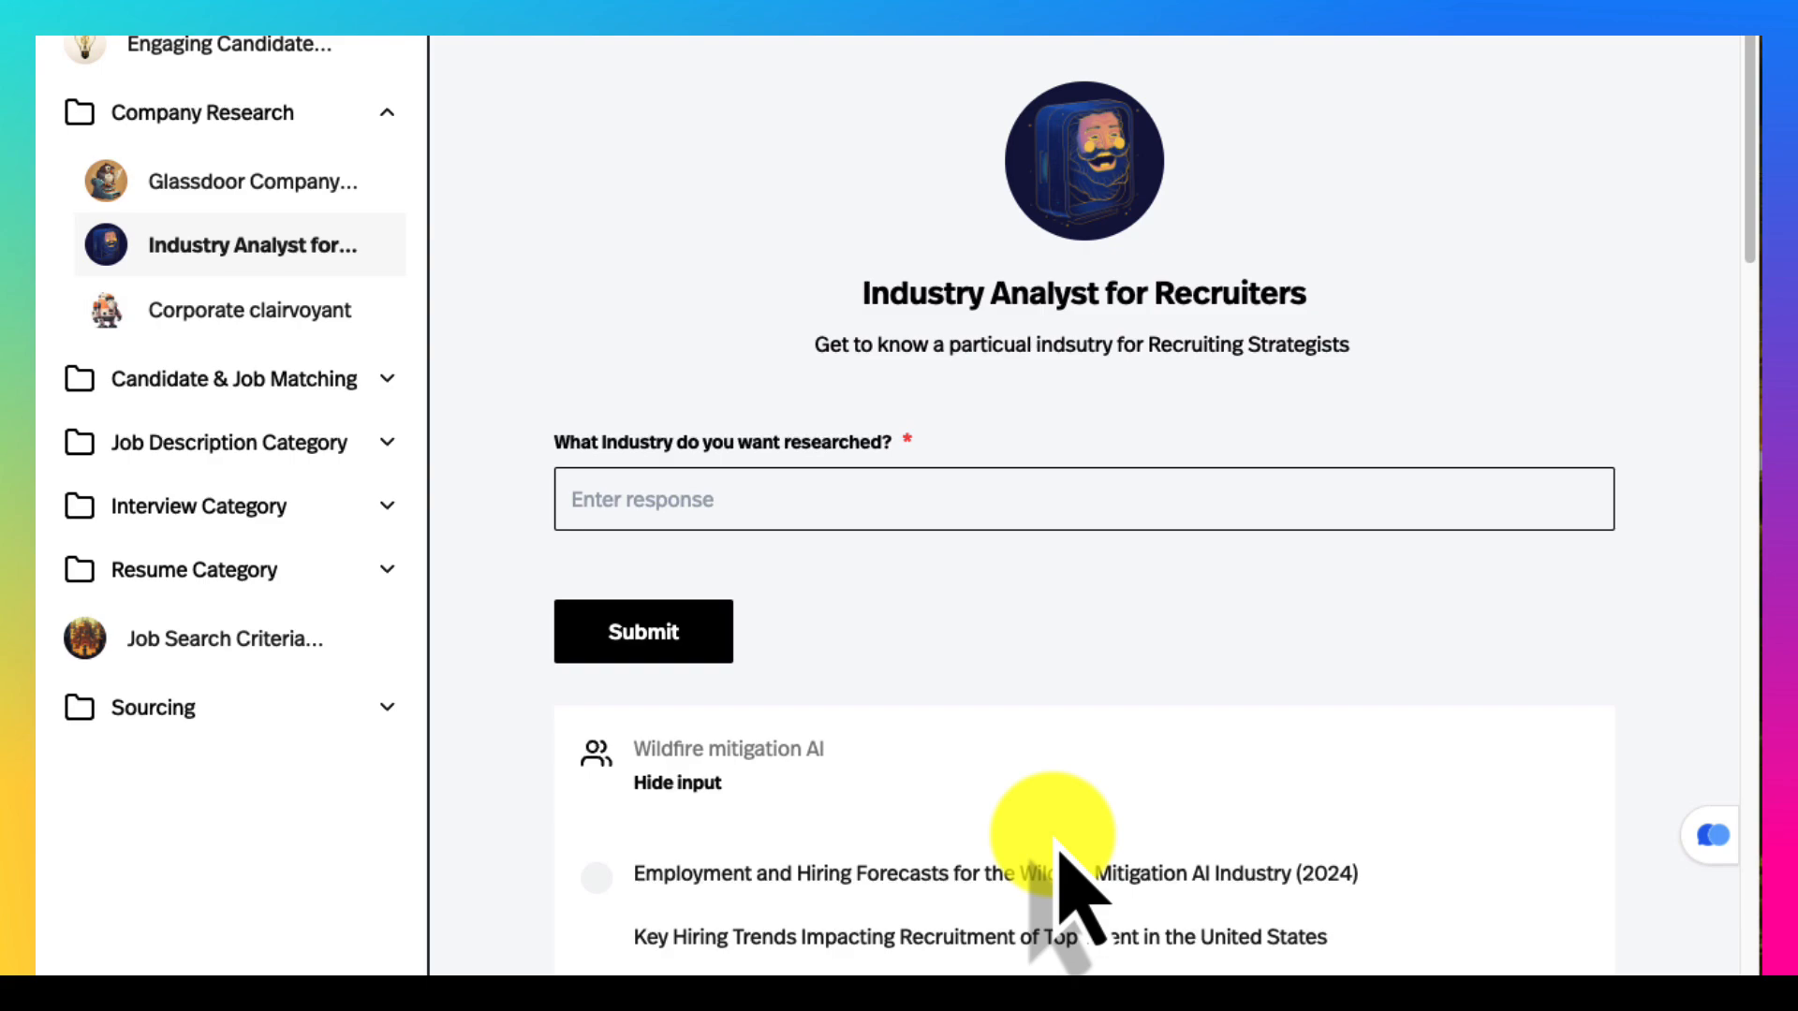
Review the Wildfire mitigation AI hiring forecast, then switch to the Corporate clairvoyant tool.
scroll("down", 3)
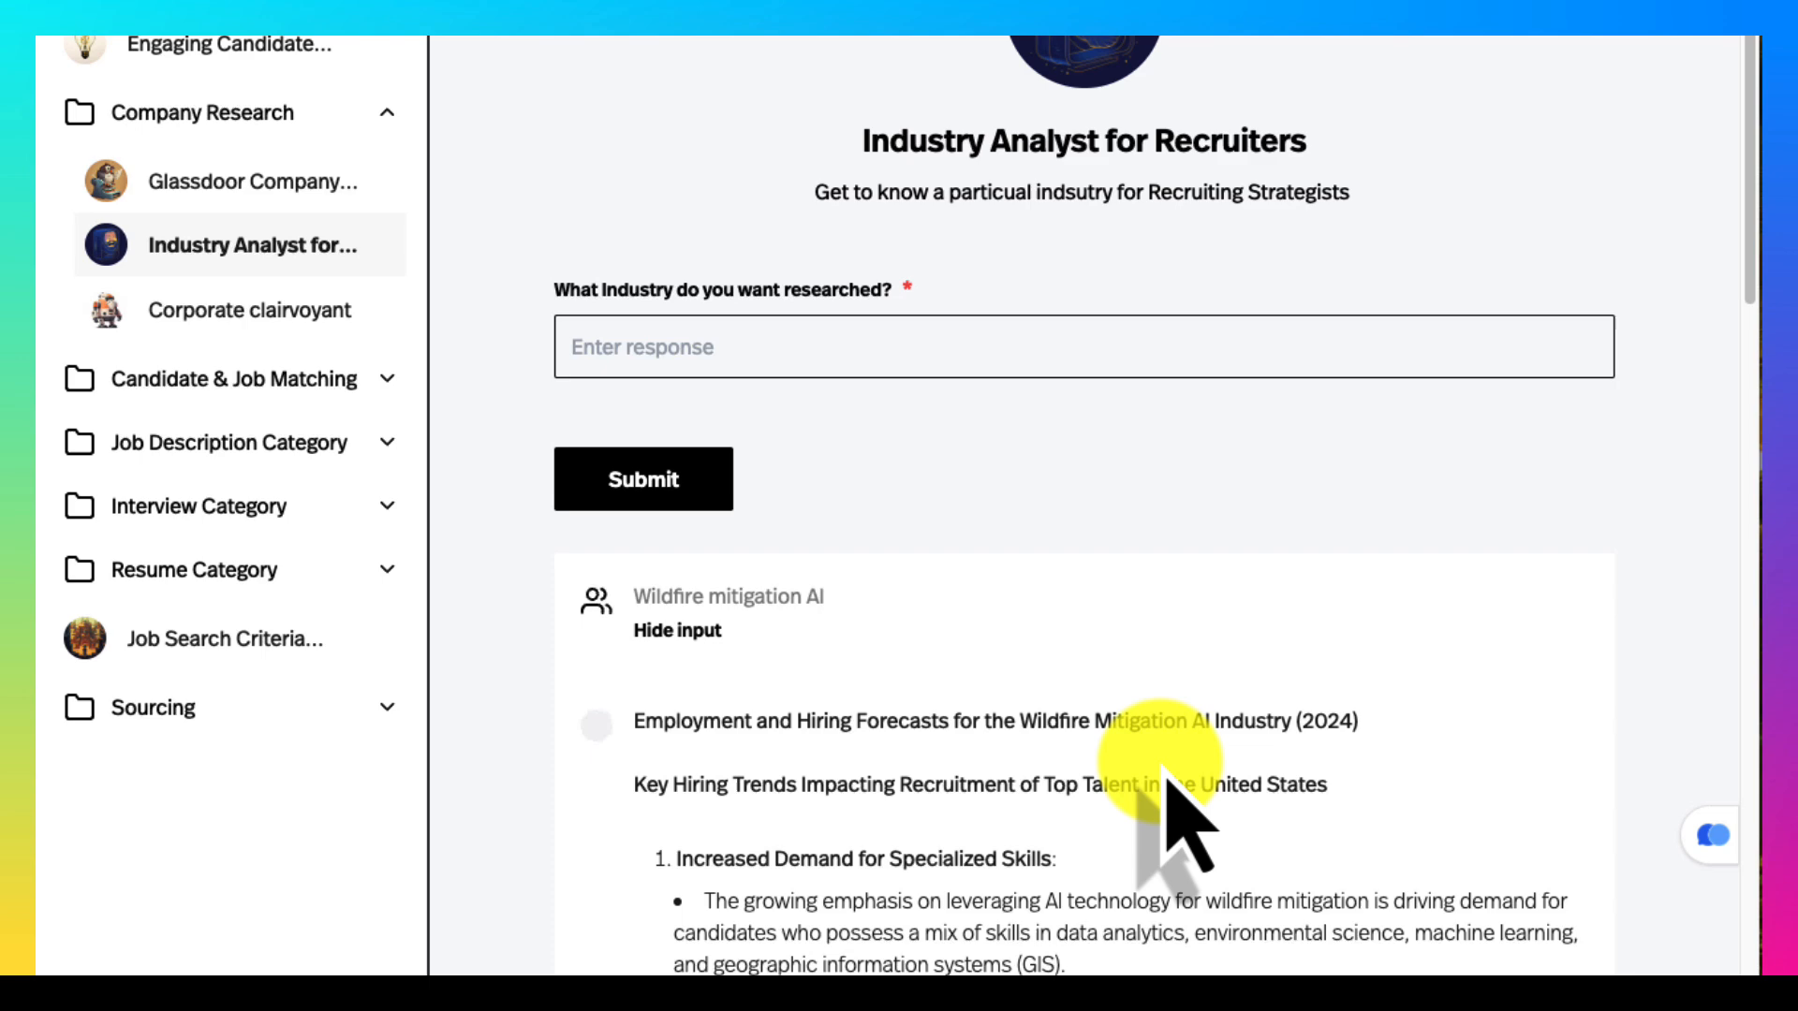
scroll("down", 3)
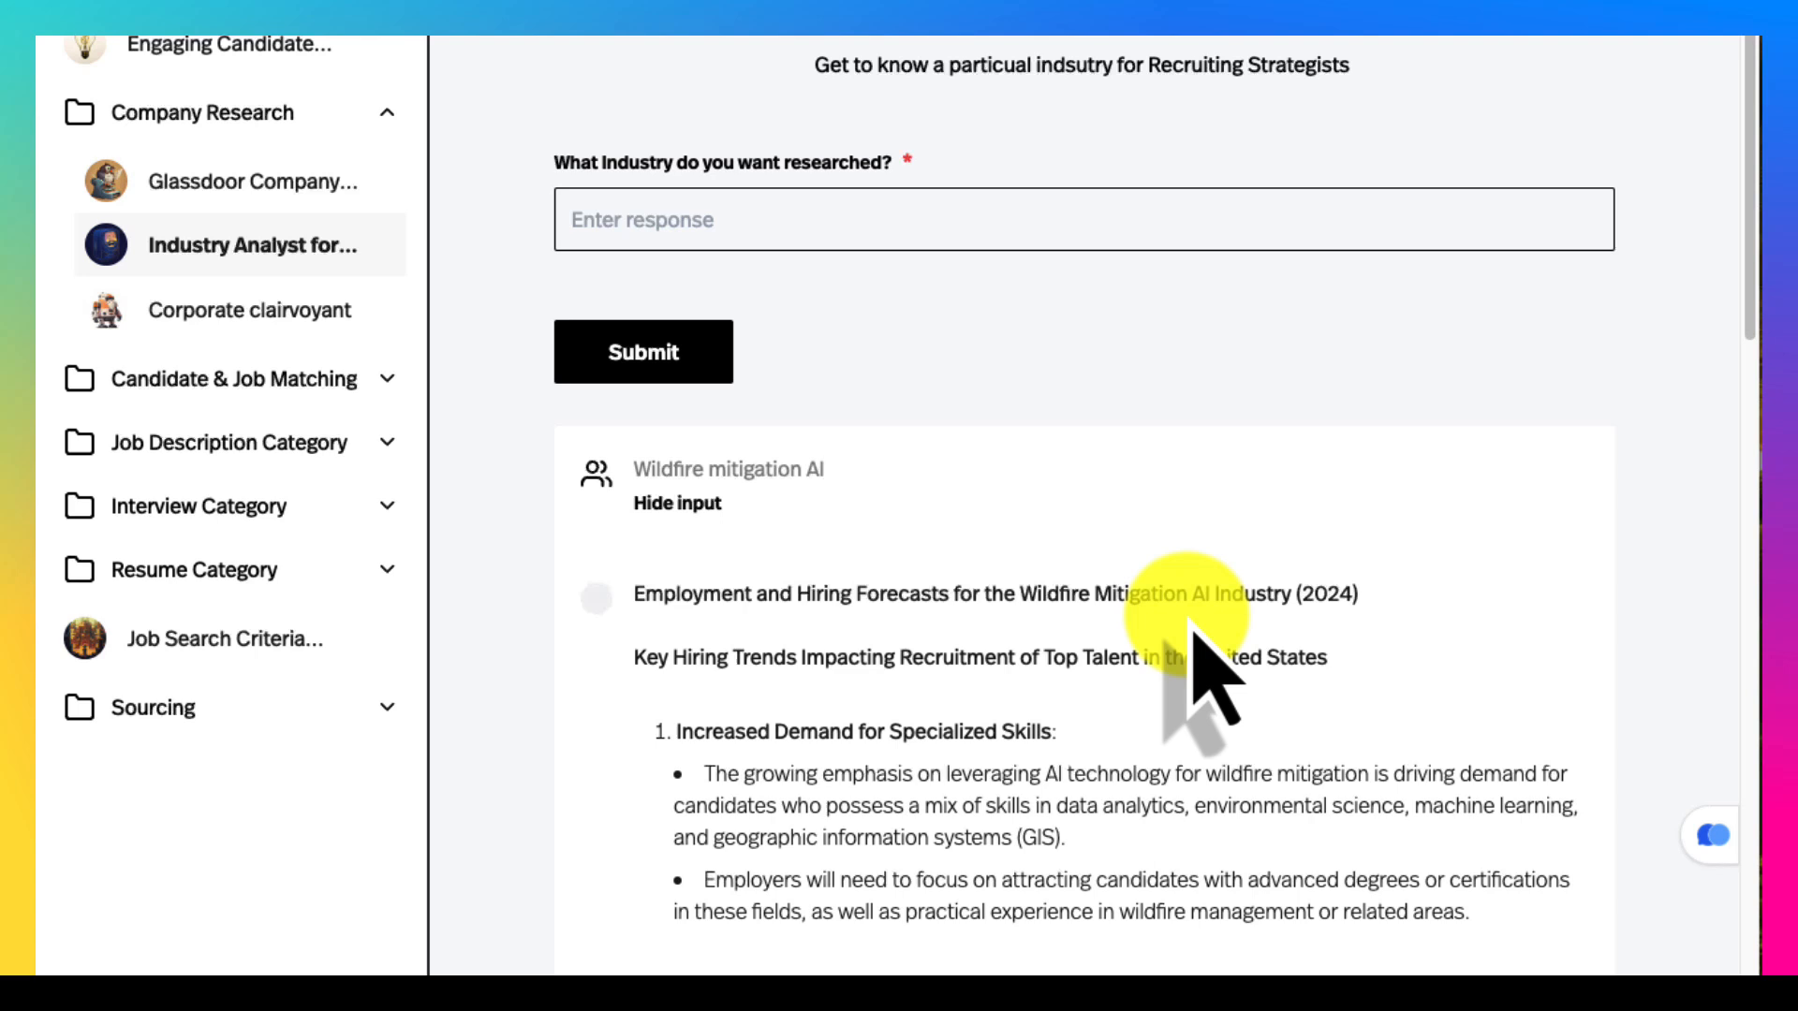
left_click(247, 307)
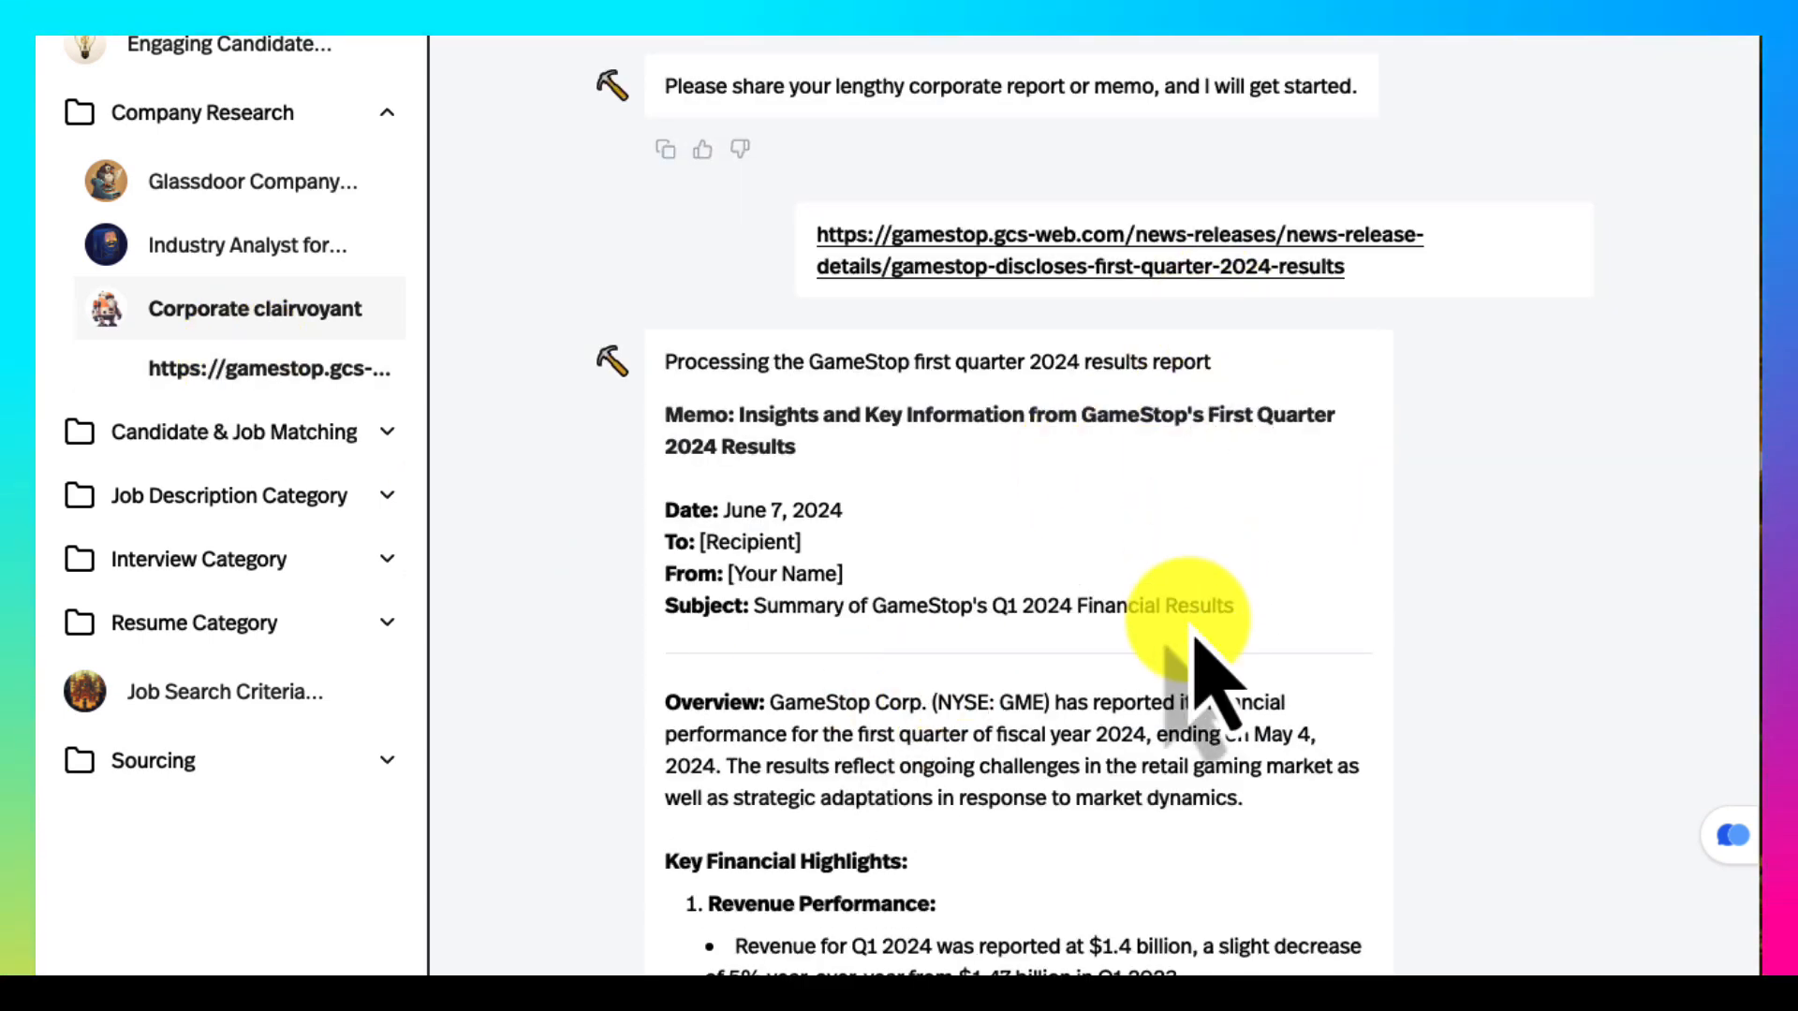
Scroll through the generated memo on GameStop's first quarter 2024 financial results.
scroll("down", 3)
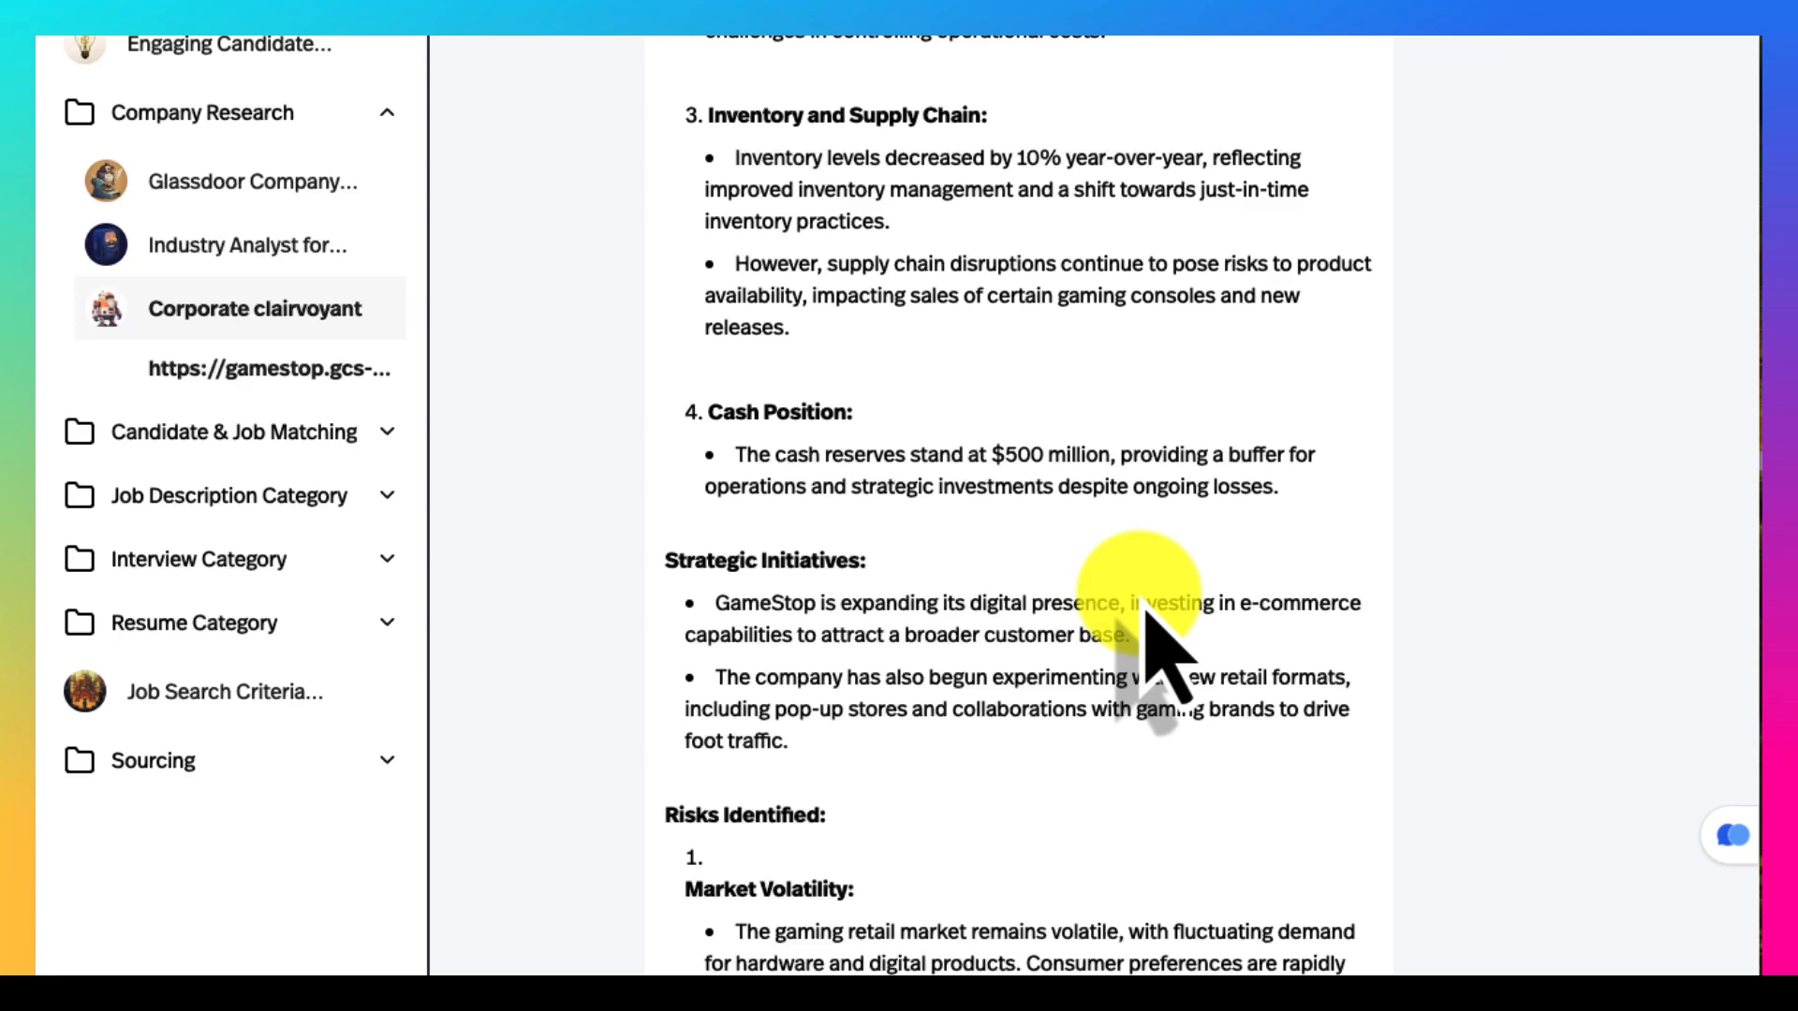
scroll("down", 3)
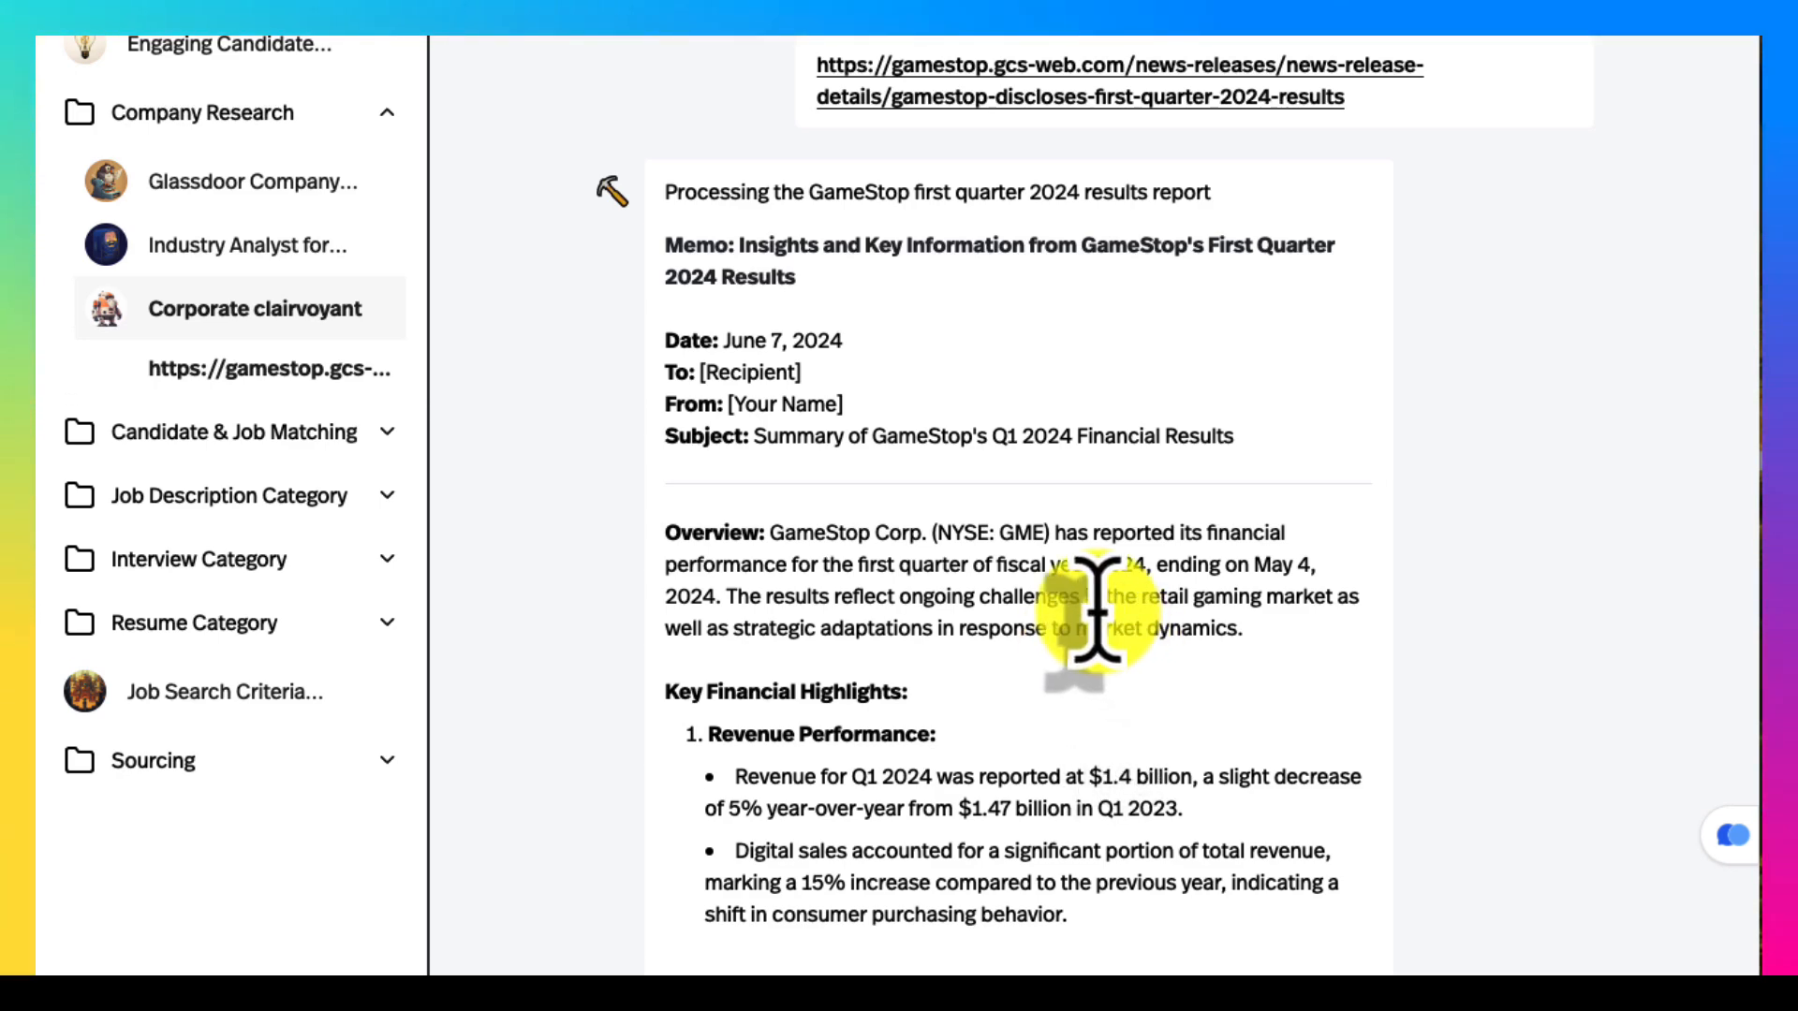
scroll("down", 3)
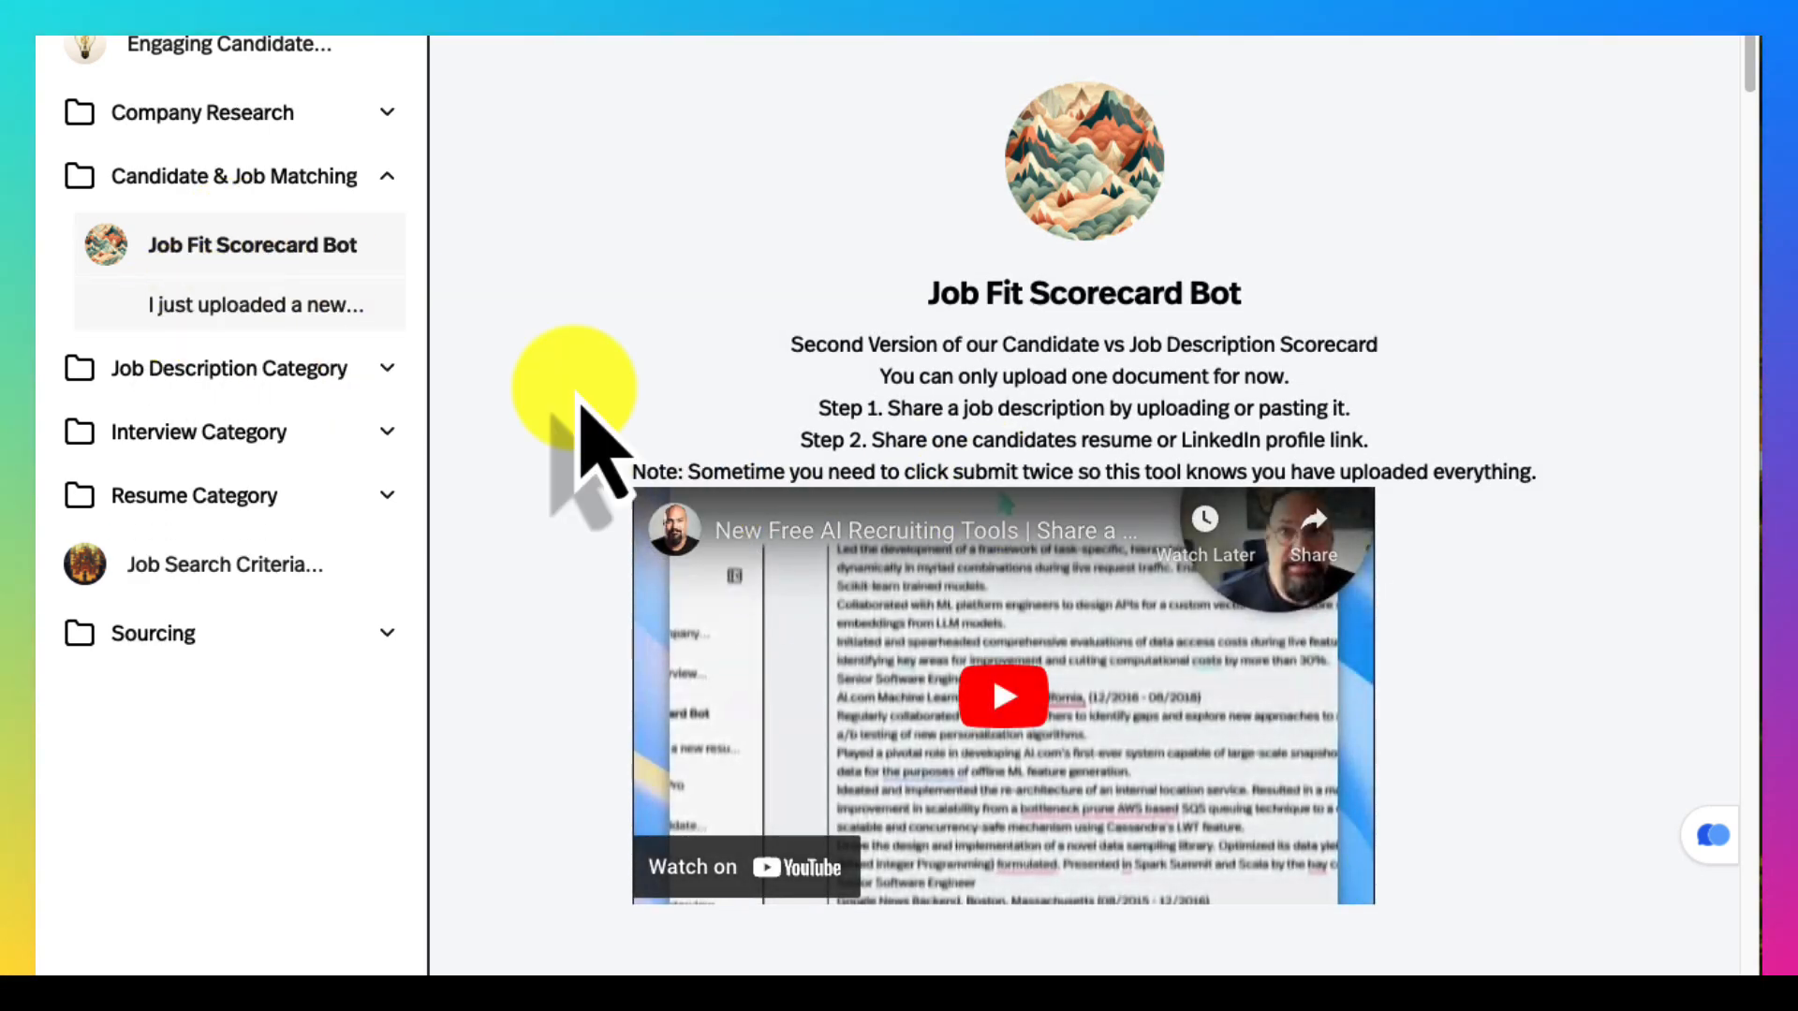
Scroll through the Job Fit Scorecard results table rating the applicant 90/100 against each requirement.
scroll("down", 3)
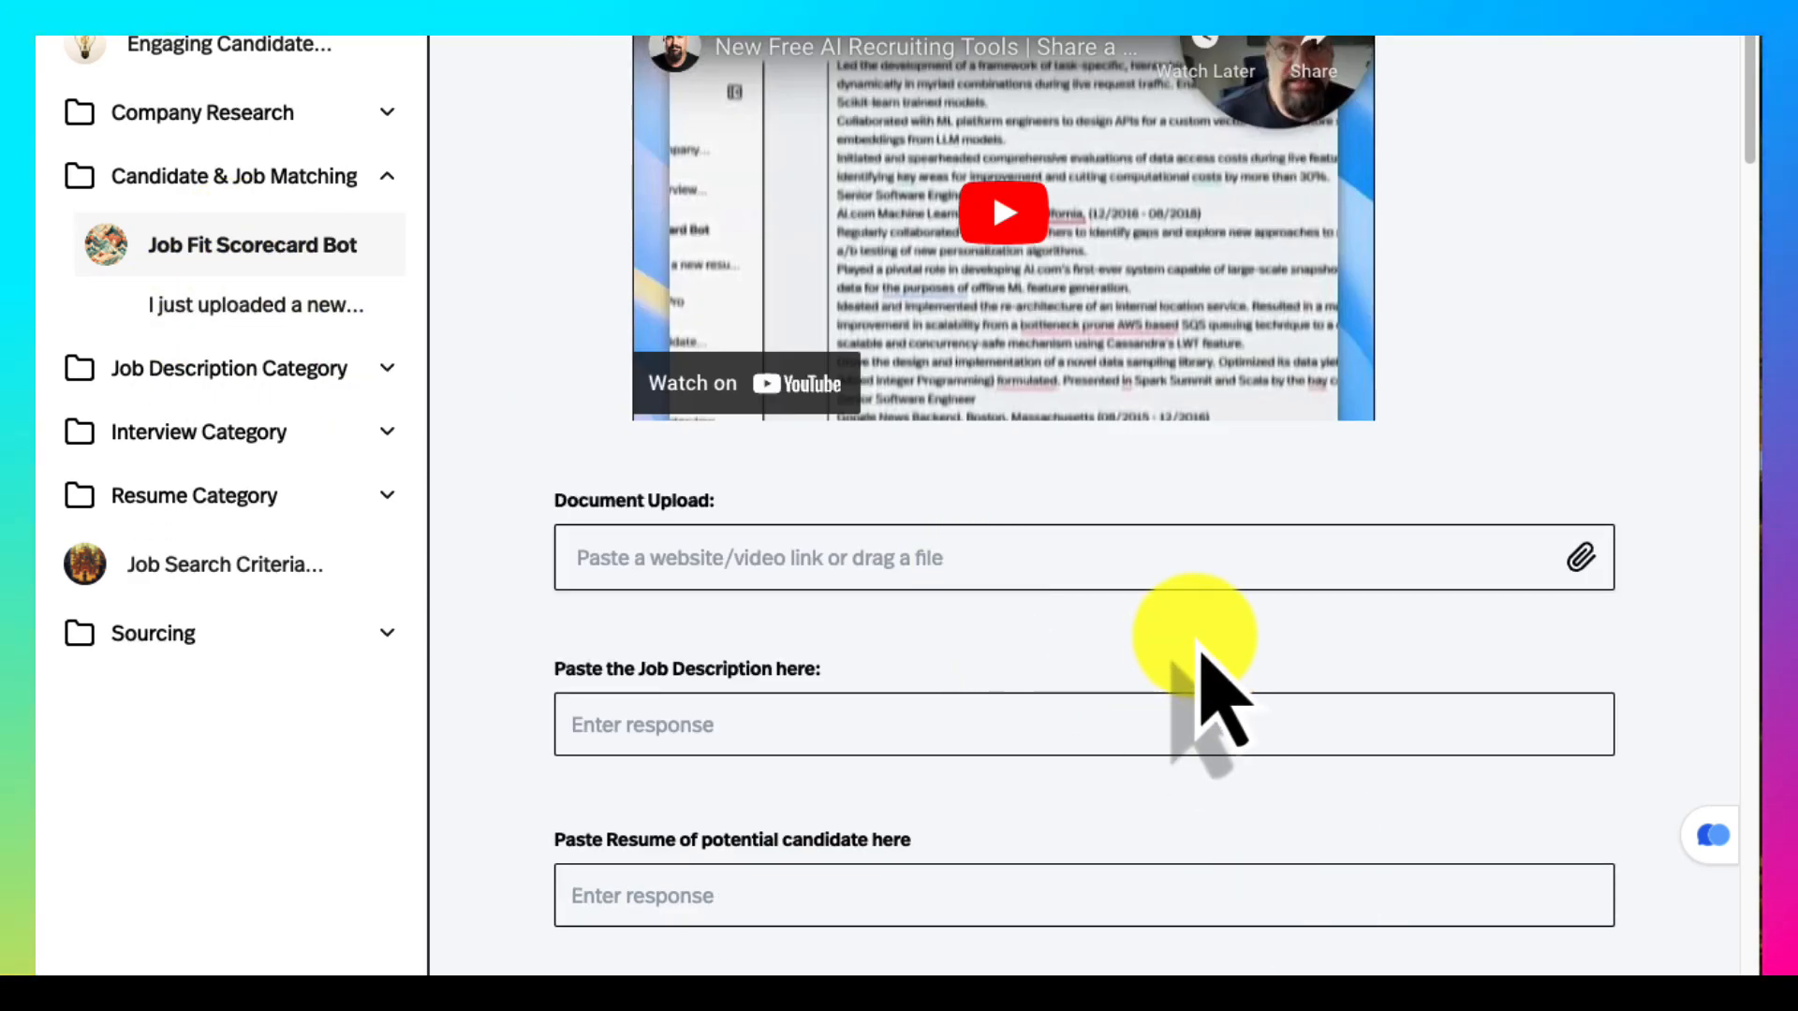
scroll("down", 3)
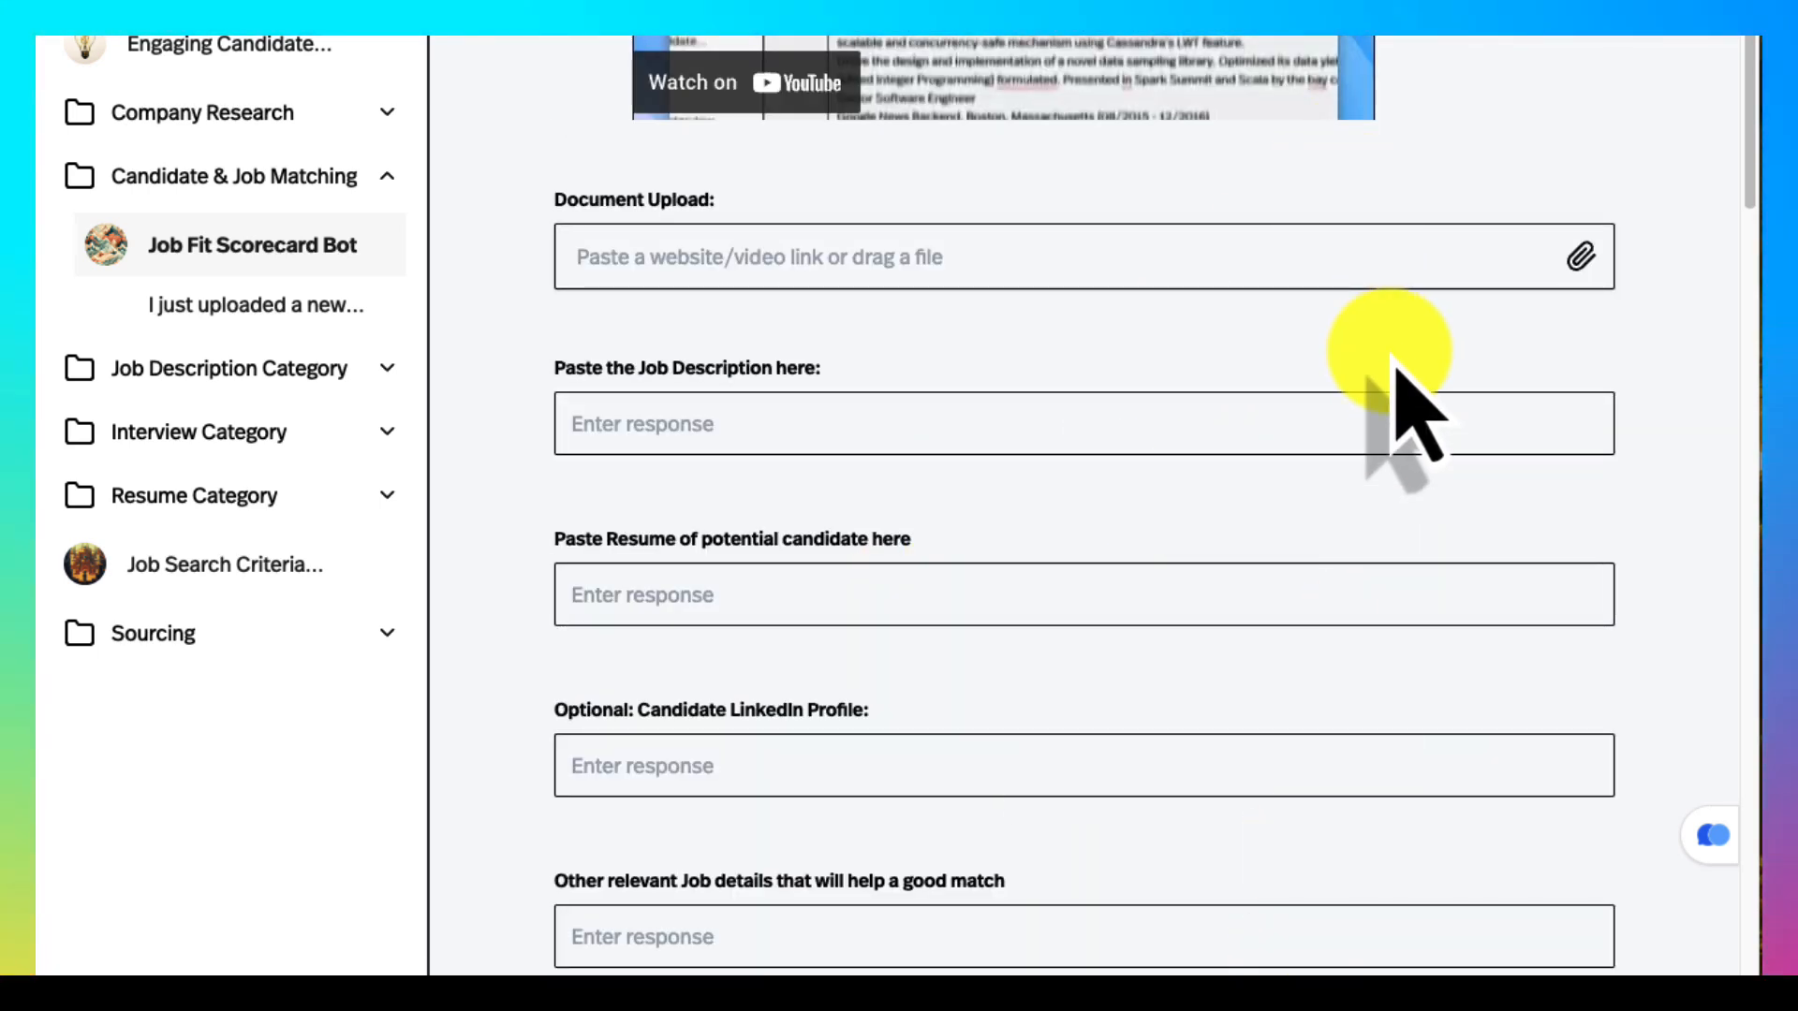
mouse_move(1580, 256)
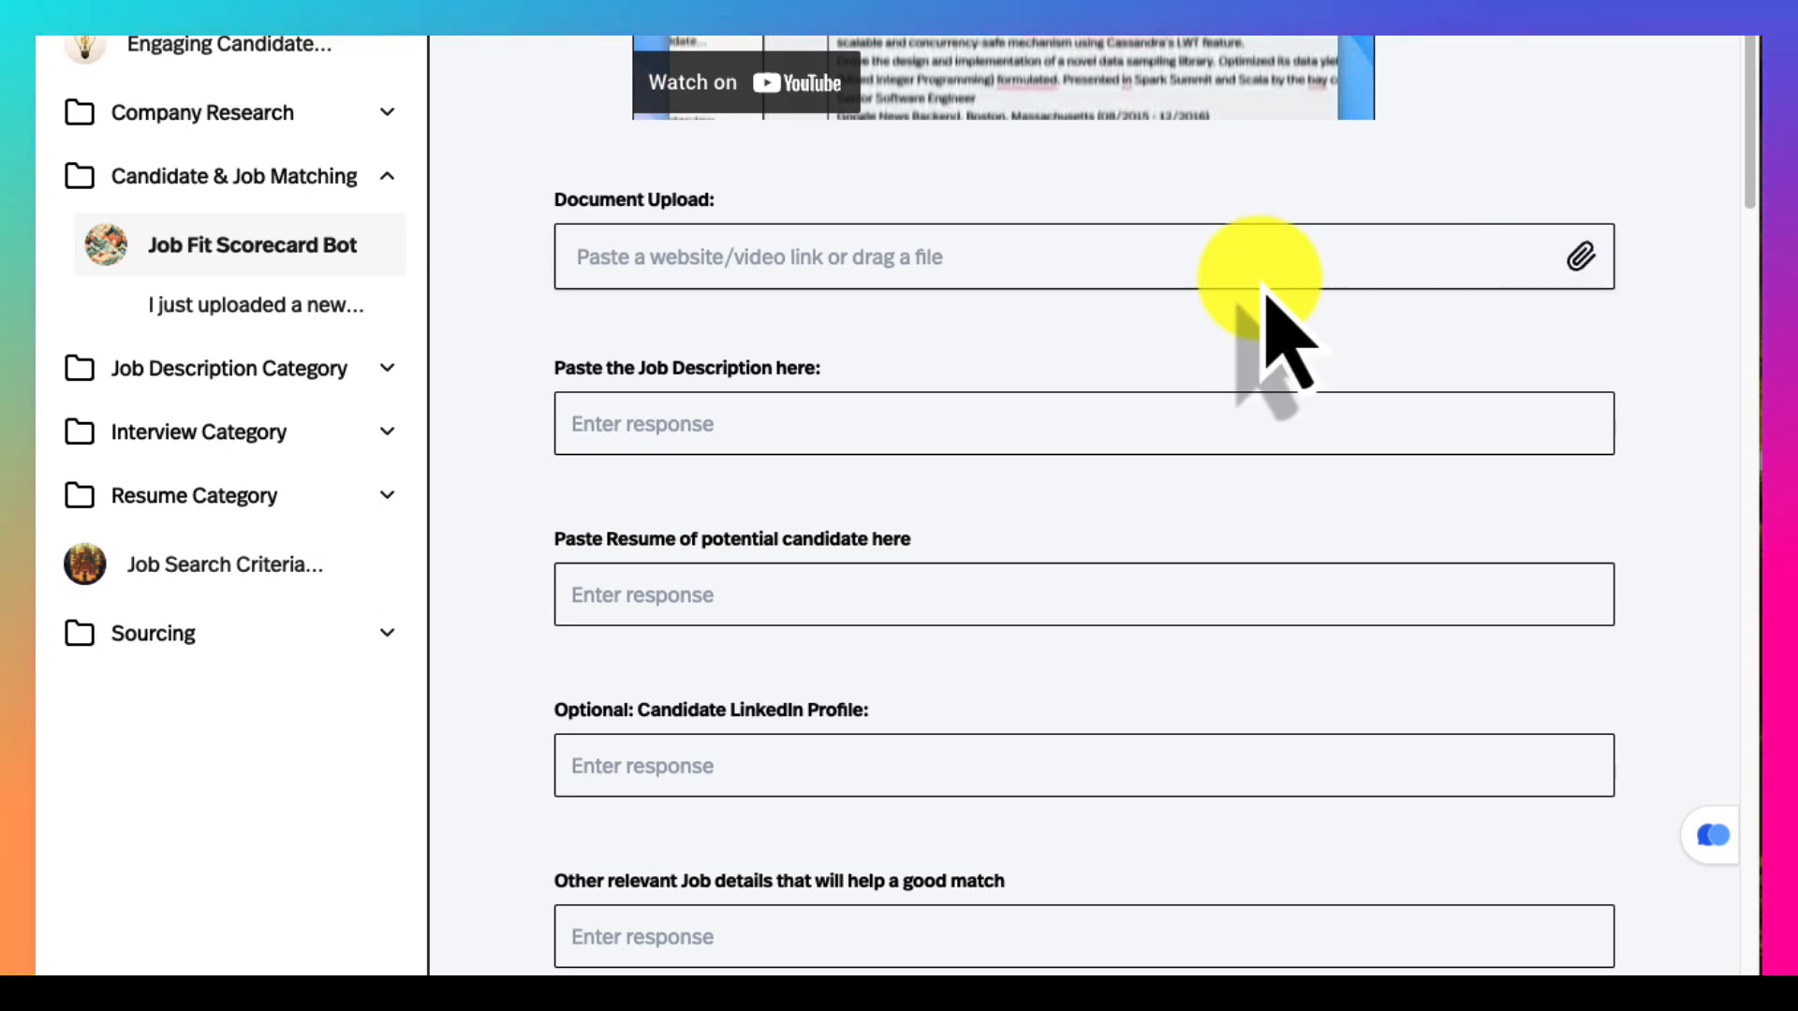
mouse_move(1268, 562)
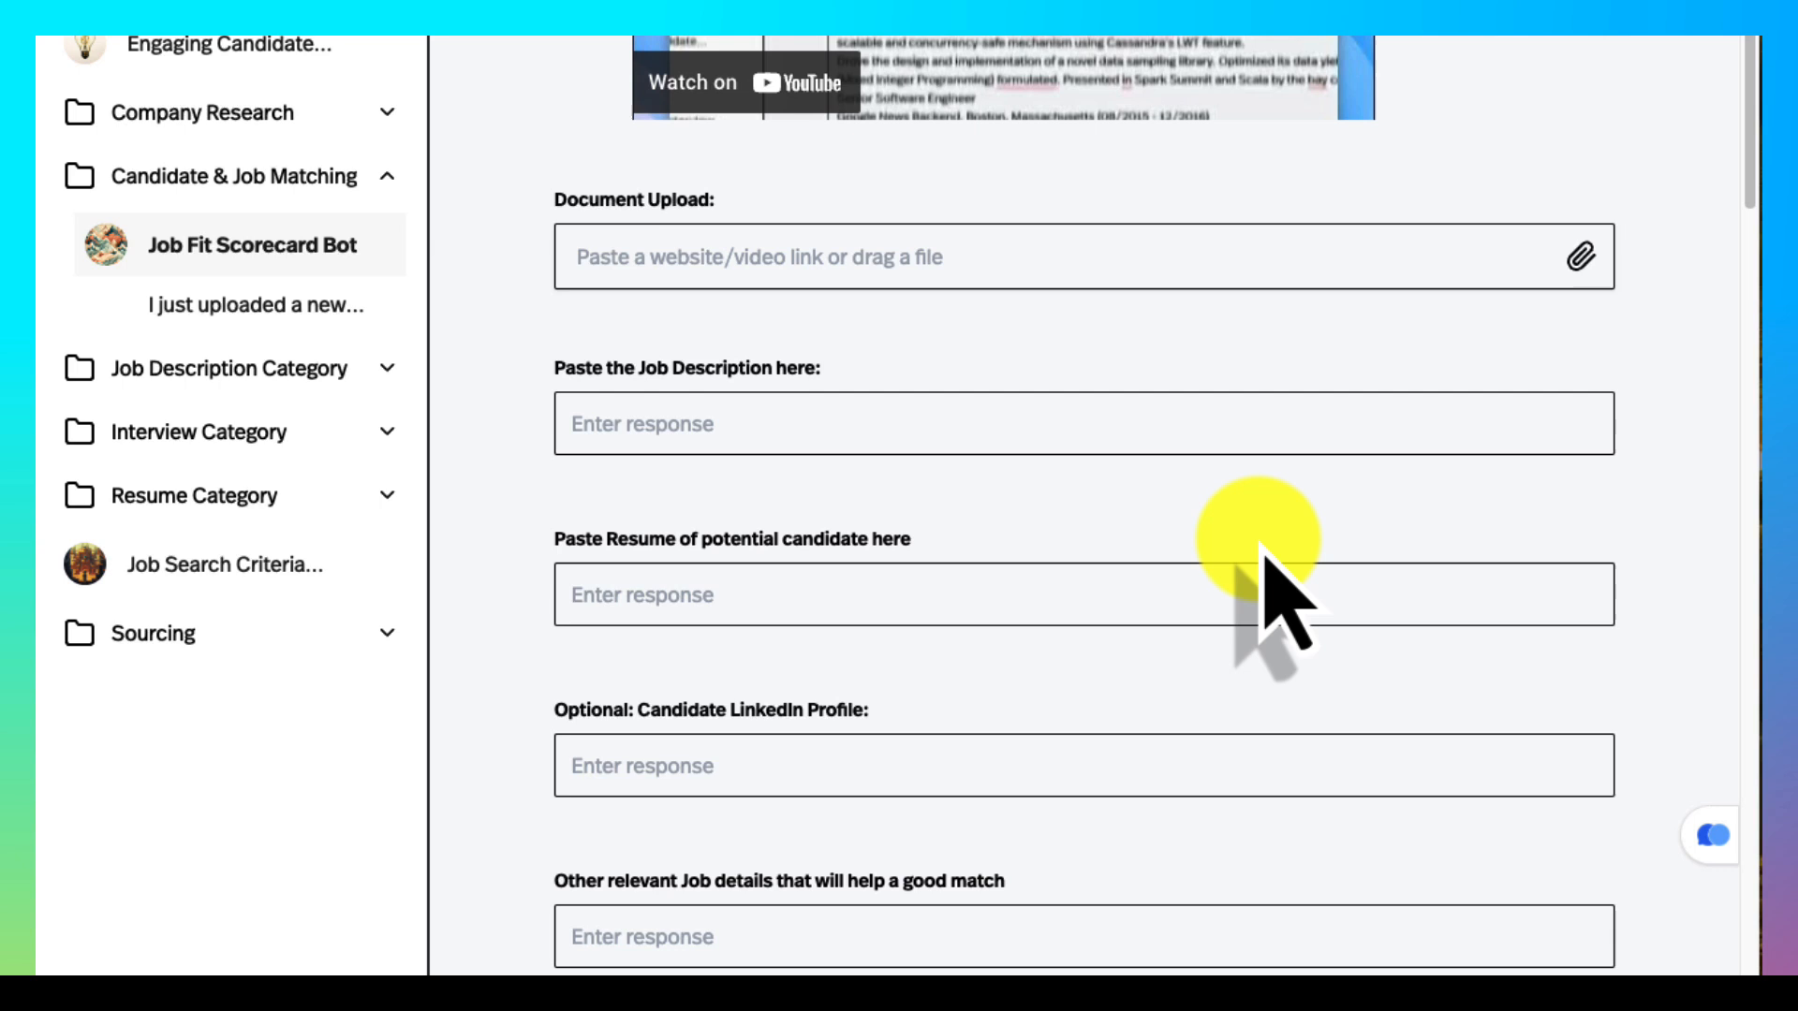
left_click(1009, 424)
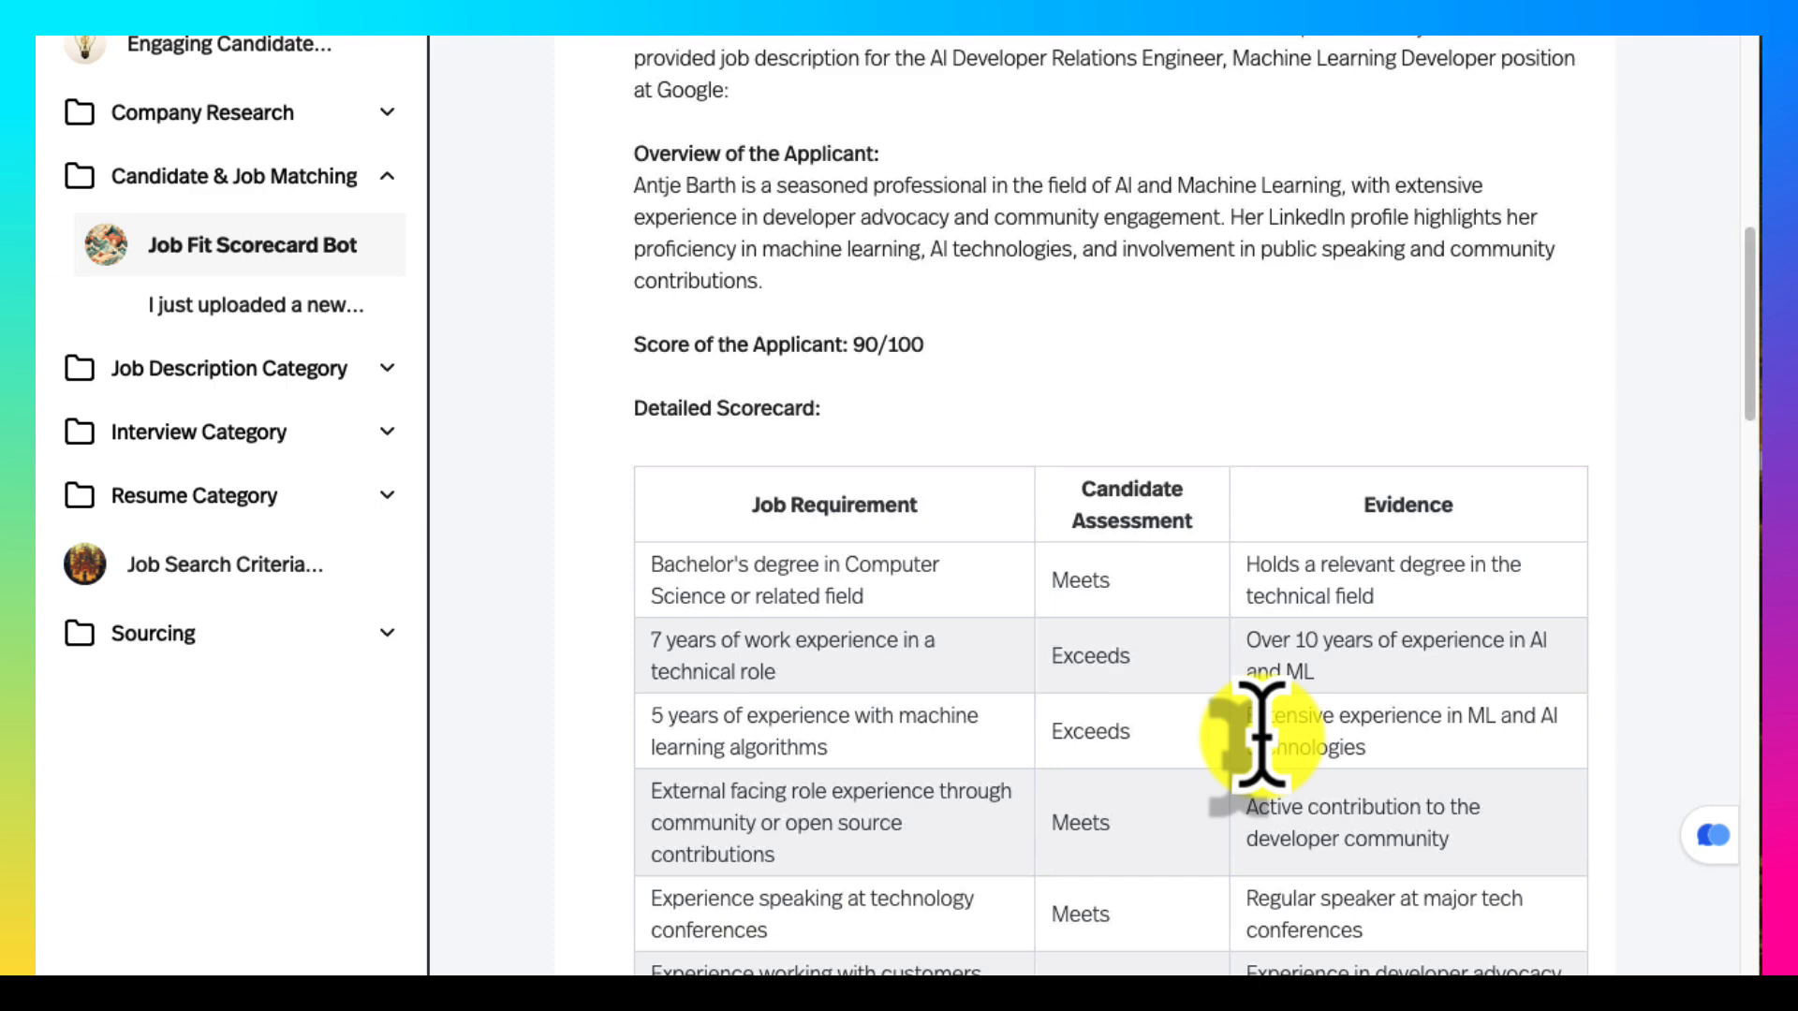
scroll("down", 3)
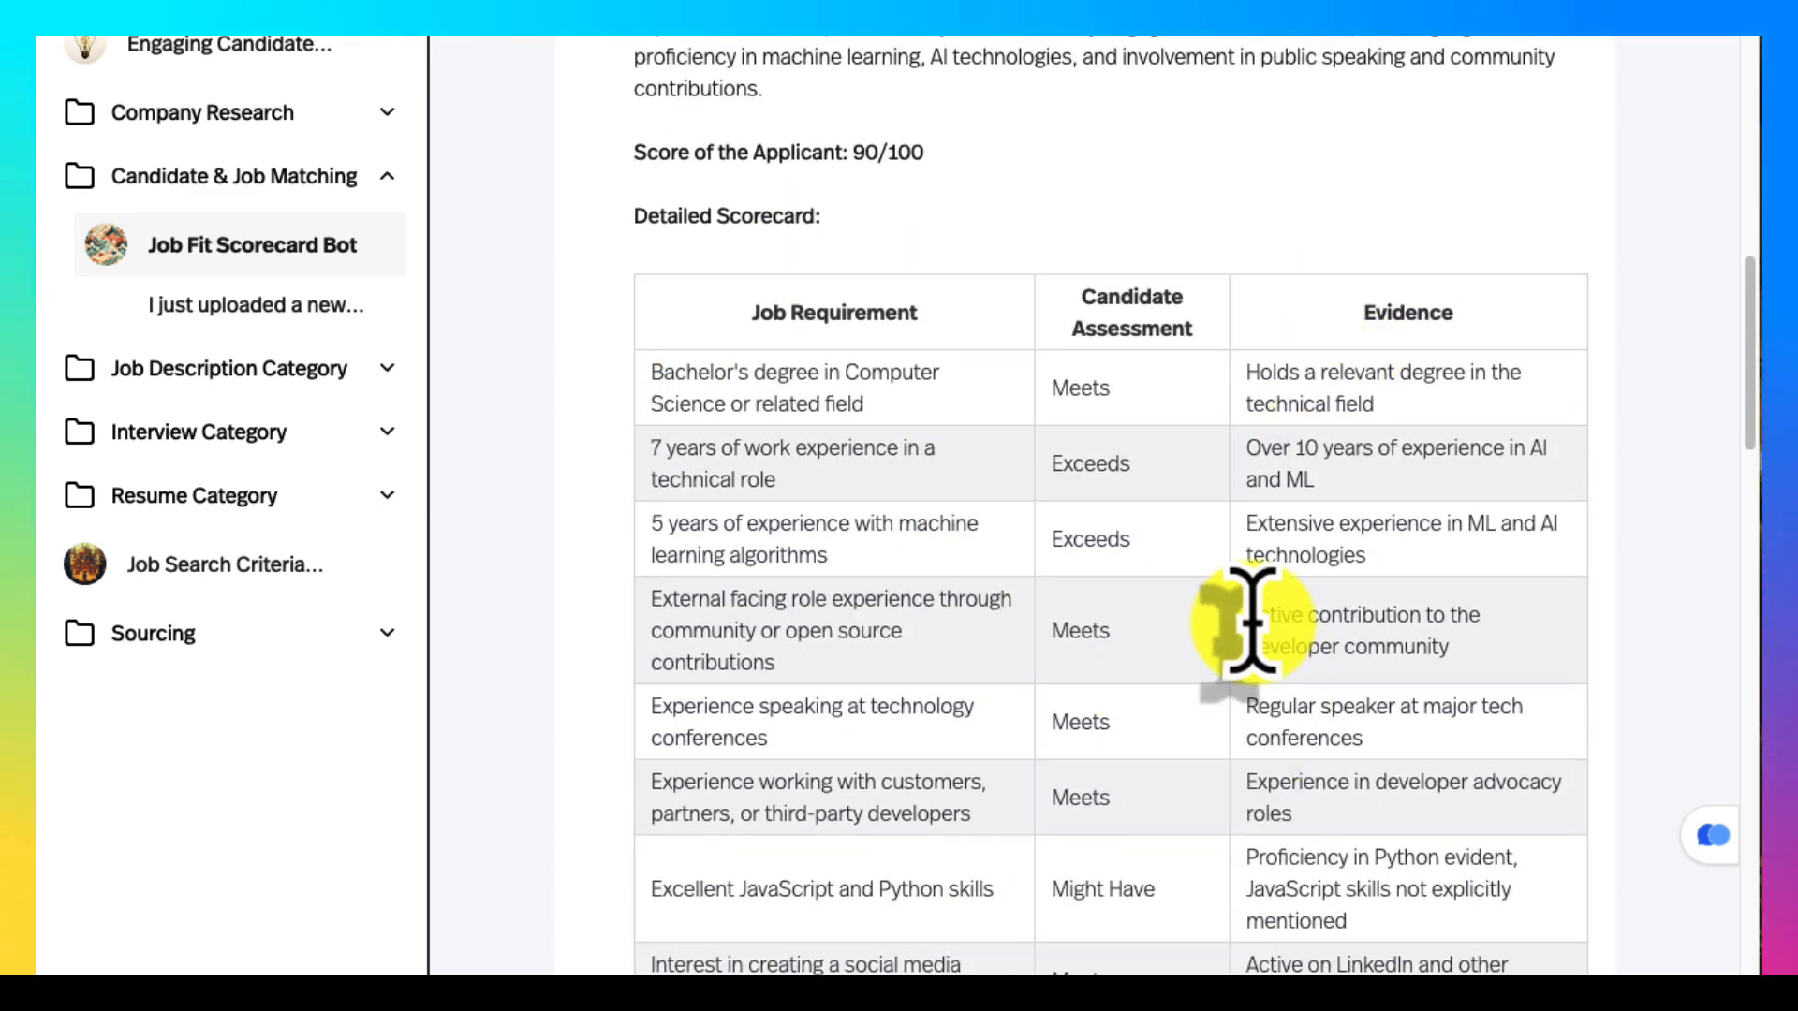
scroll("down", 3)
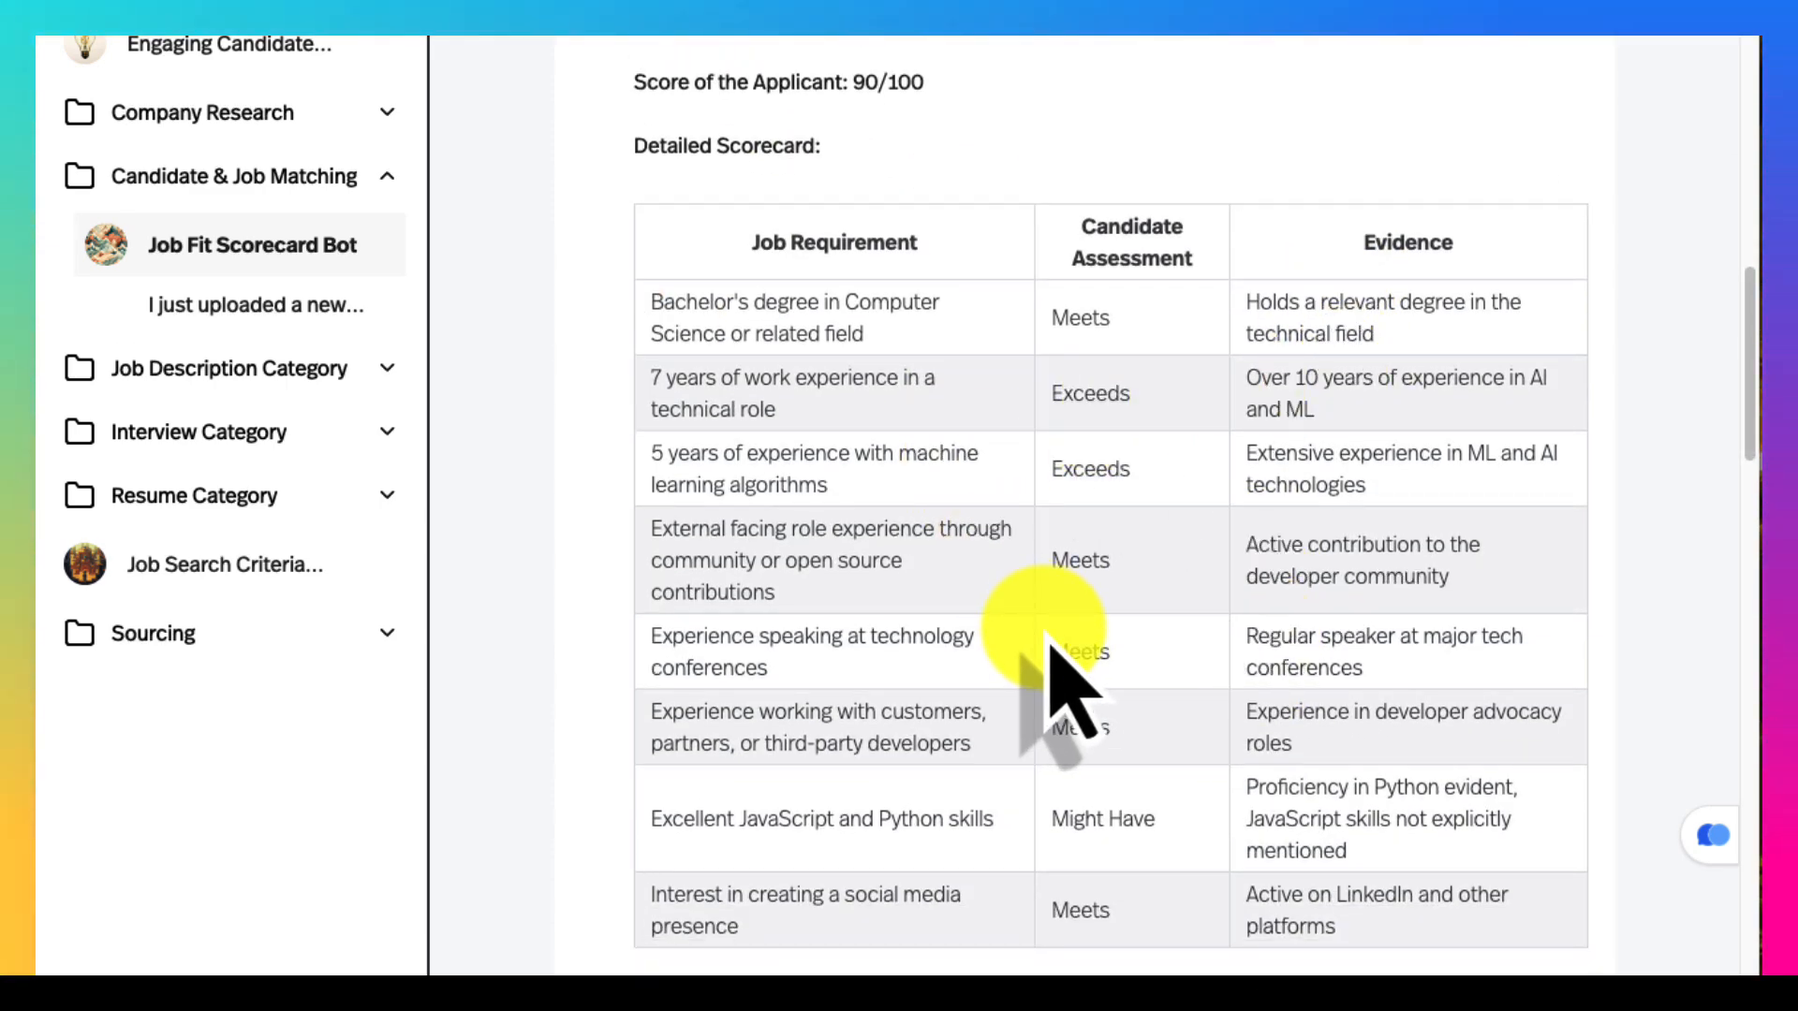
scroll("down", 3)
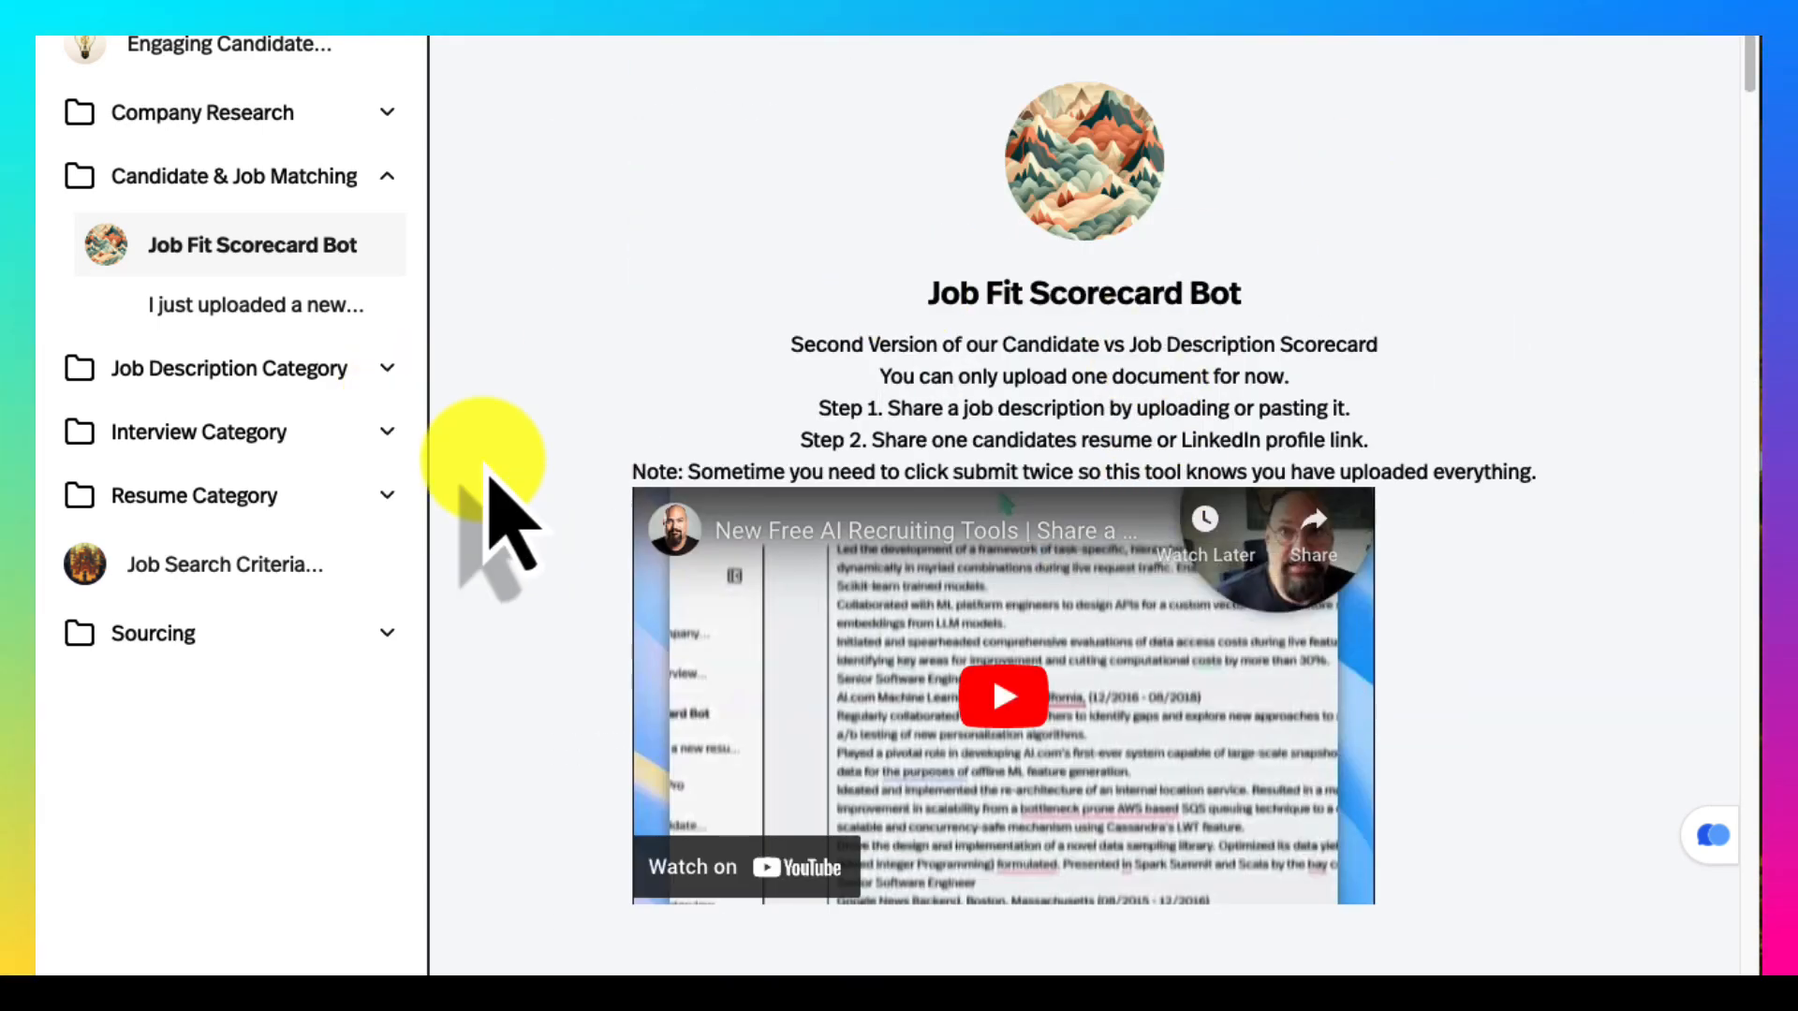
Expand the Job Description Category and load the Job Description Step-by-Step bot.
left_click(227, 369)
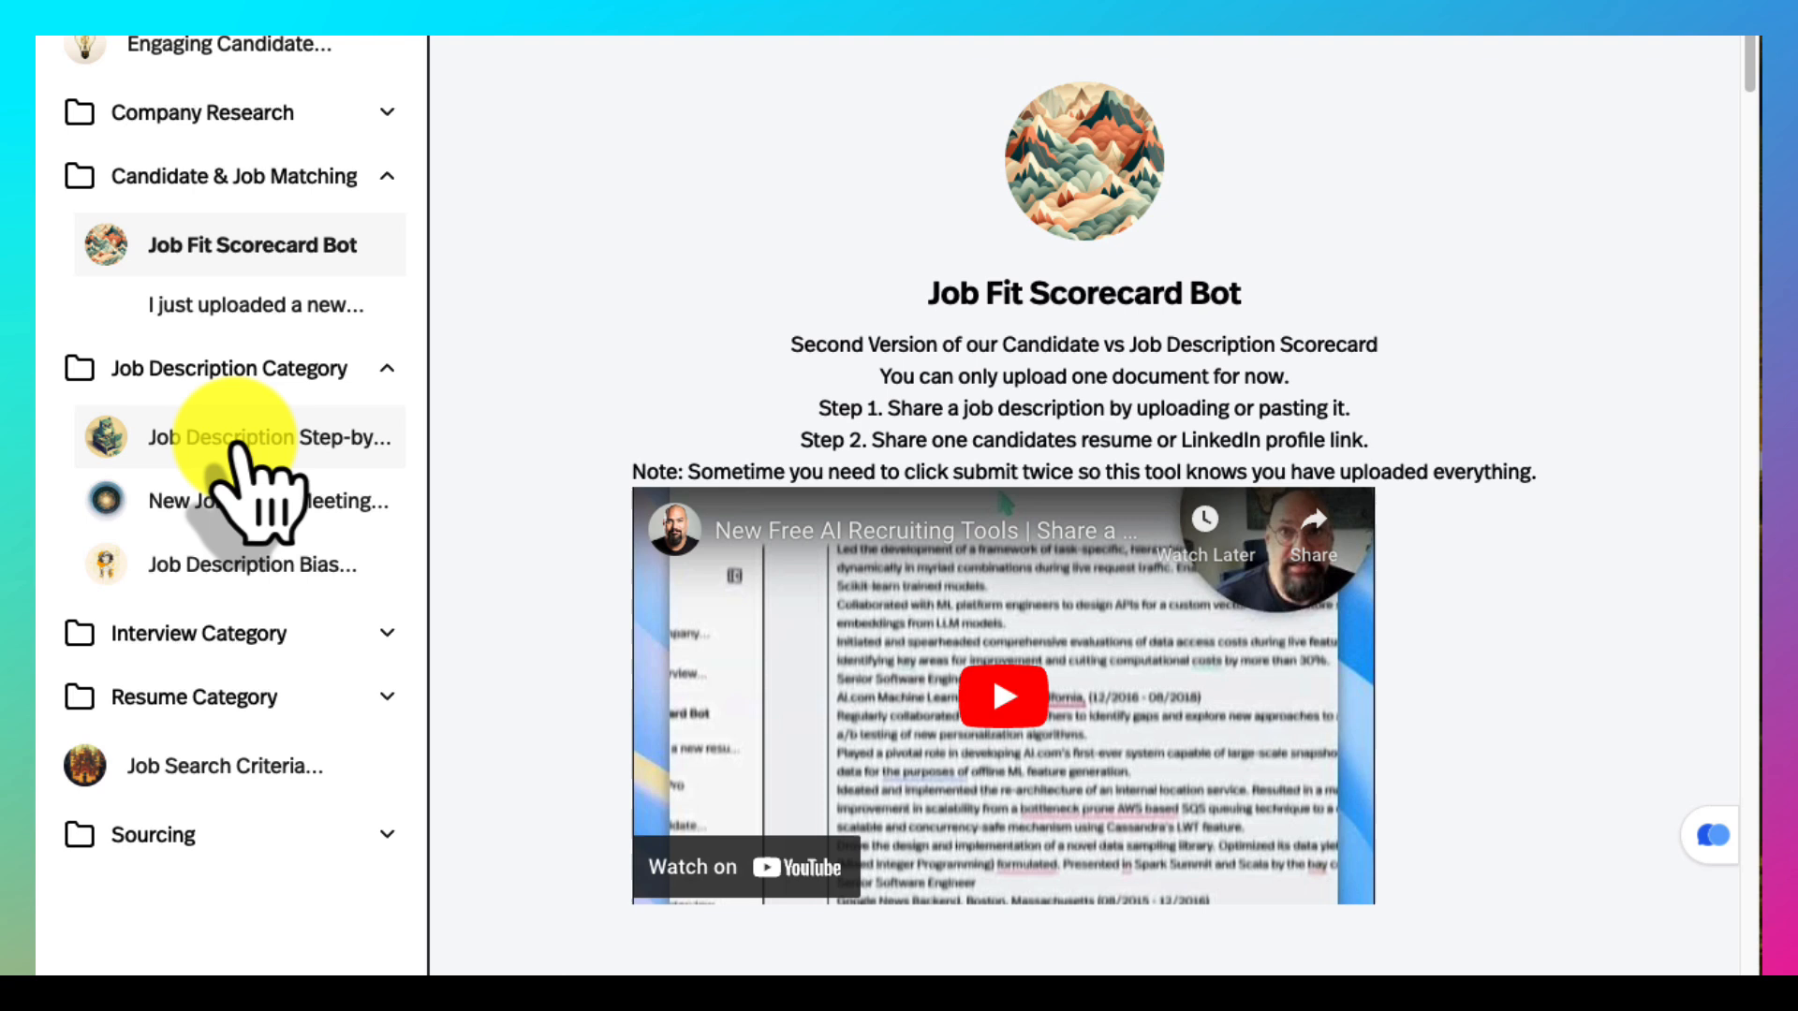
left_click(241, 437)
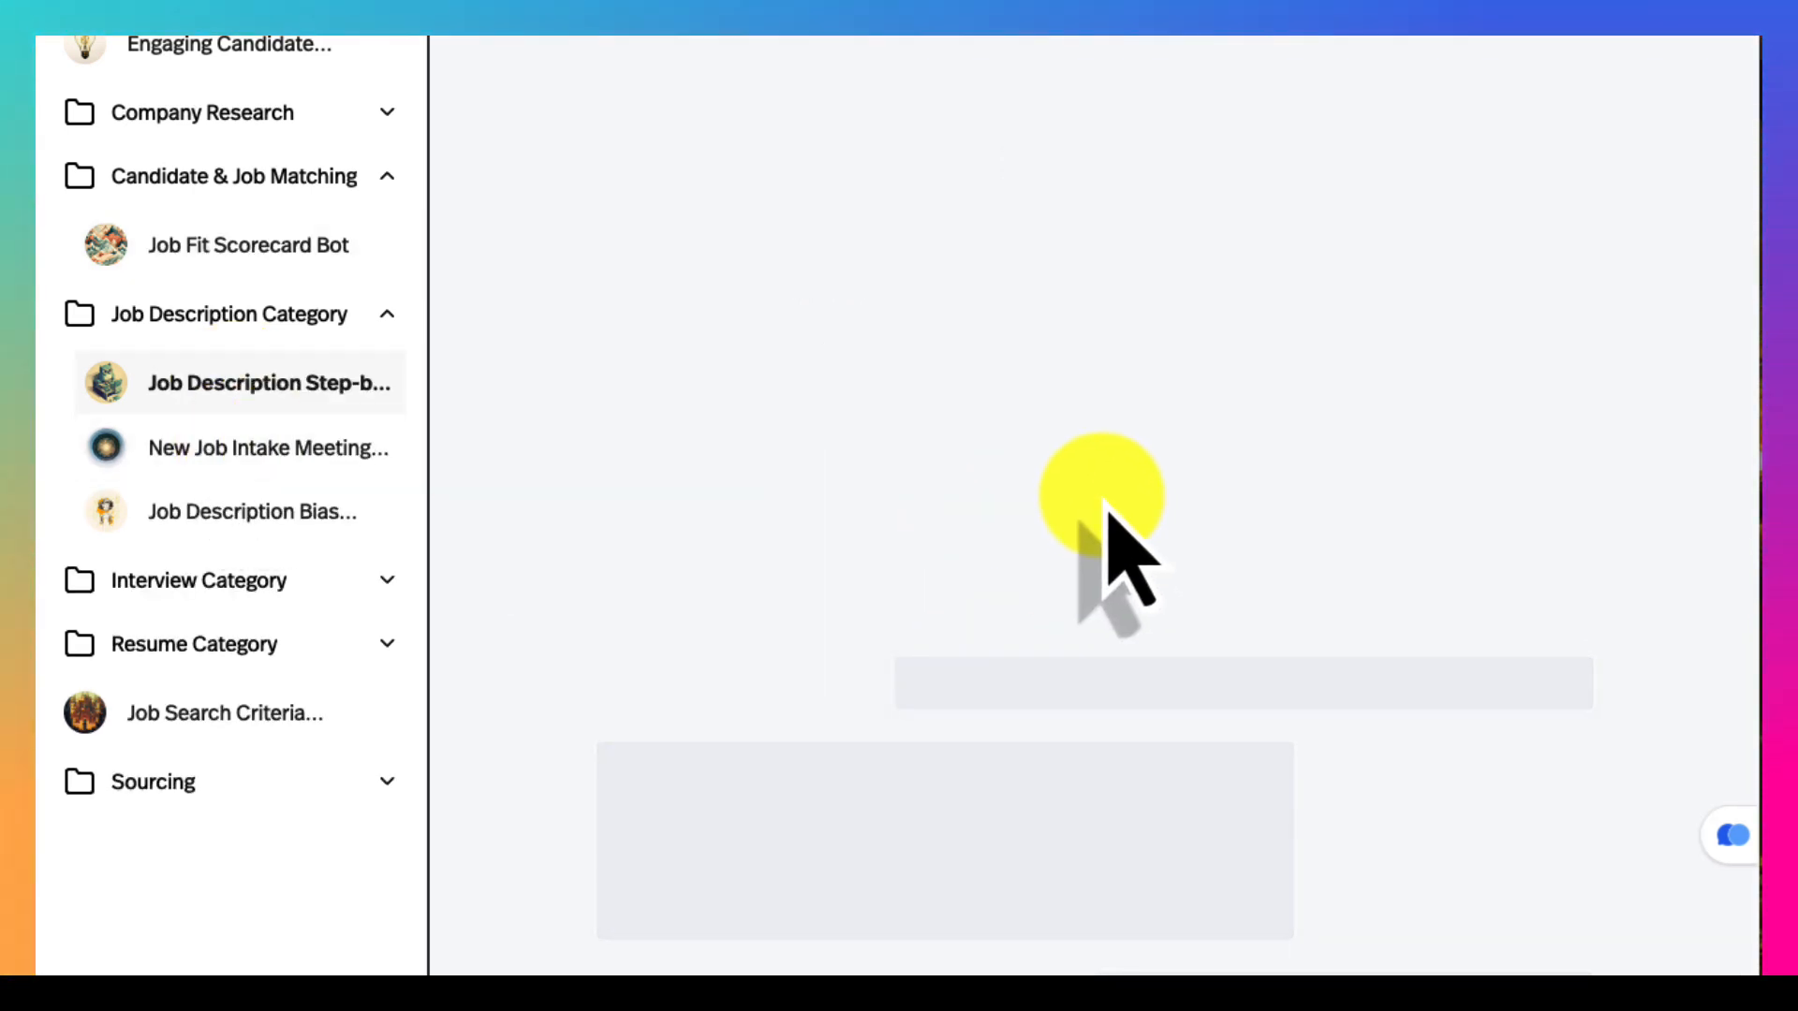
left_click(238, 382)
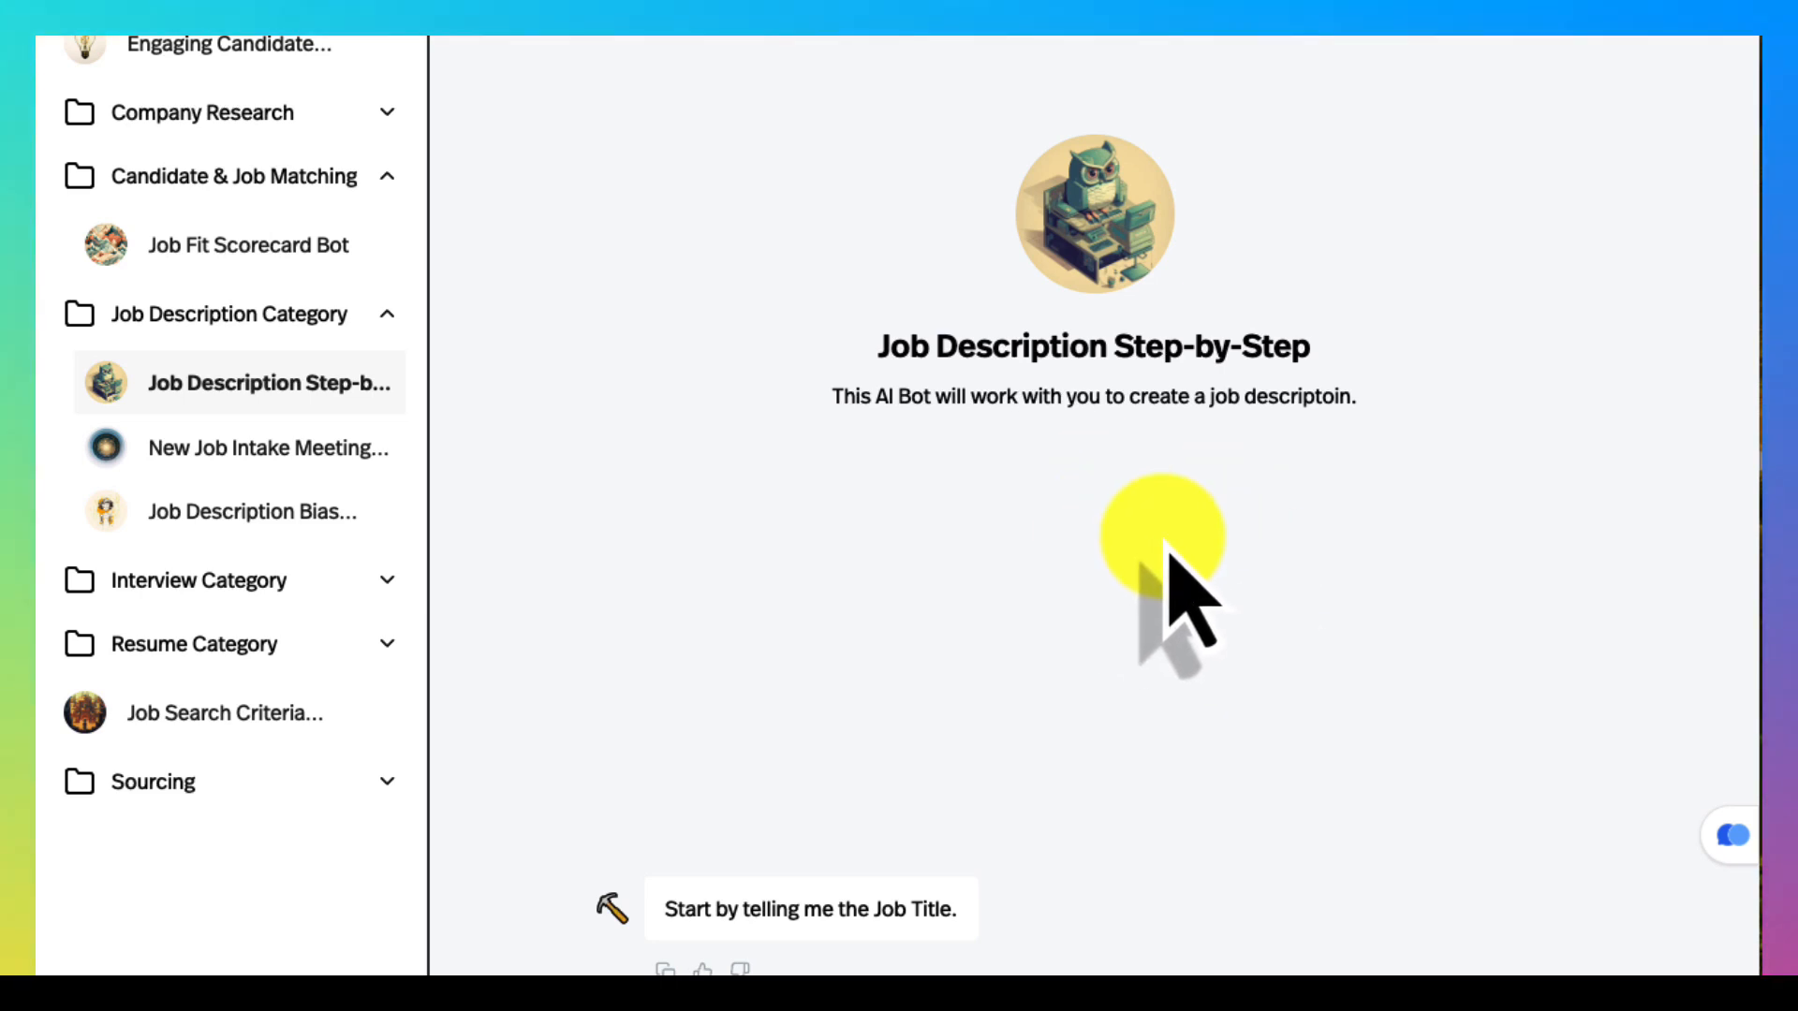
mouse_move(236, 447)
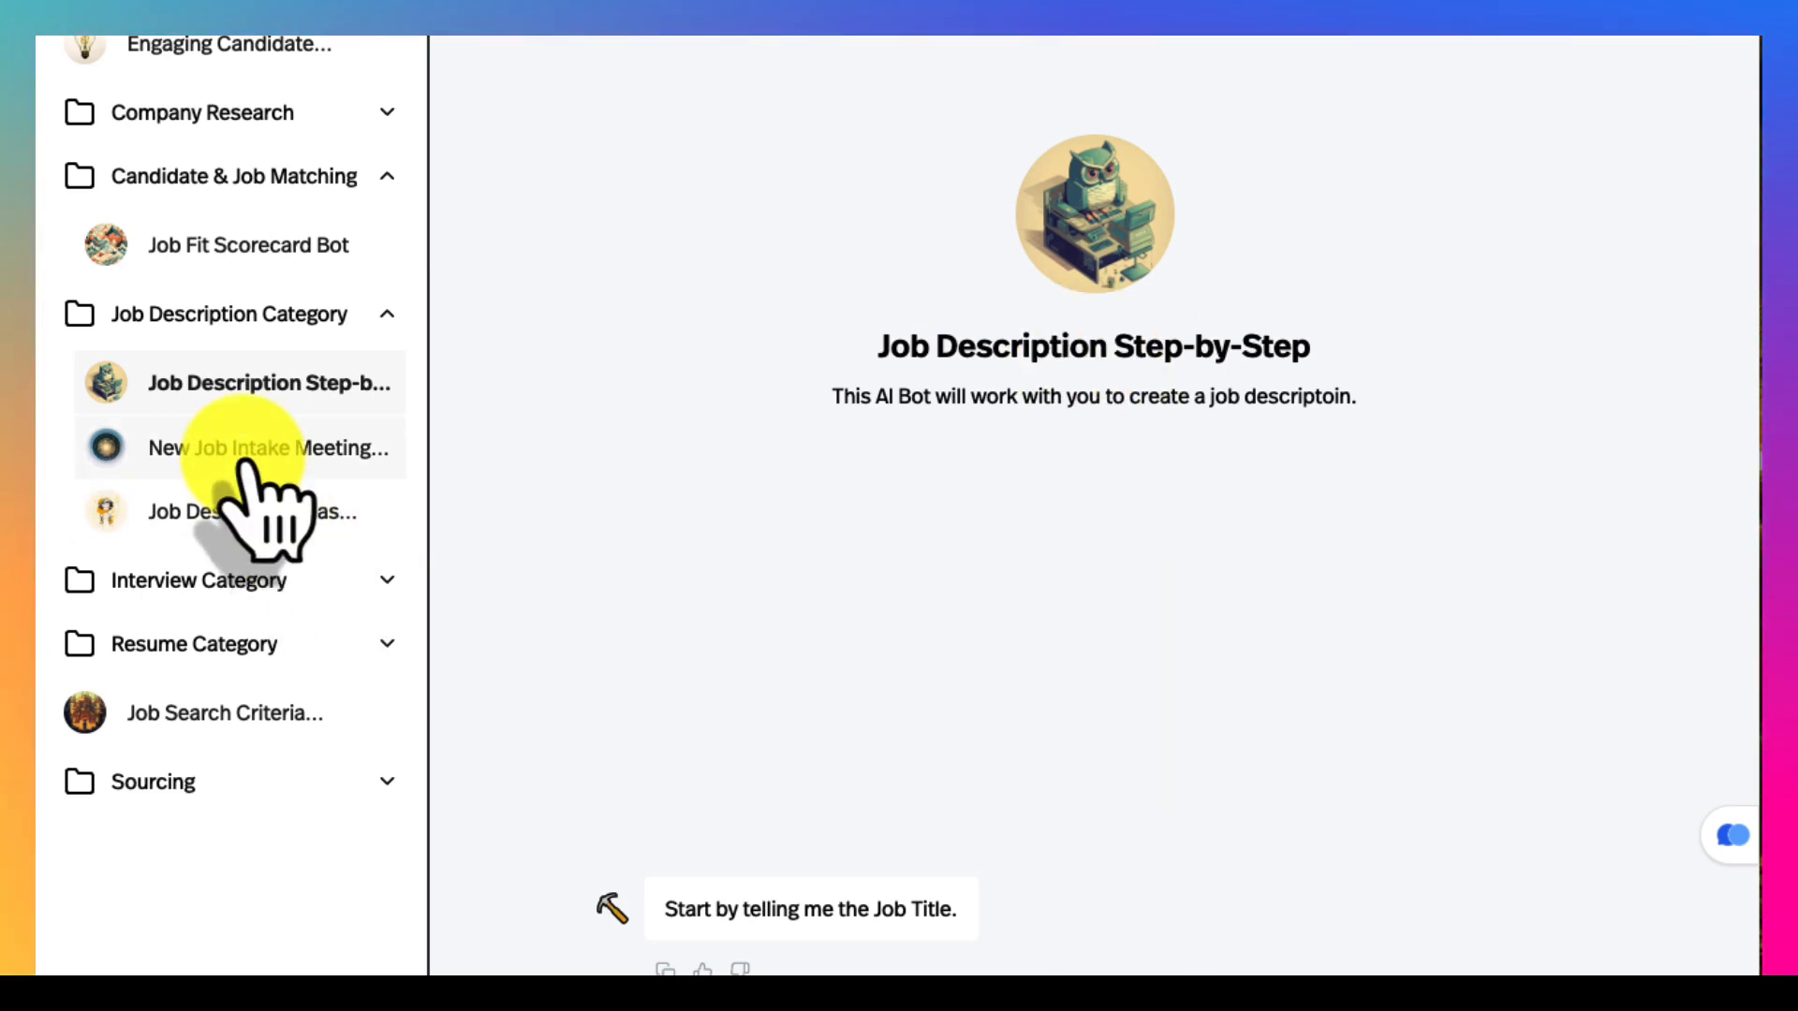
Show the New Job Intake Meeting Preparation form, then load the Job Description Bias tool.
left_click(238, 446)
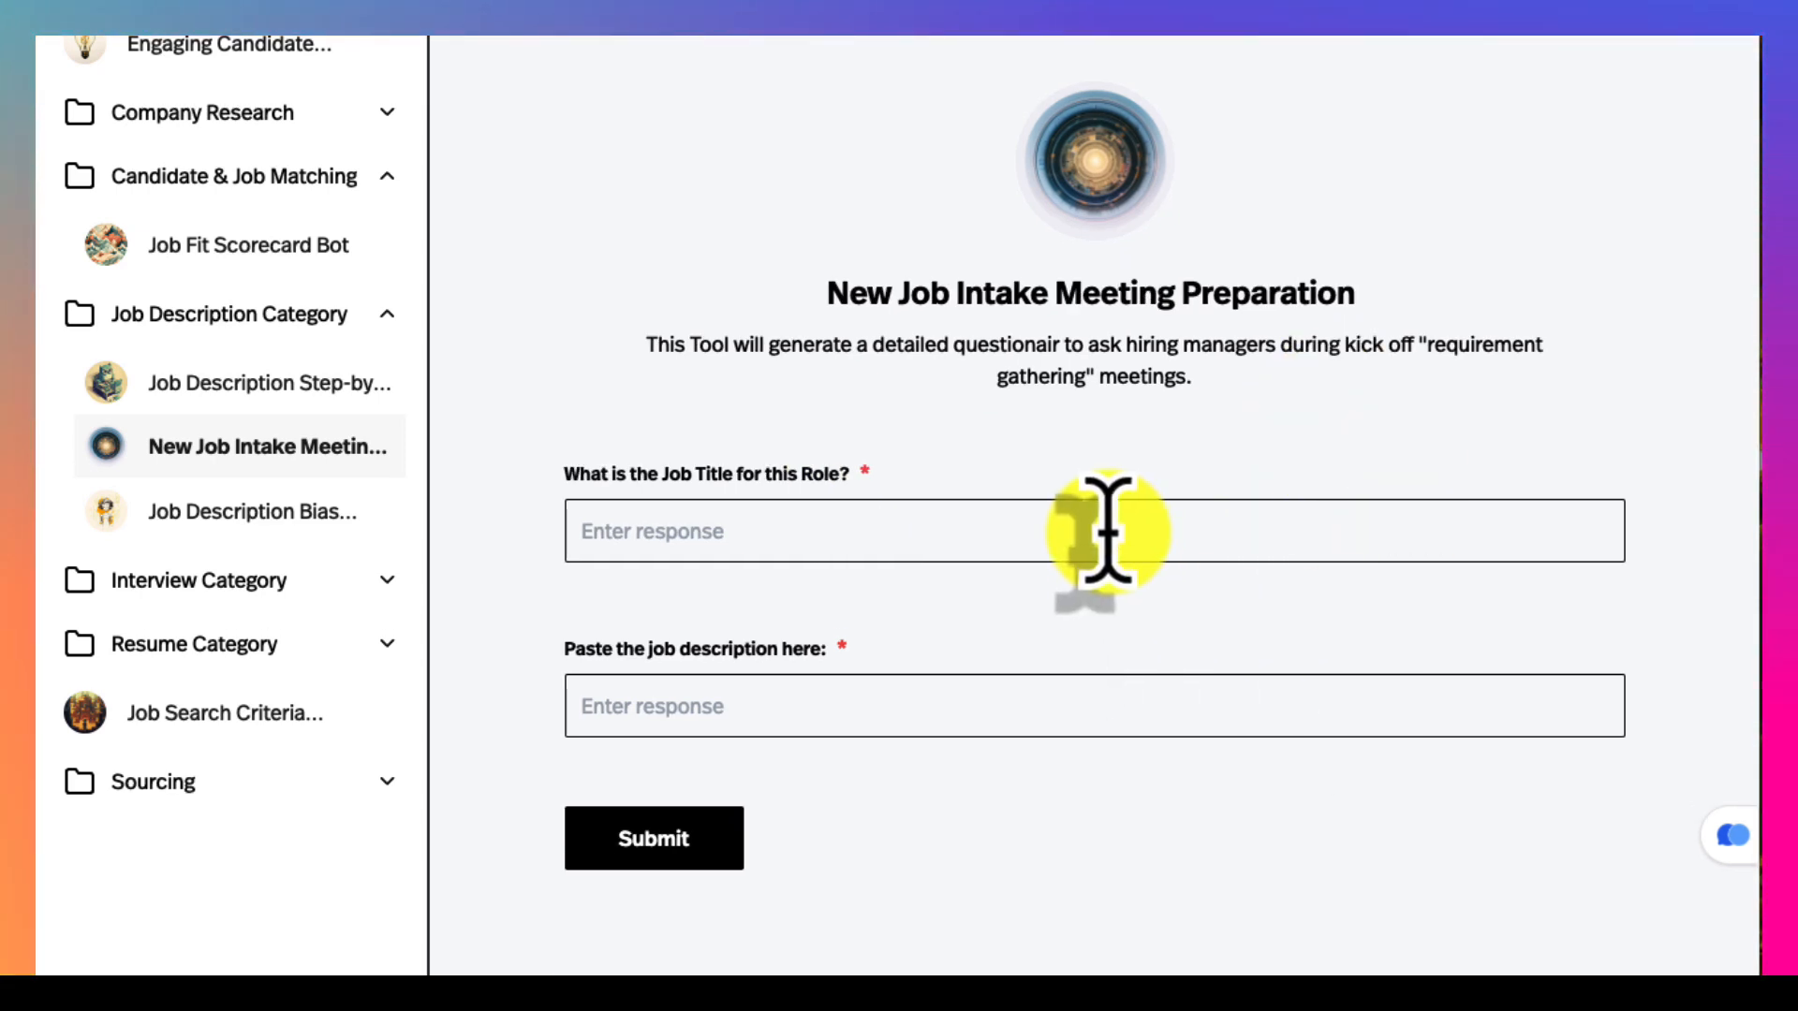
mouse_move(1094, 687)
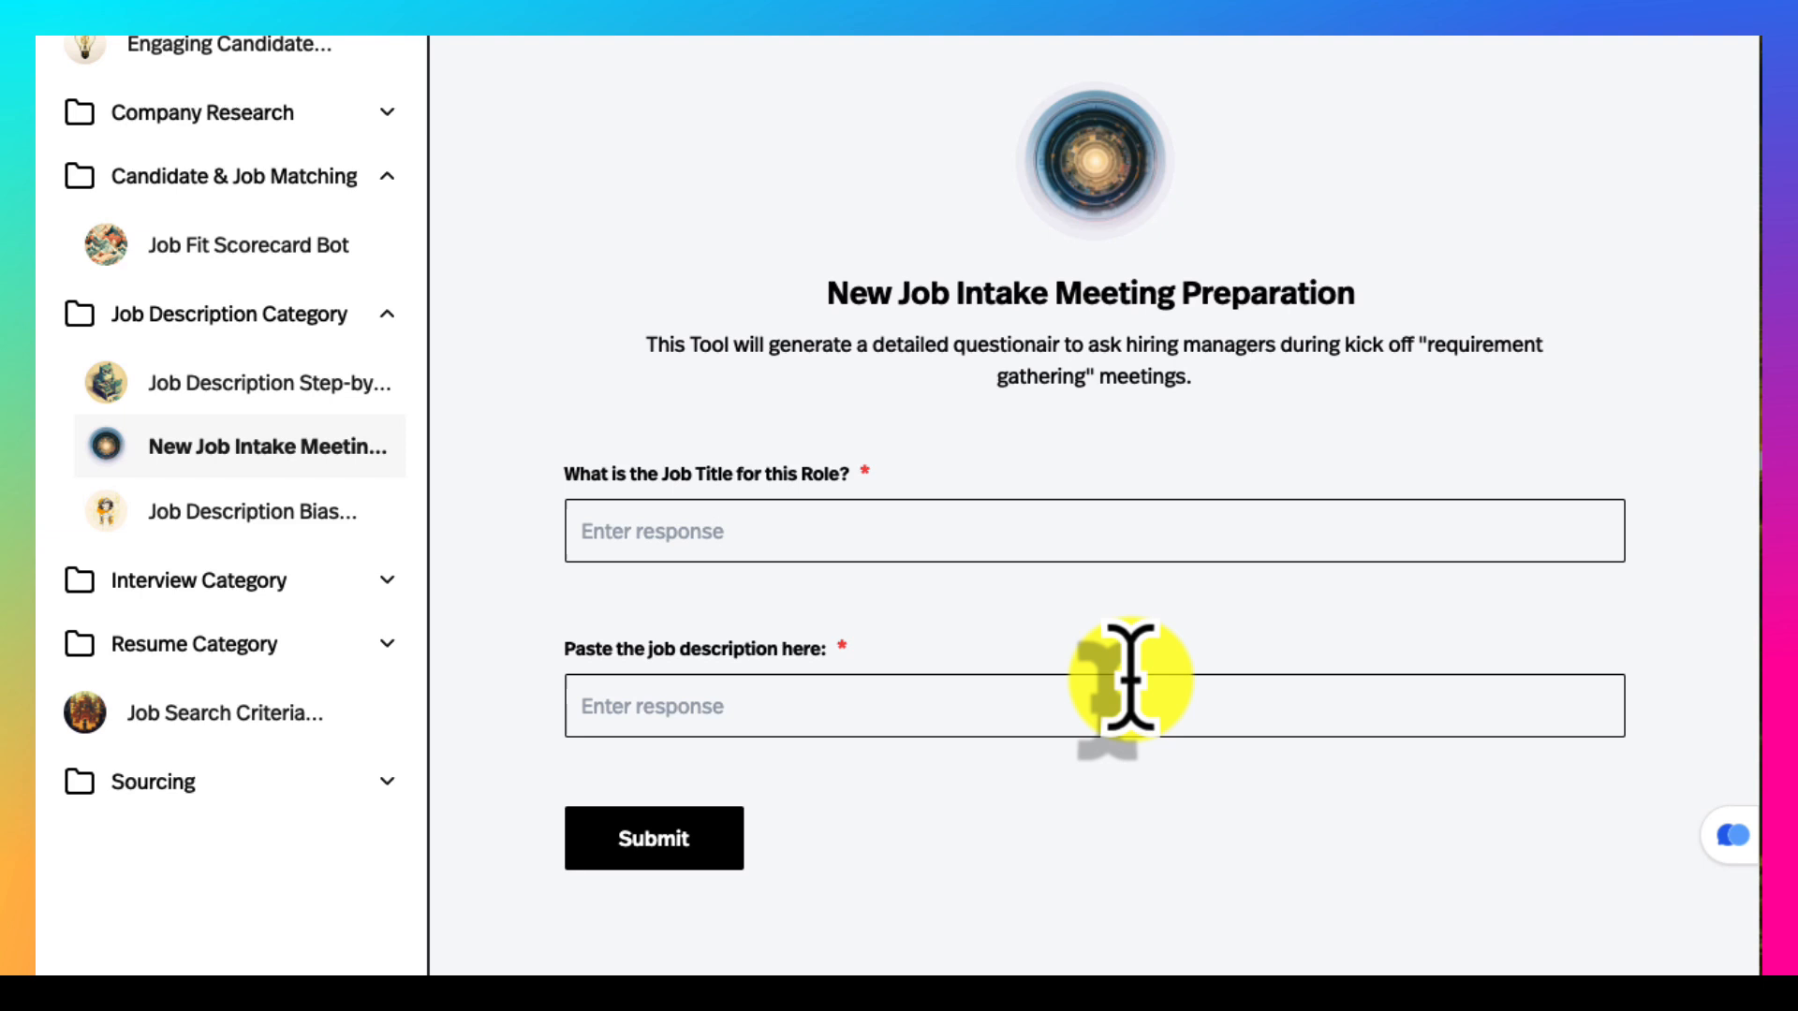
mouse_move(1096, 900)
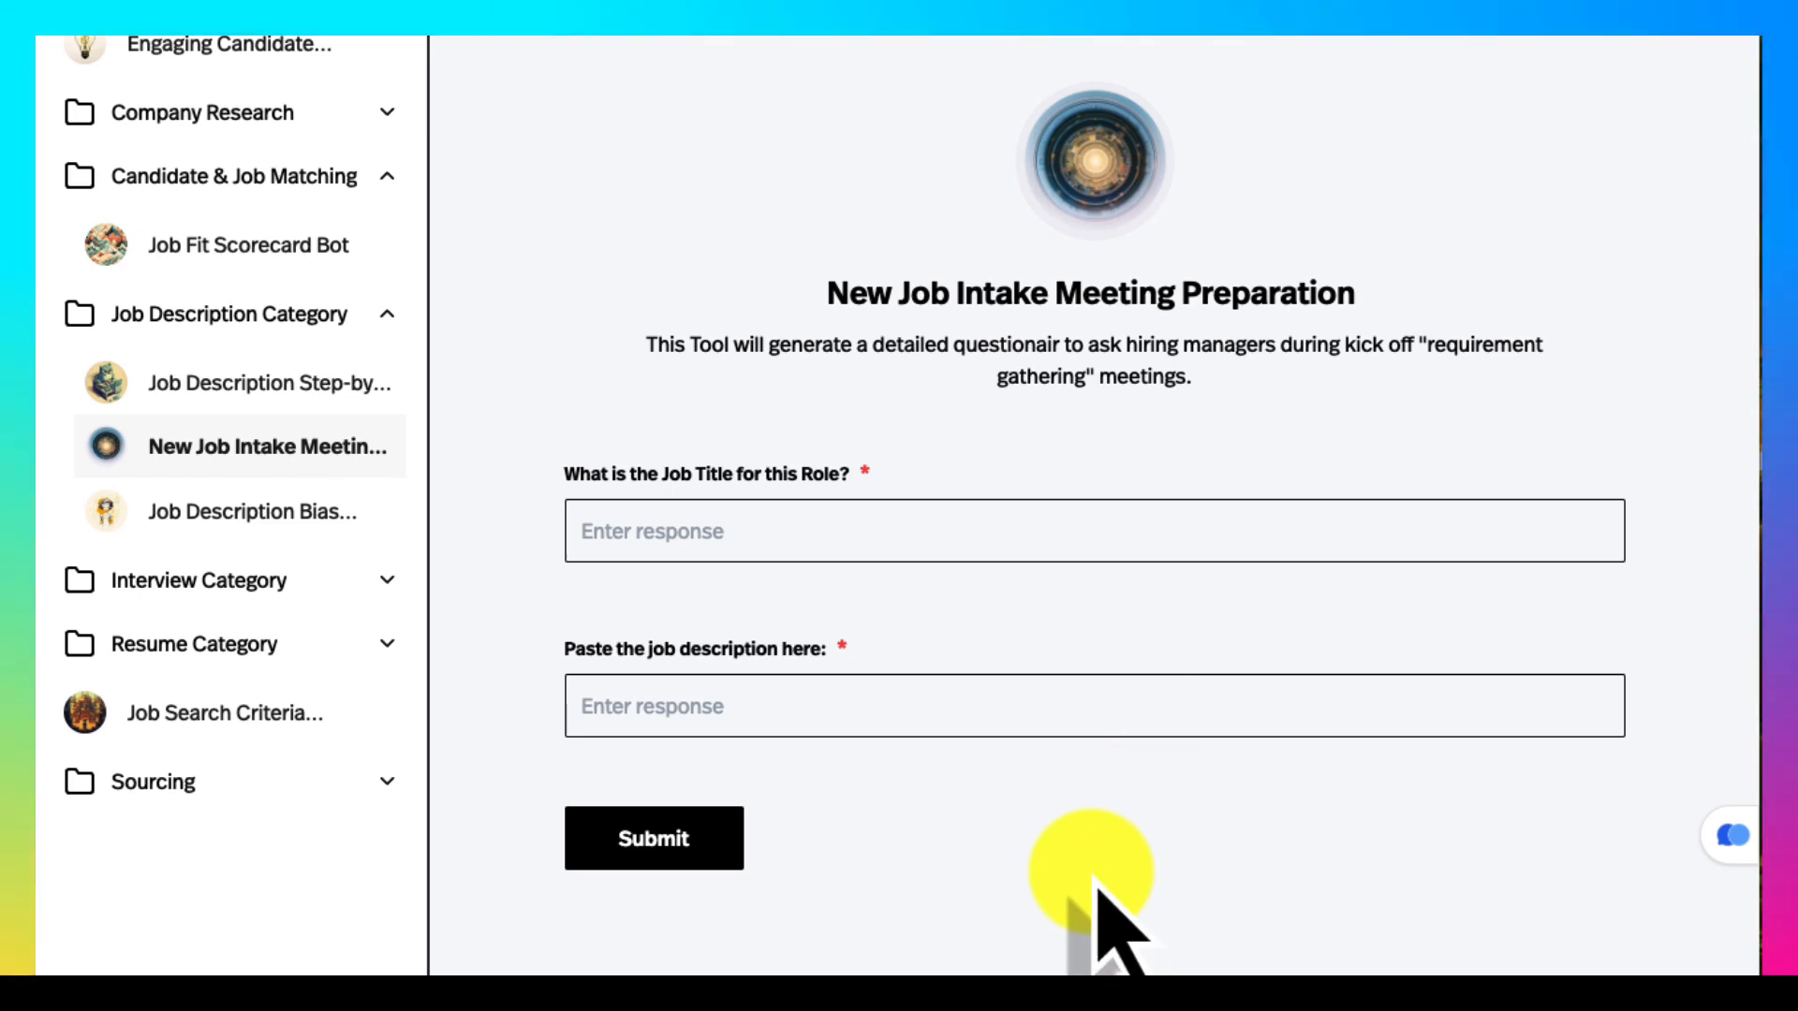
mouse_move(1161, 345)
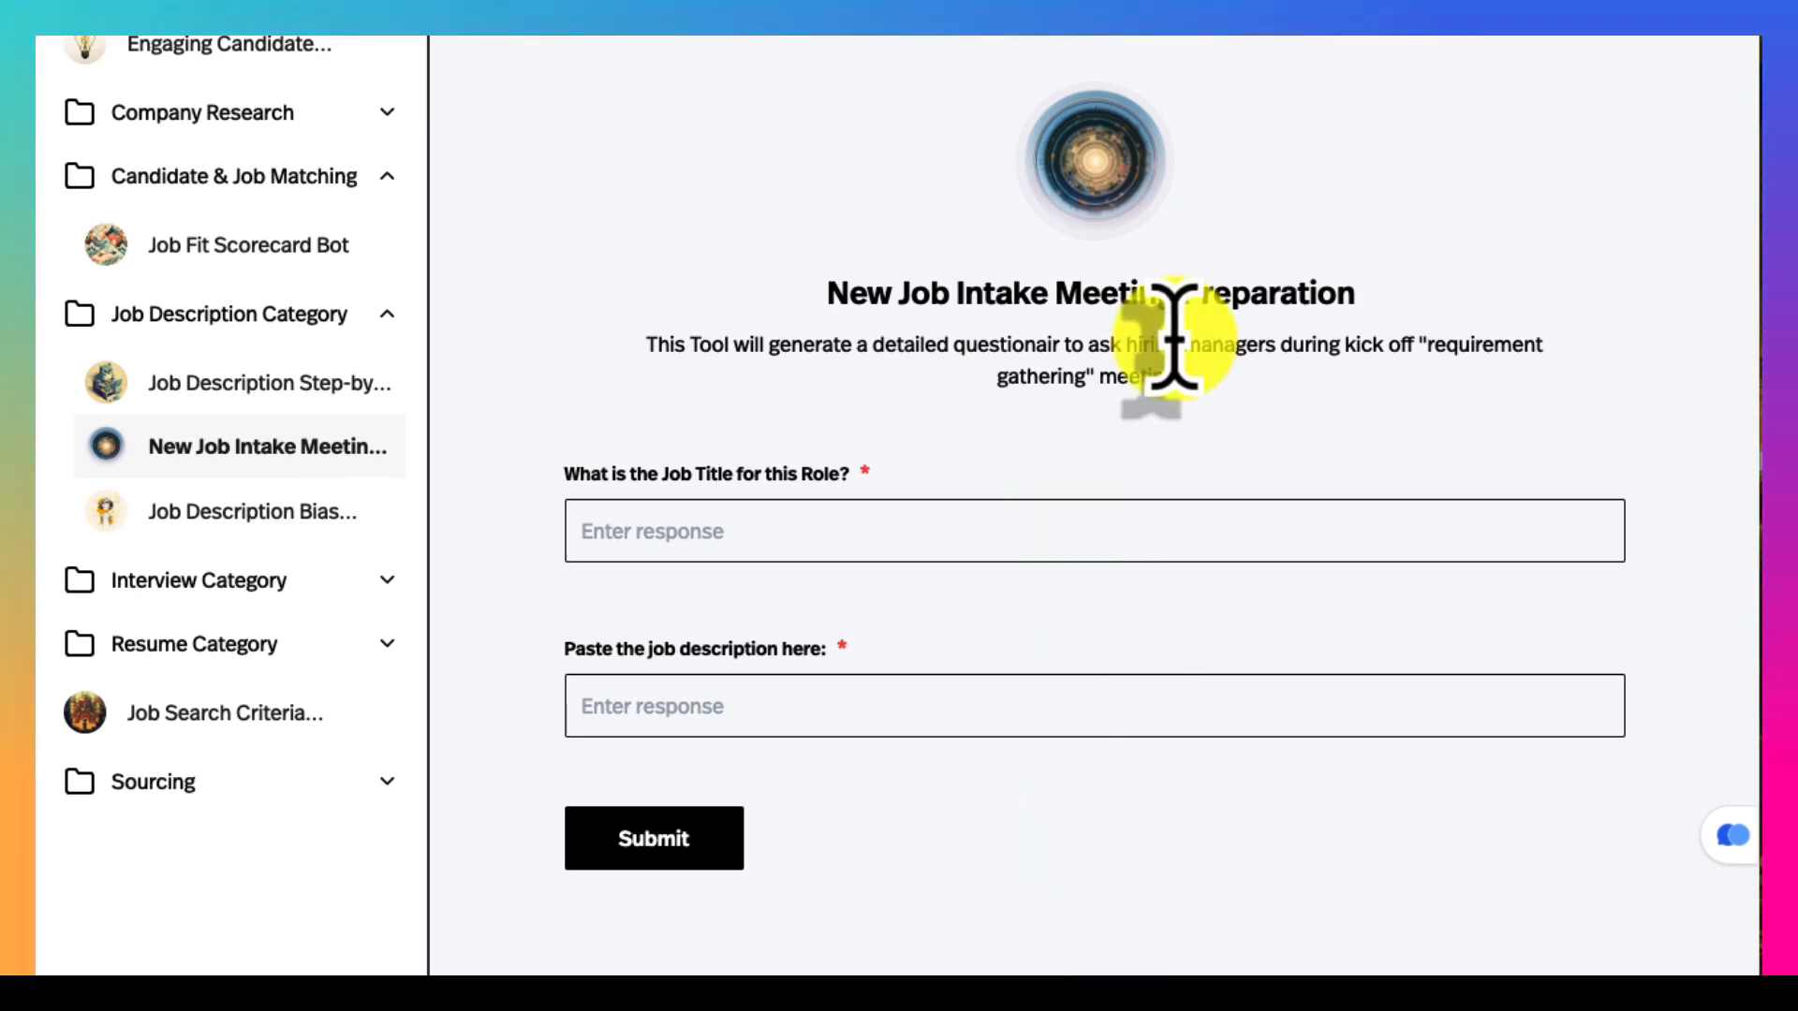
left_click(253, 509)
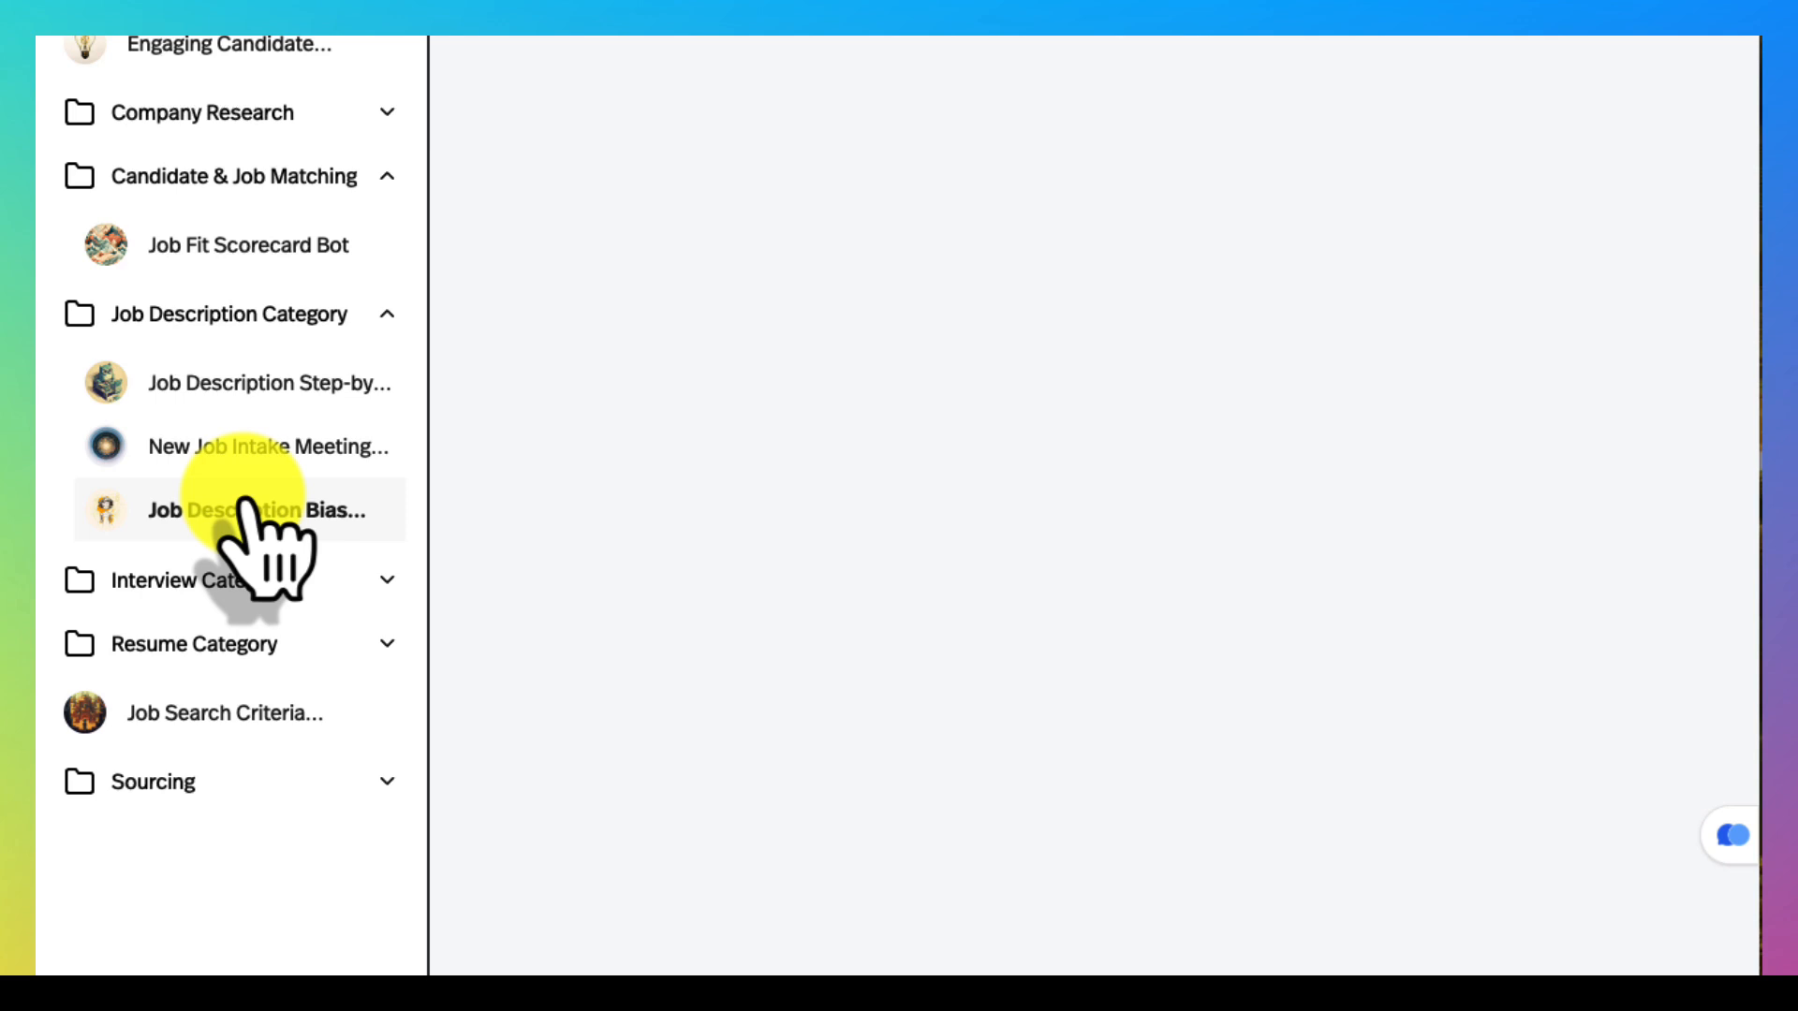
Scroll through the sample Job Posting Health Report with its flagged wording and suggested fixes.
left_click(241, 509)
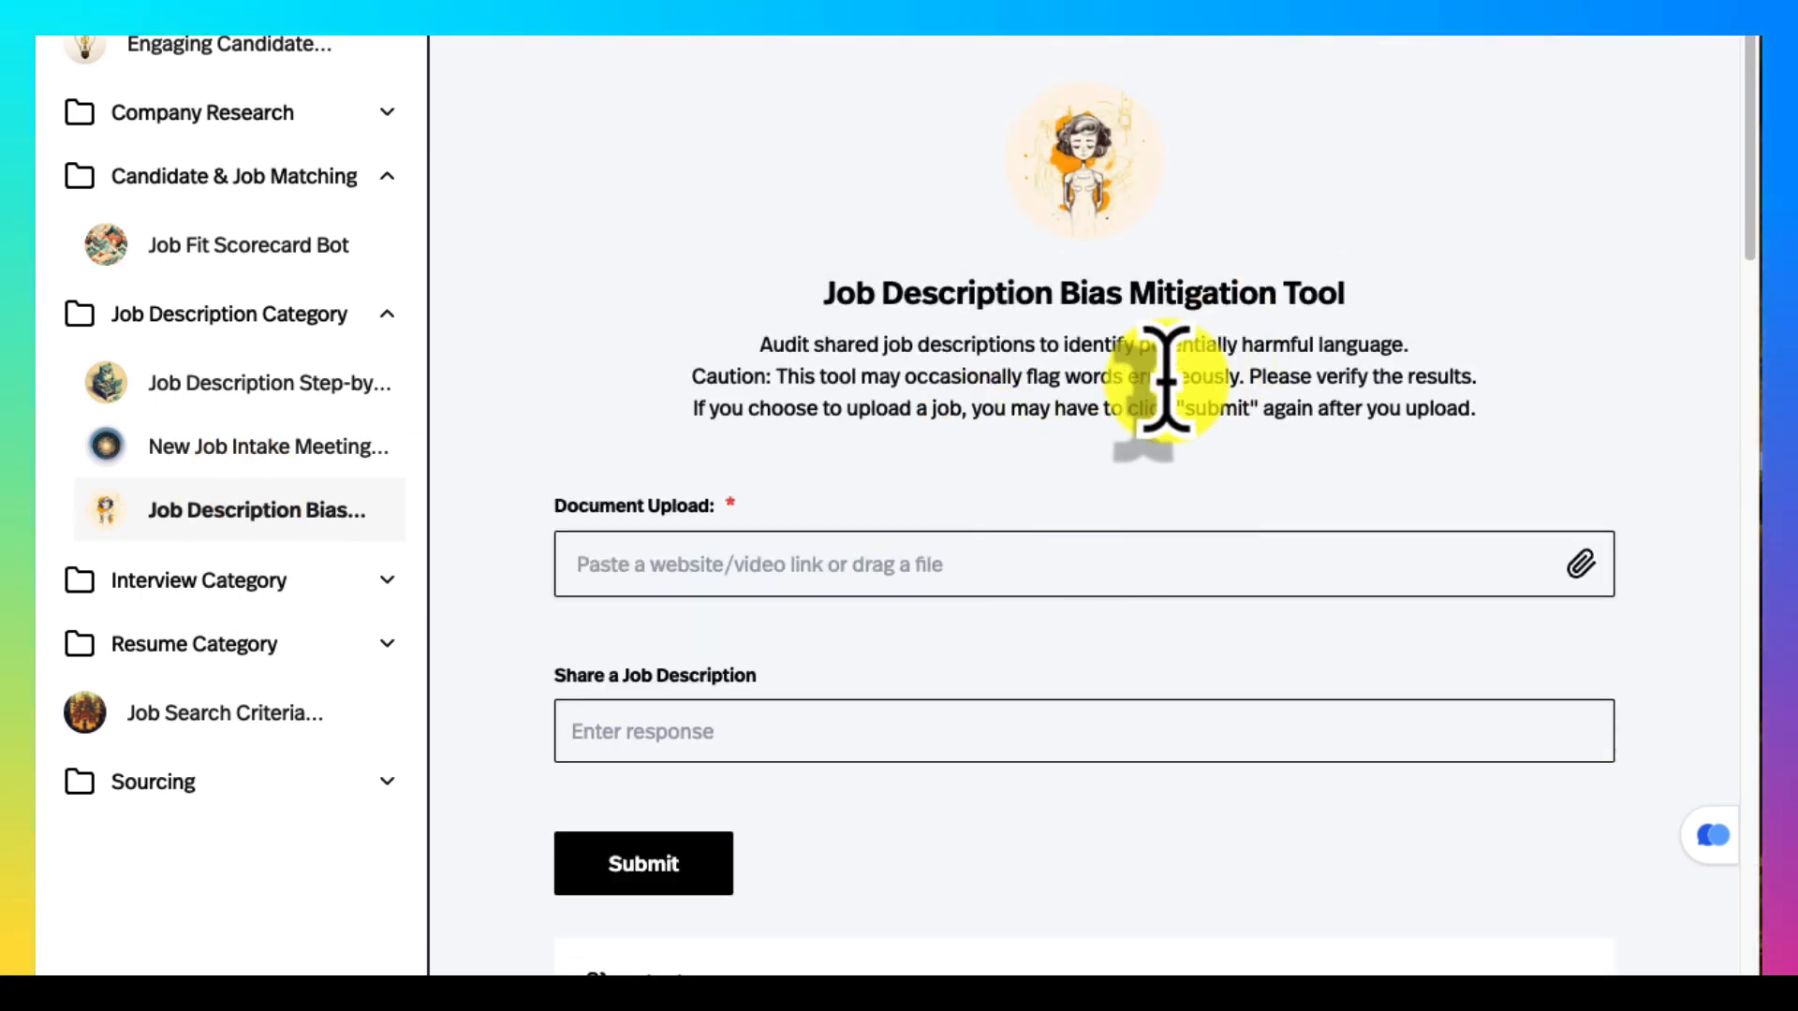
left_click(642, 863)
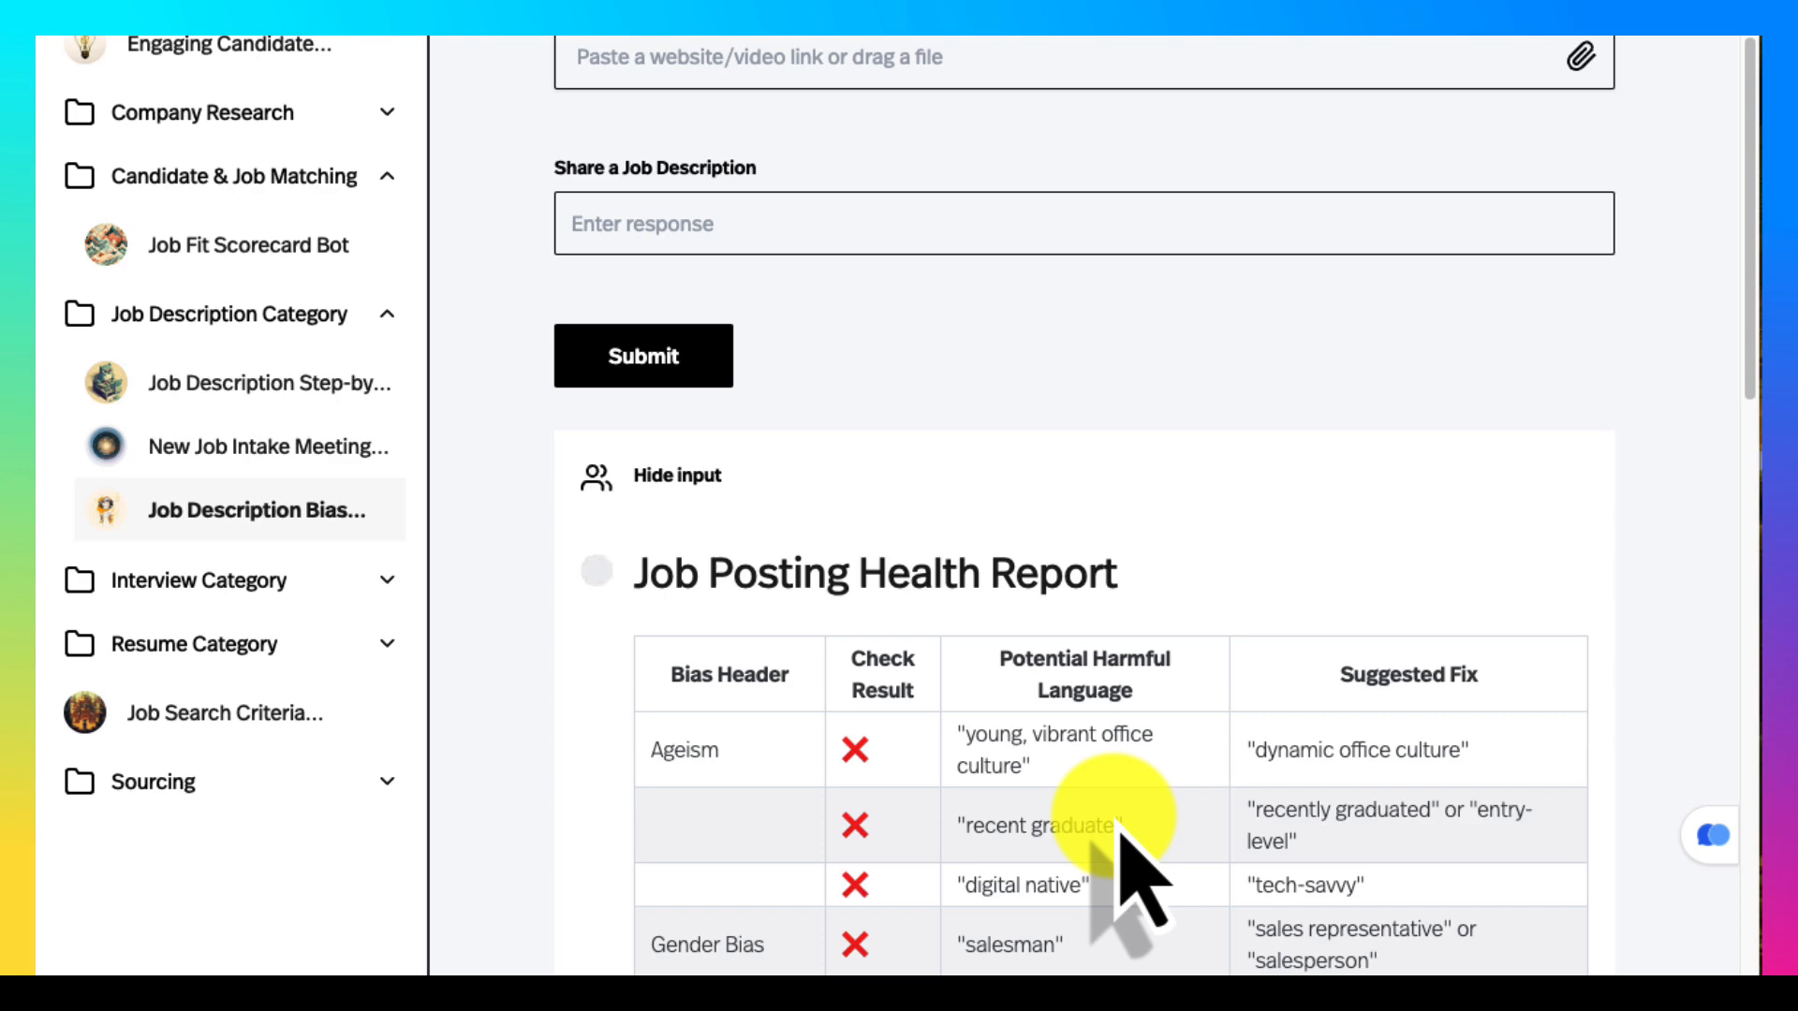
scroll("down", 3)
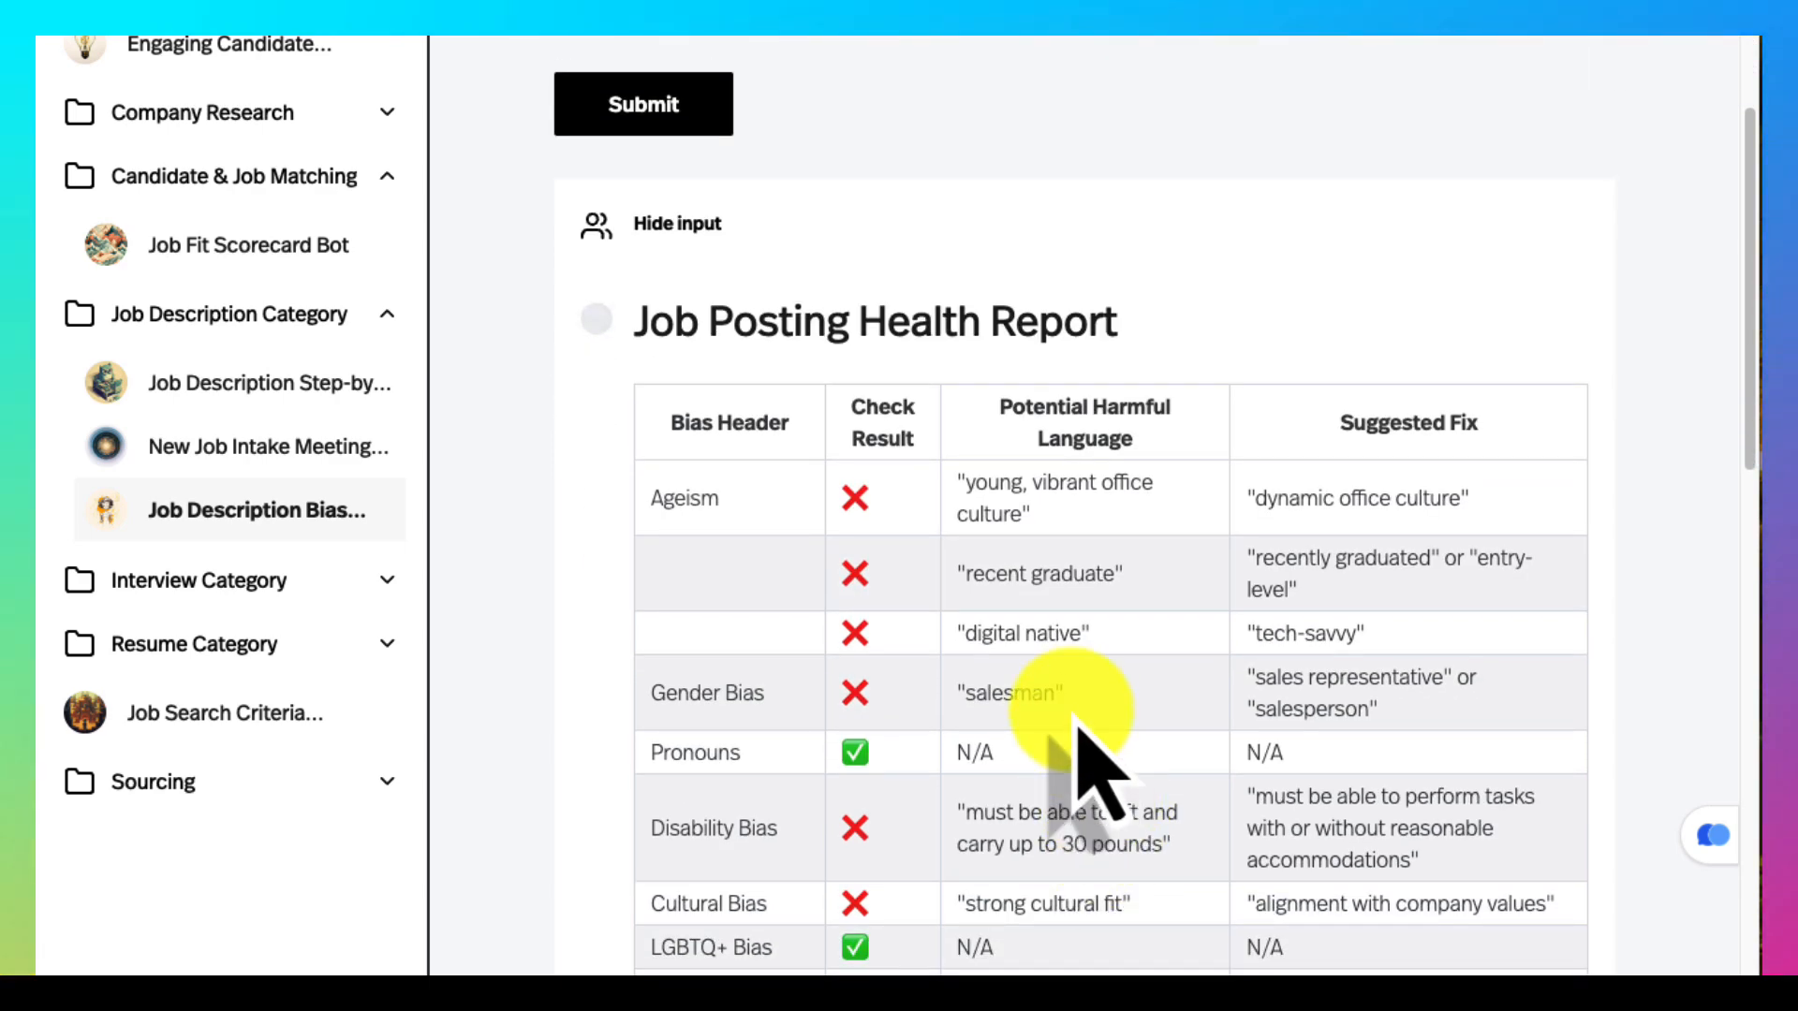
scroll("down", 3)
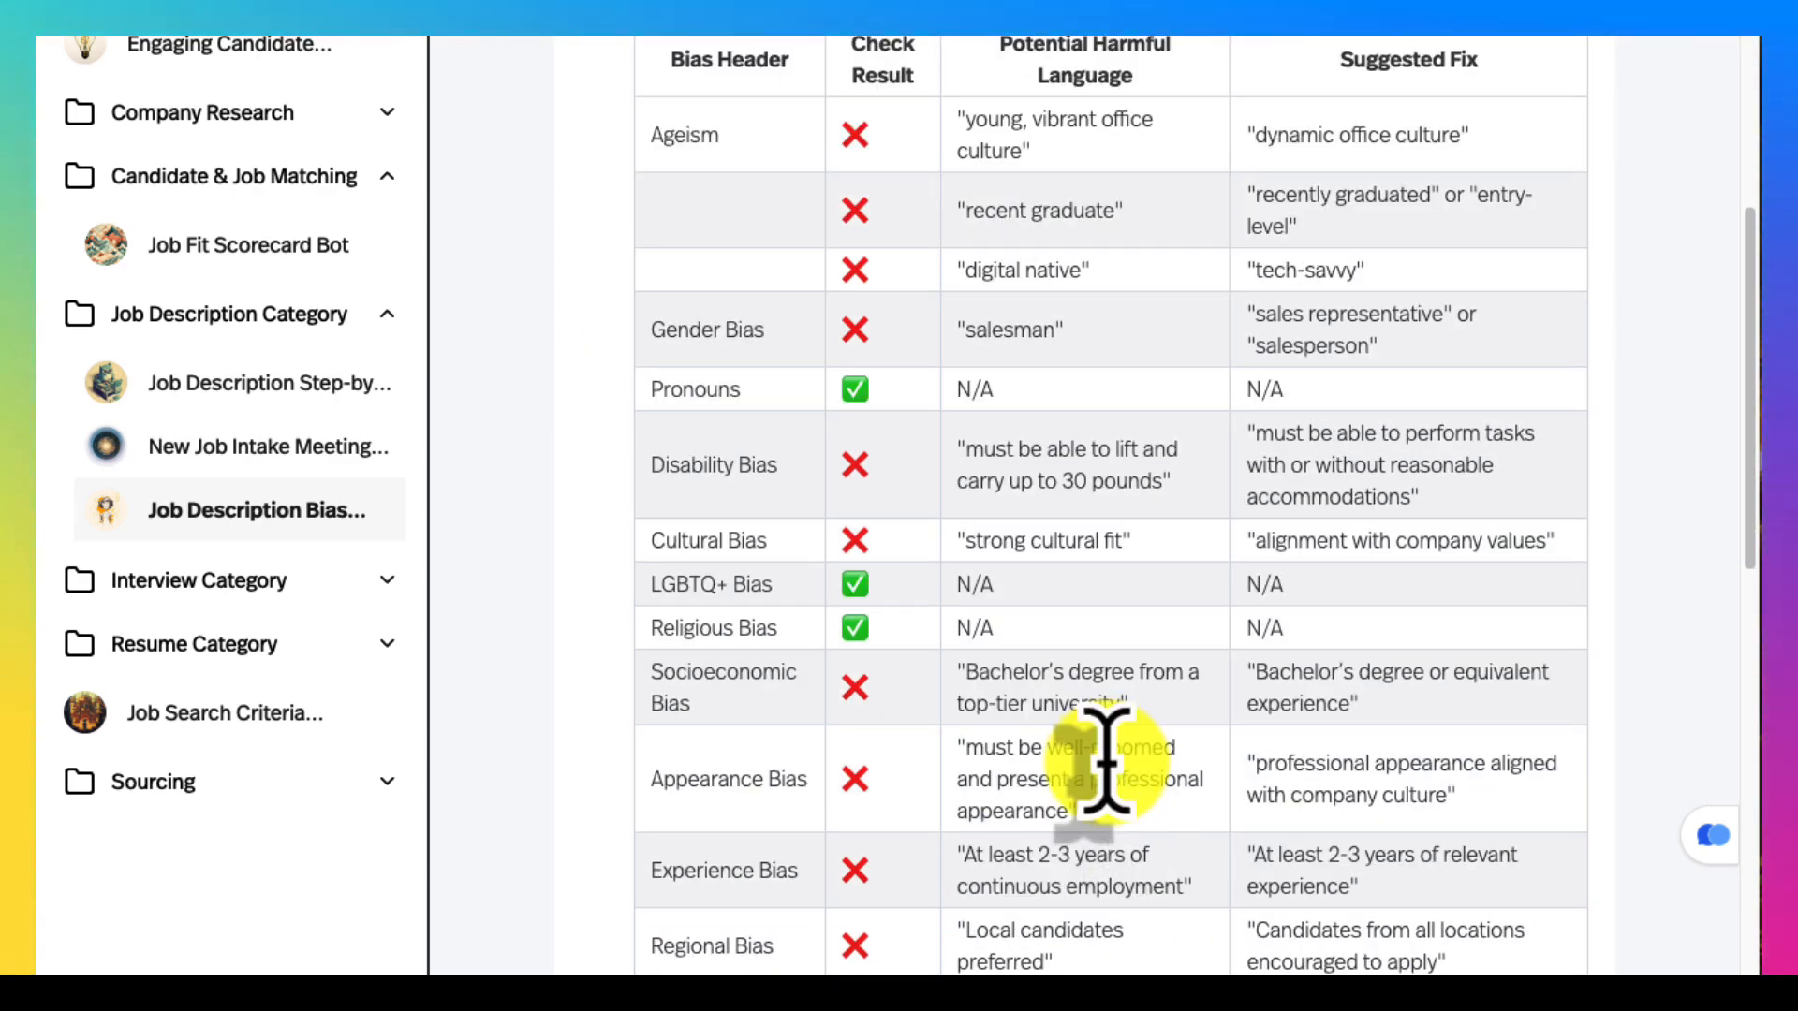
scroll("down", 3)
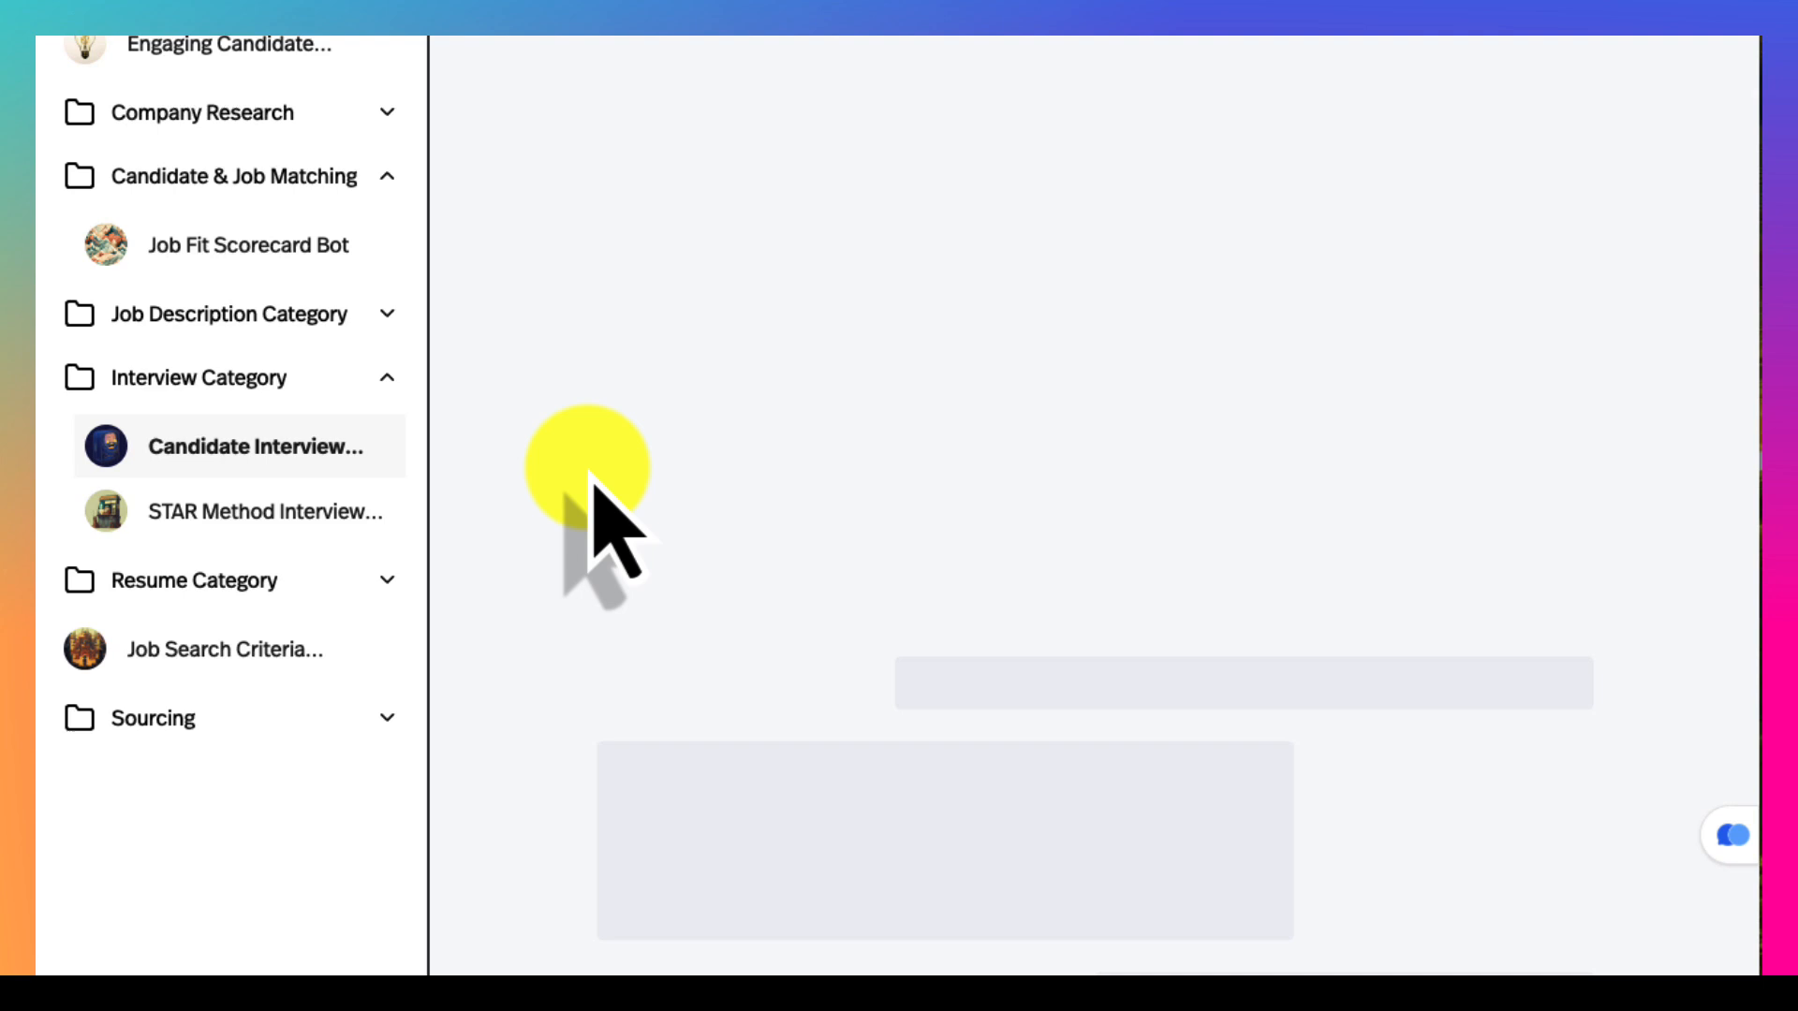
left_click(236, 446)
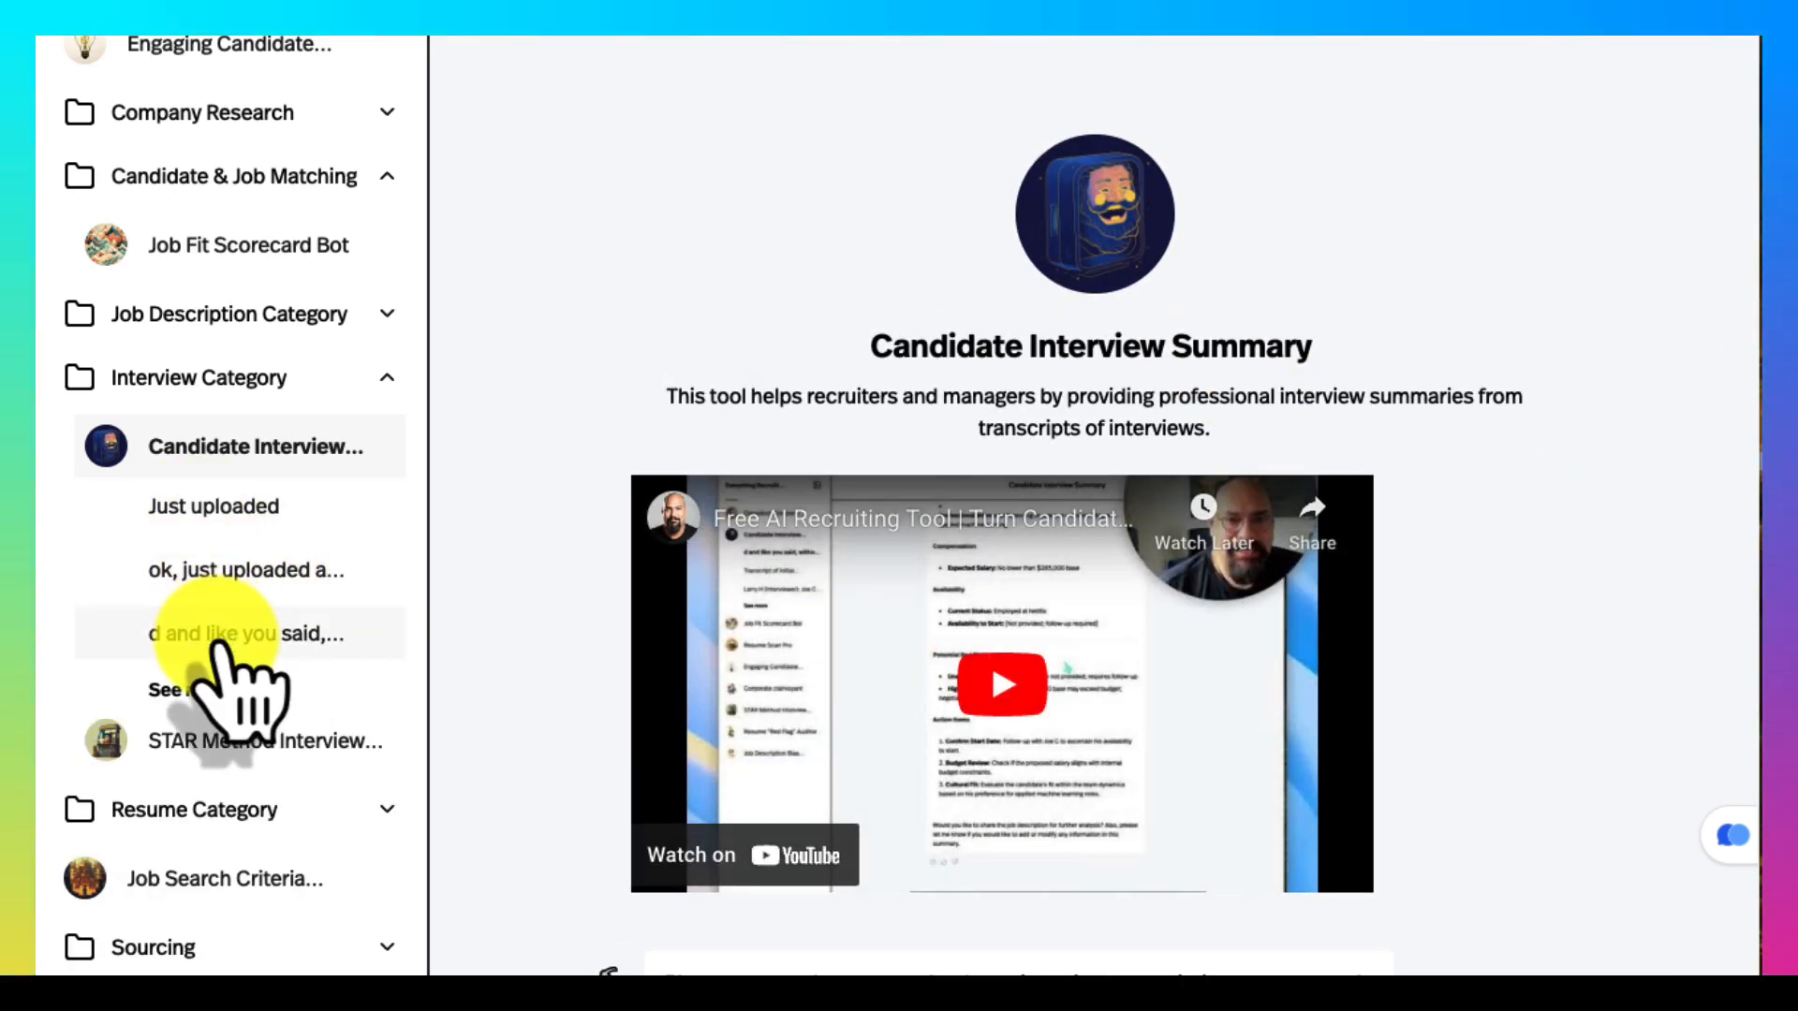
left_click(238, 631)
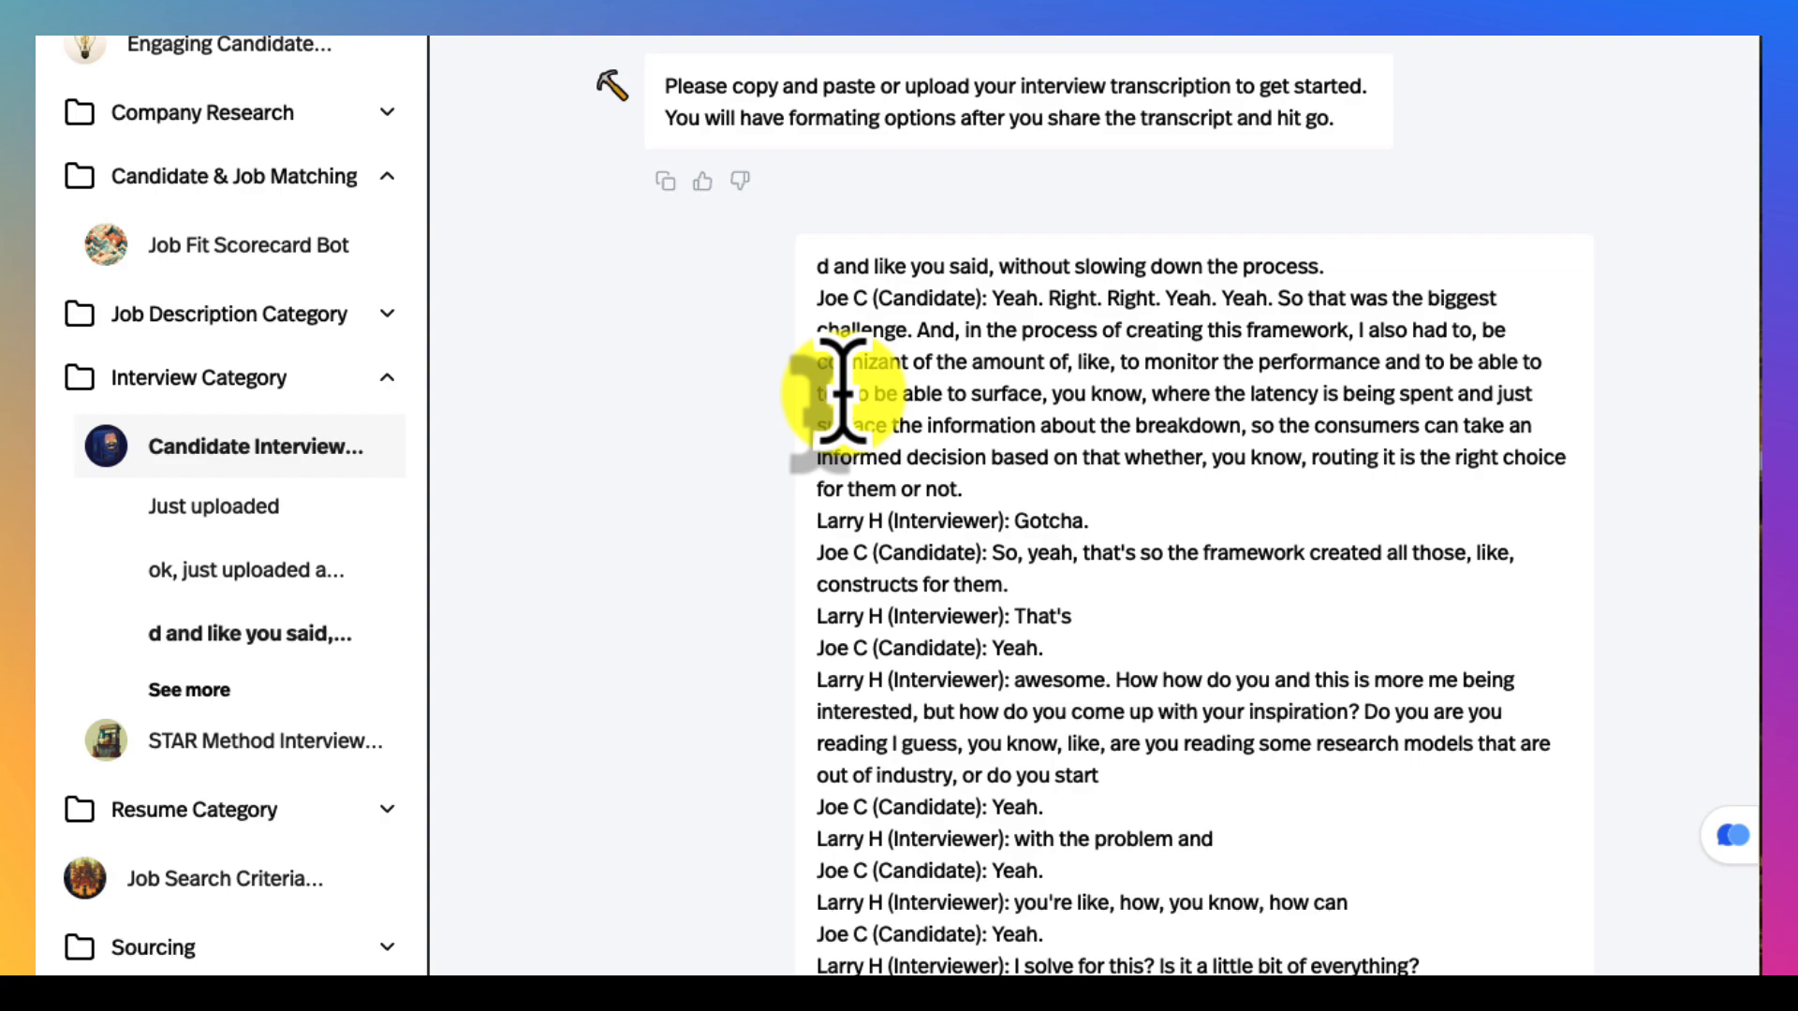
mouse_move(1125, 562)
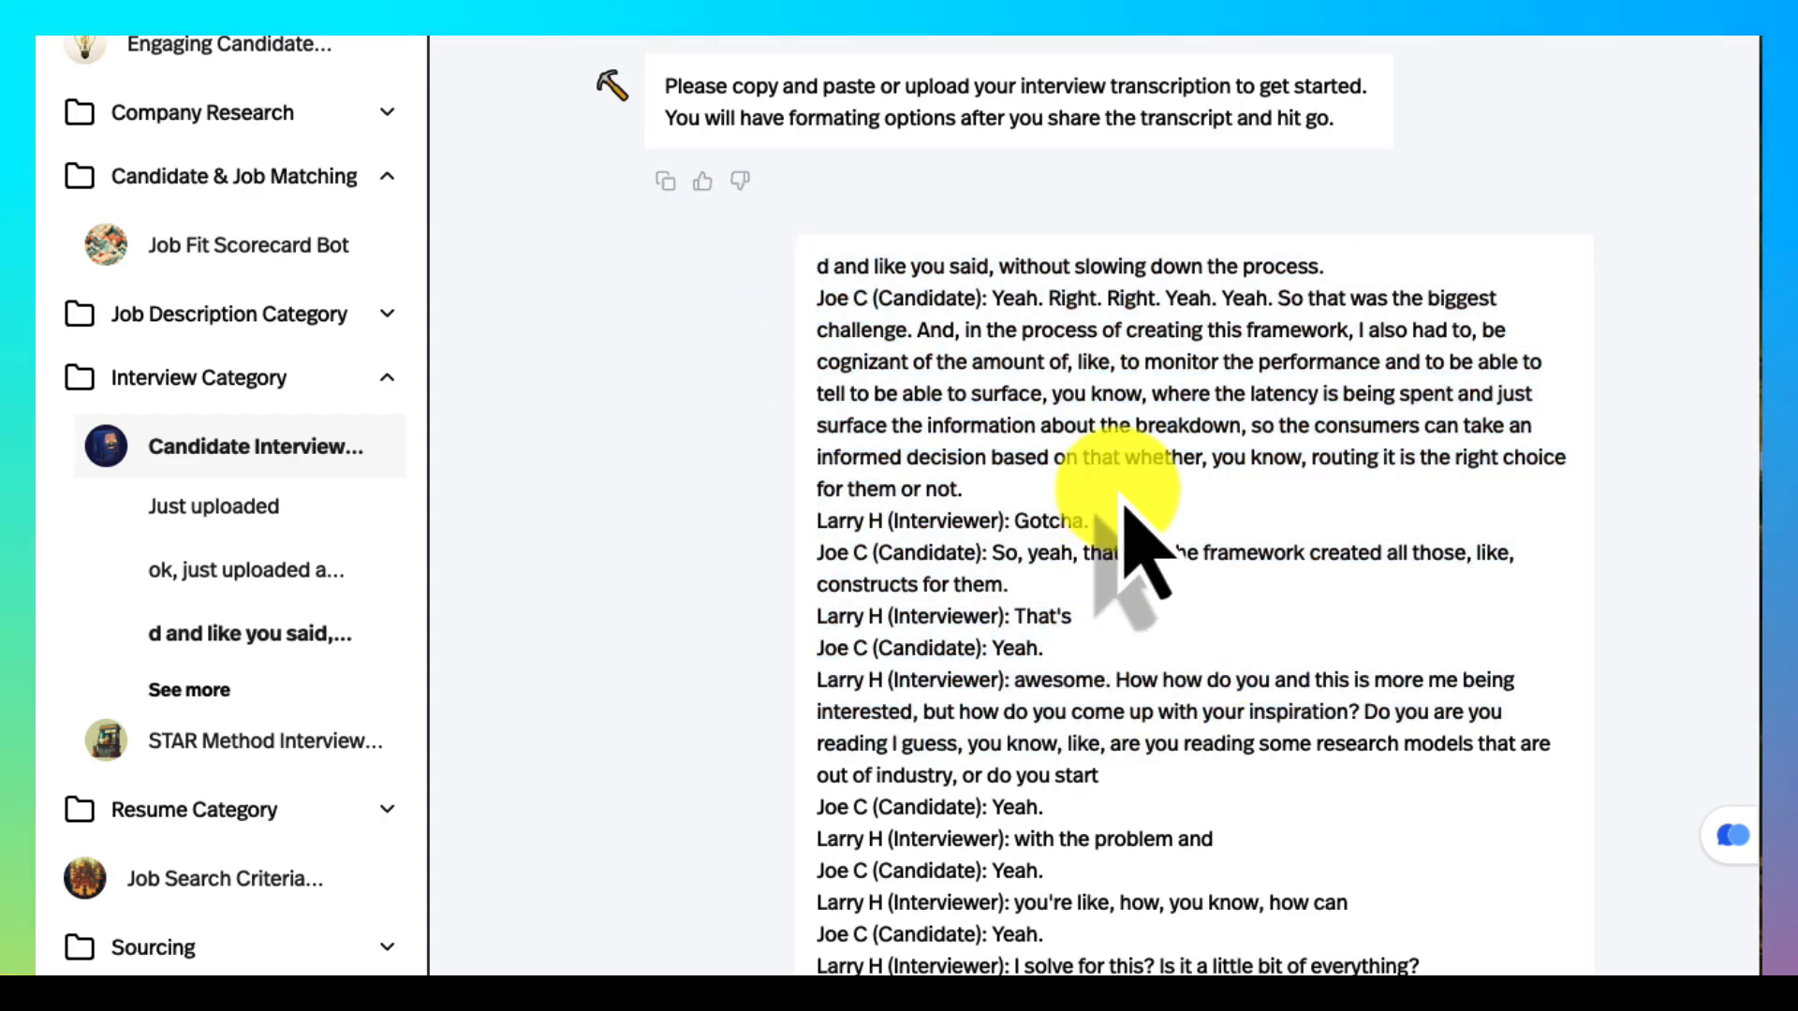
scroll("down", 3)
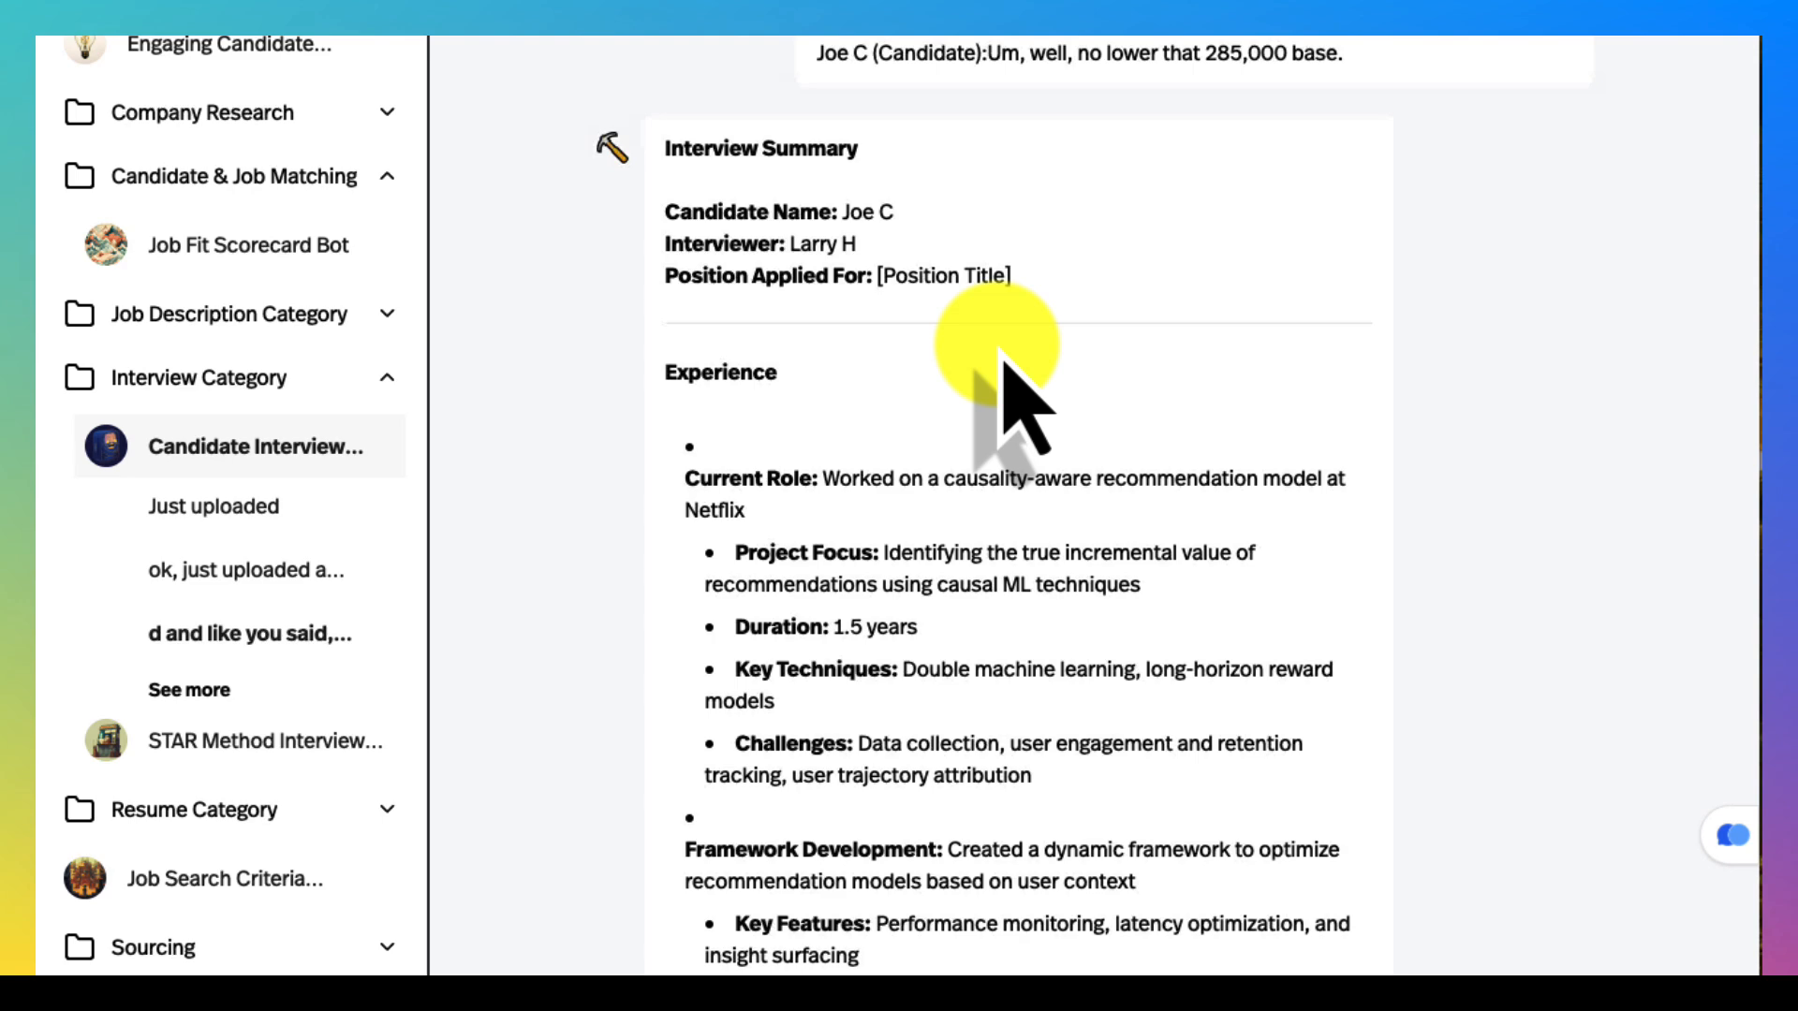
scroll("down", 3)
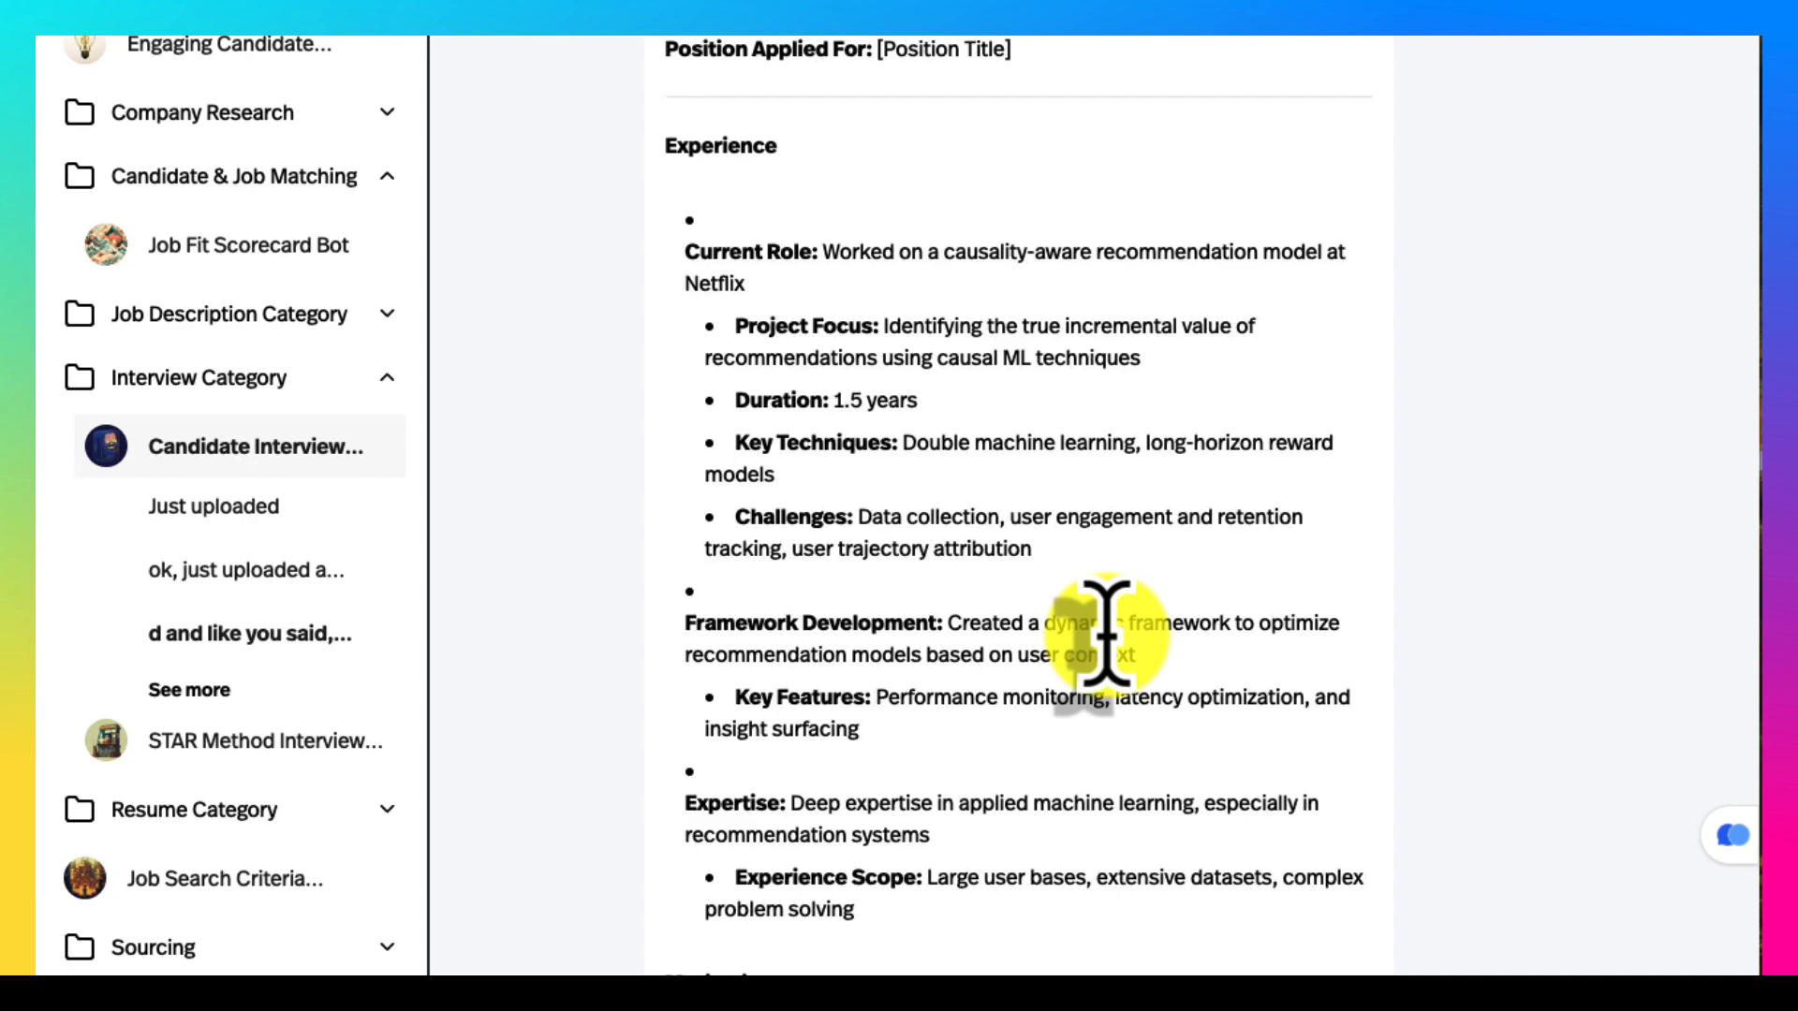
scroll("down", 3)
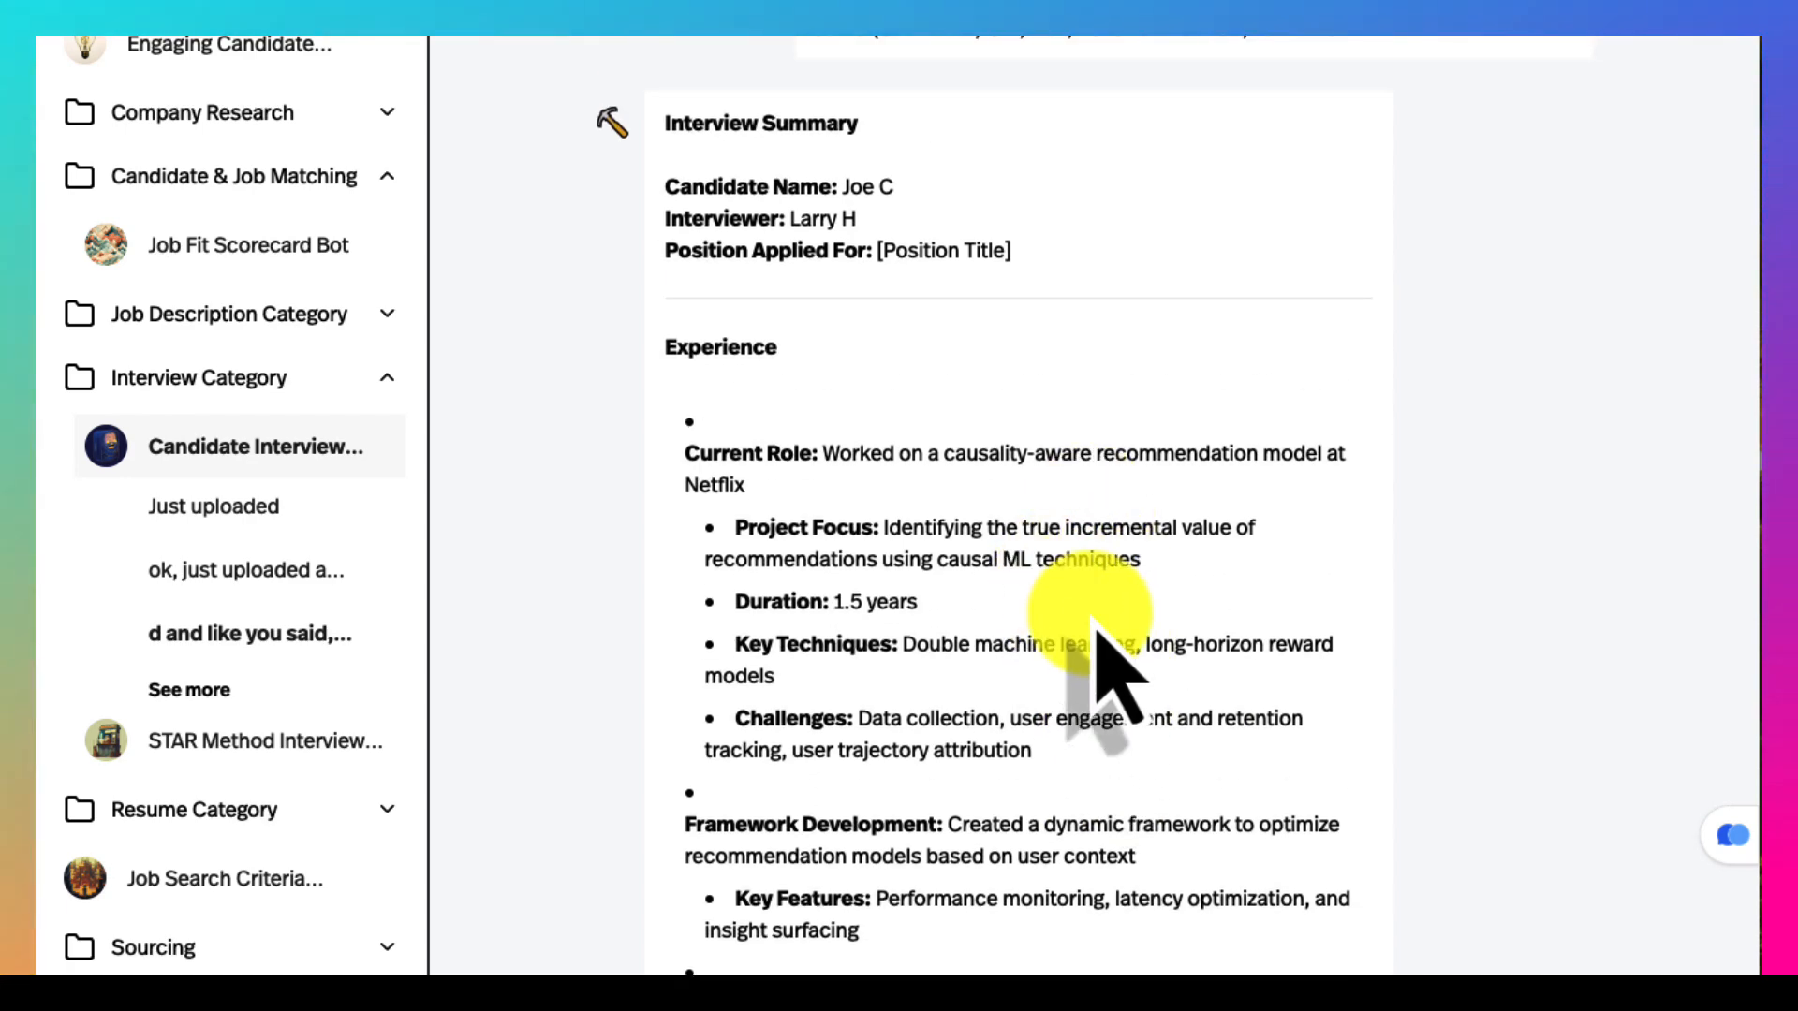
scroll("down", 3)
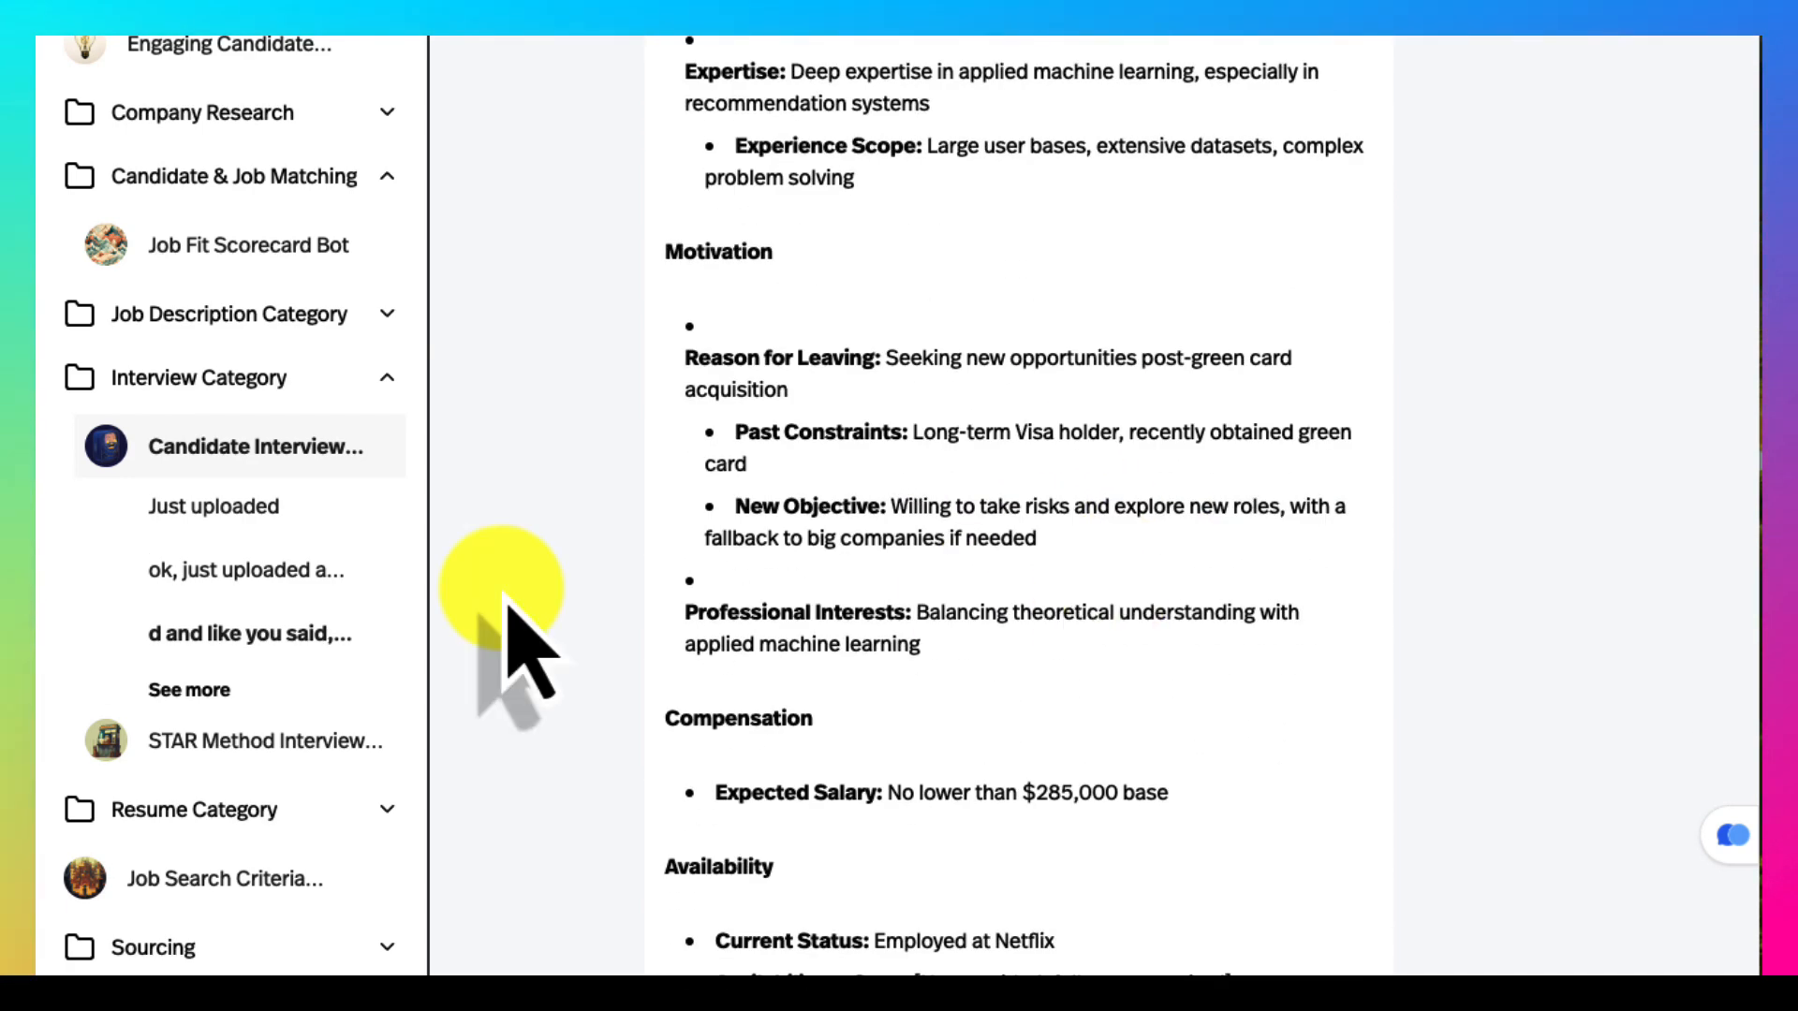
Show the earlier saved chat offering interview summary format choices.
left_click(242, 570)
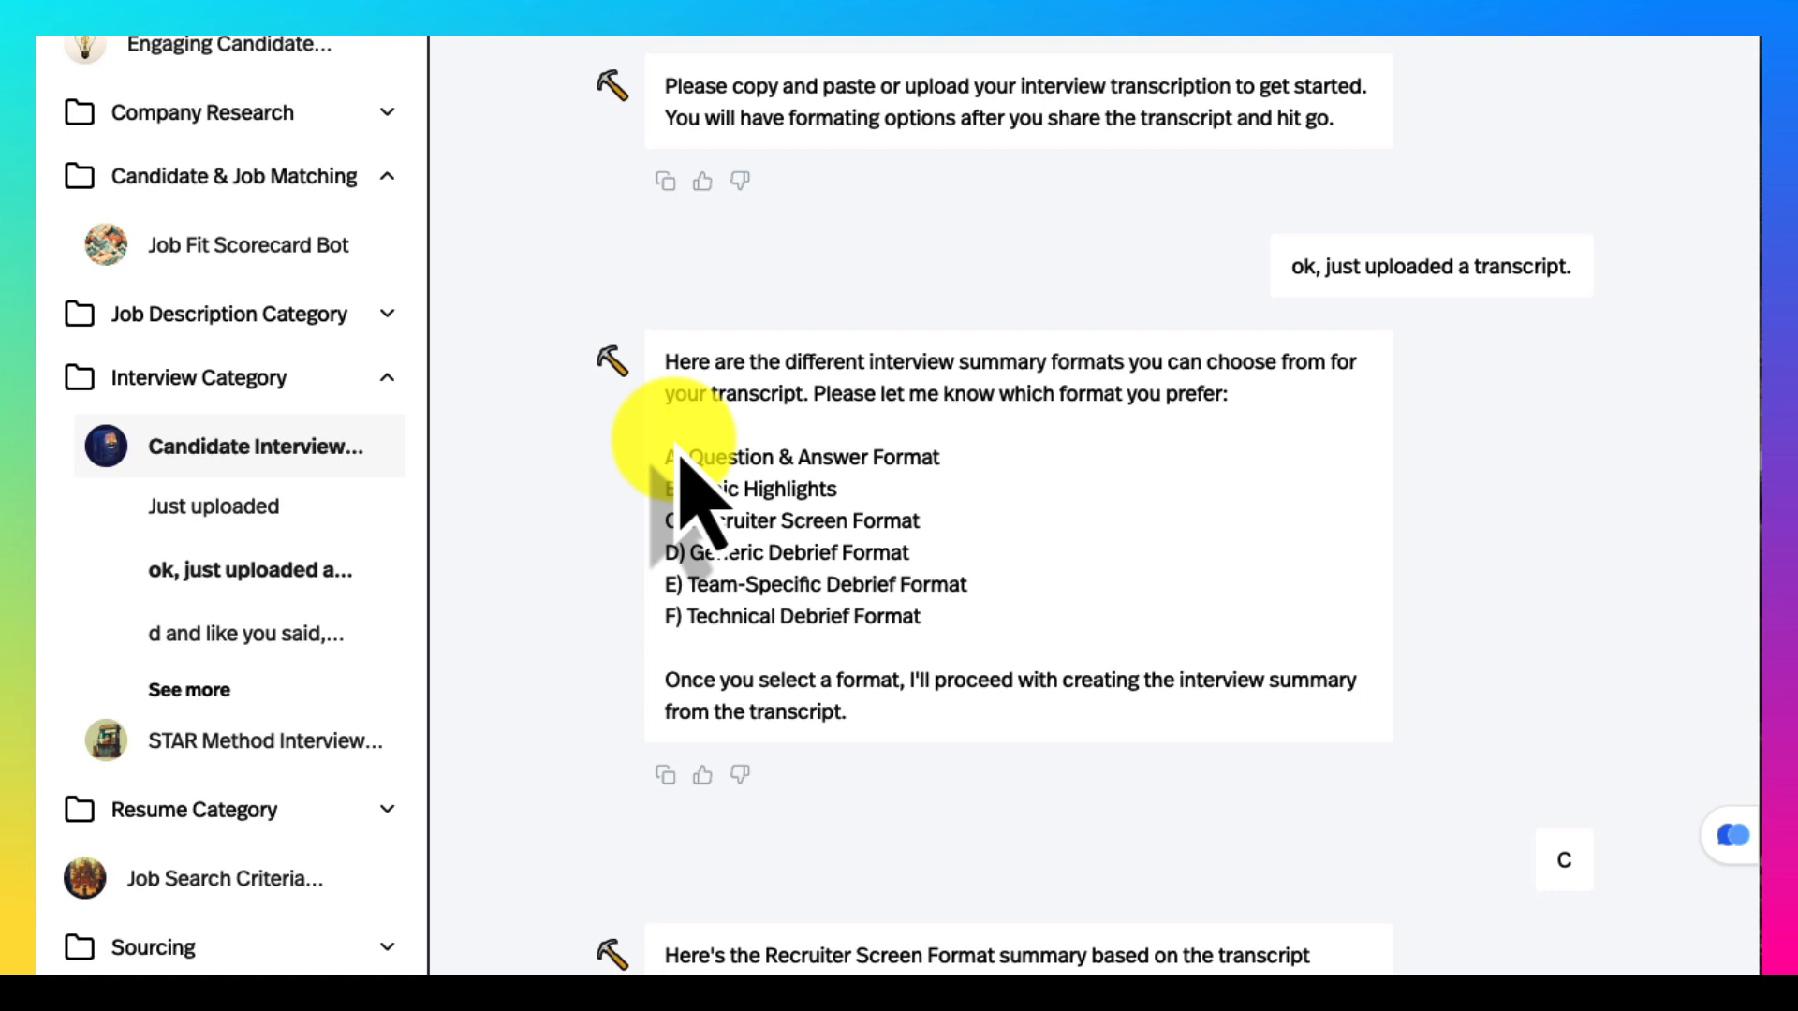
left_click_drag(659, 436, 923, 519)
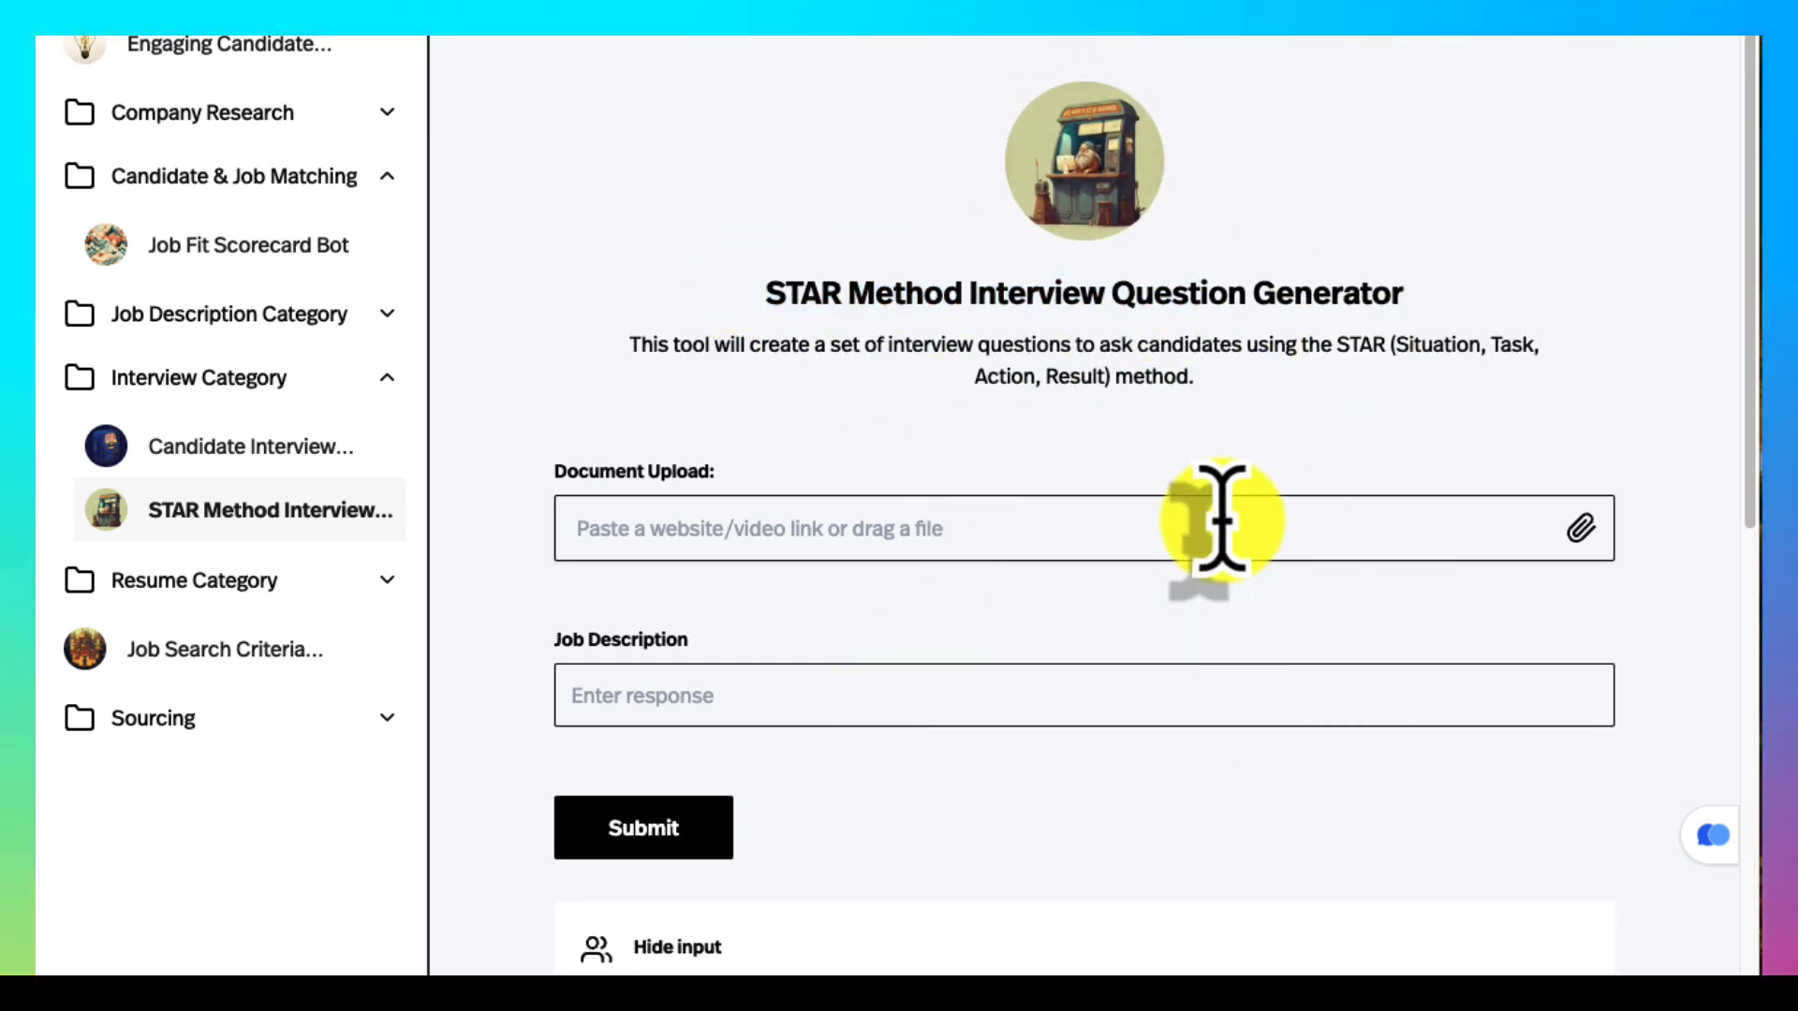
mouse_move(1167, 697)
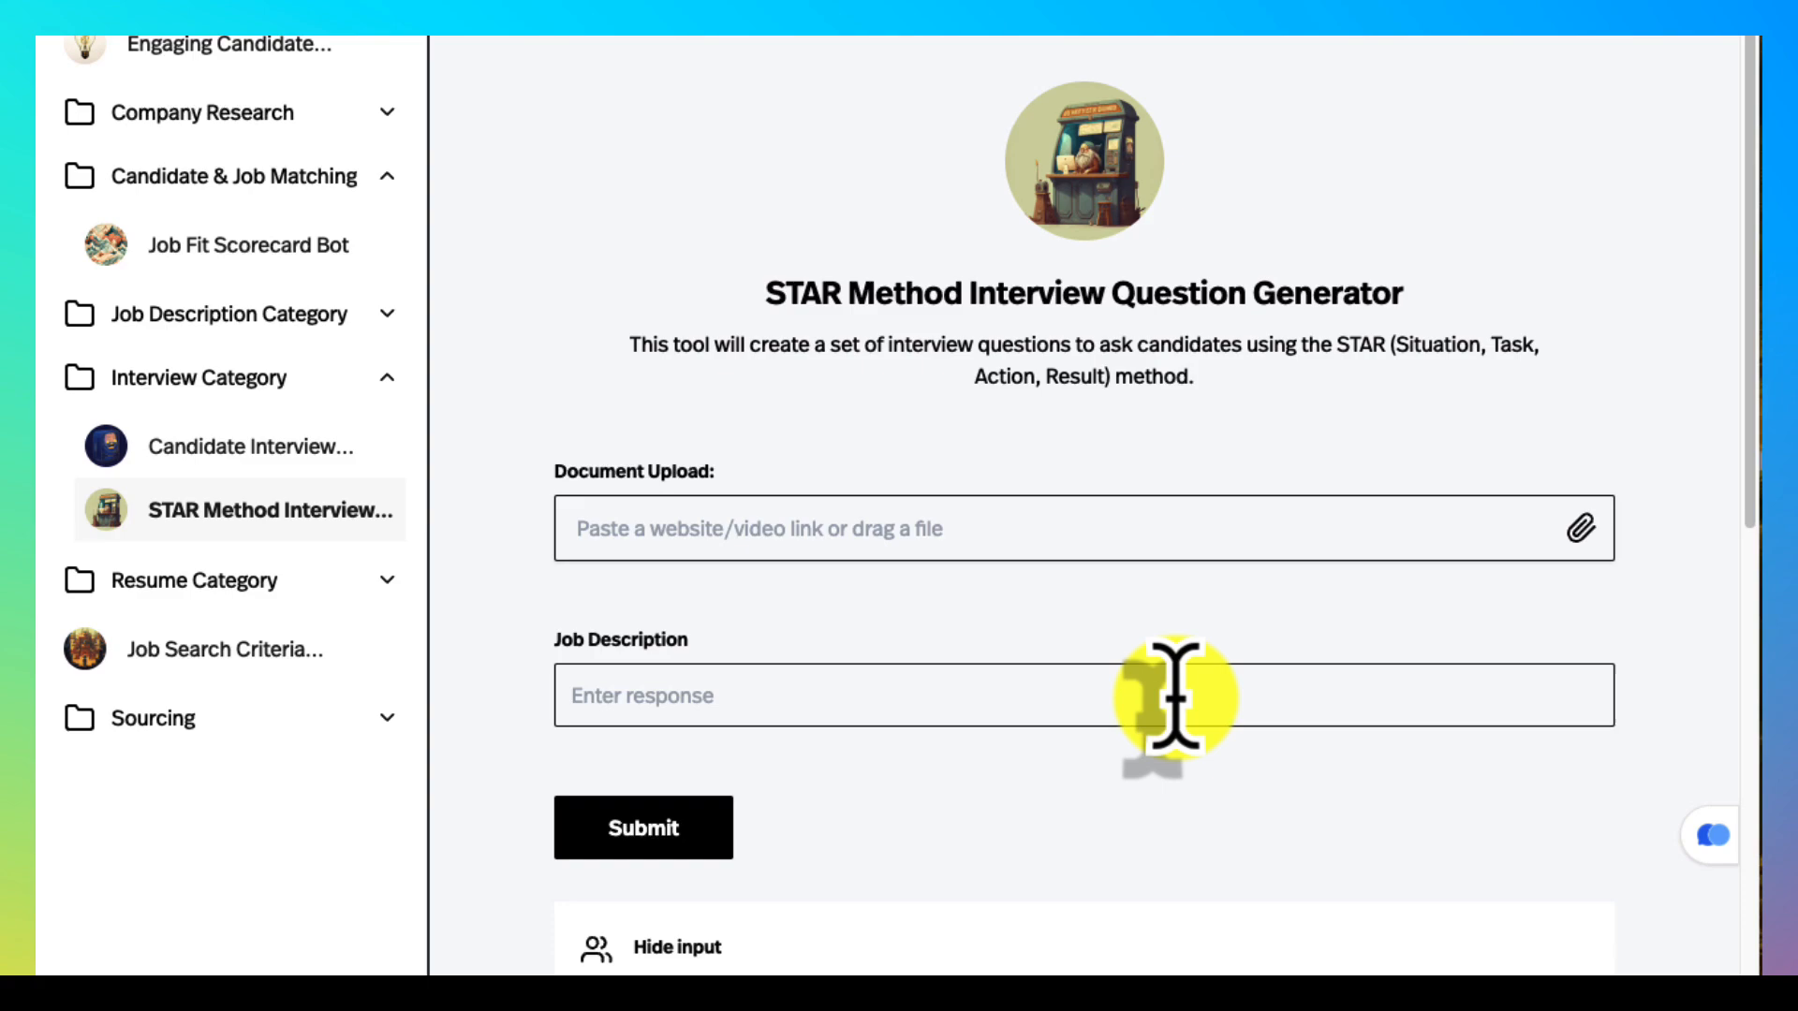
Review the seven STAR interview questions for the Hays Recruitment Consultant role and expand Resume Category.
left_click(642, 827)
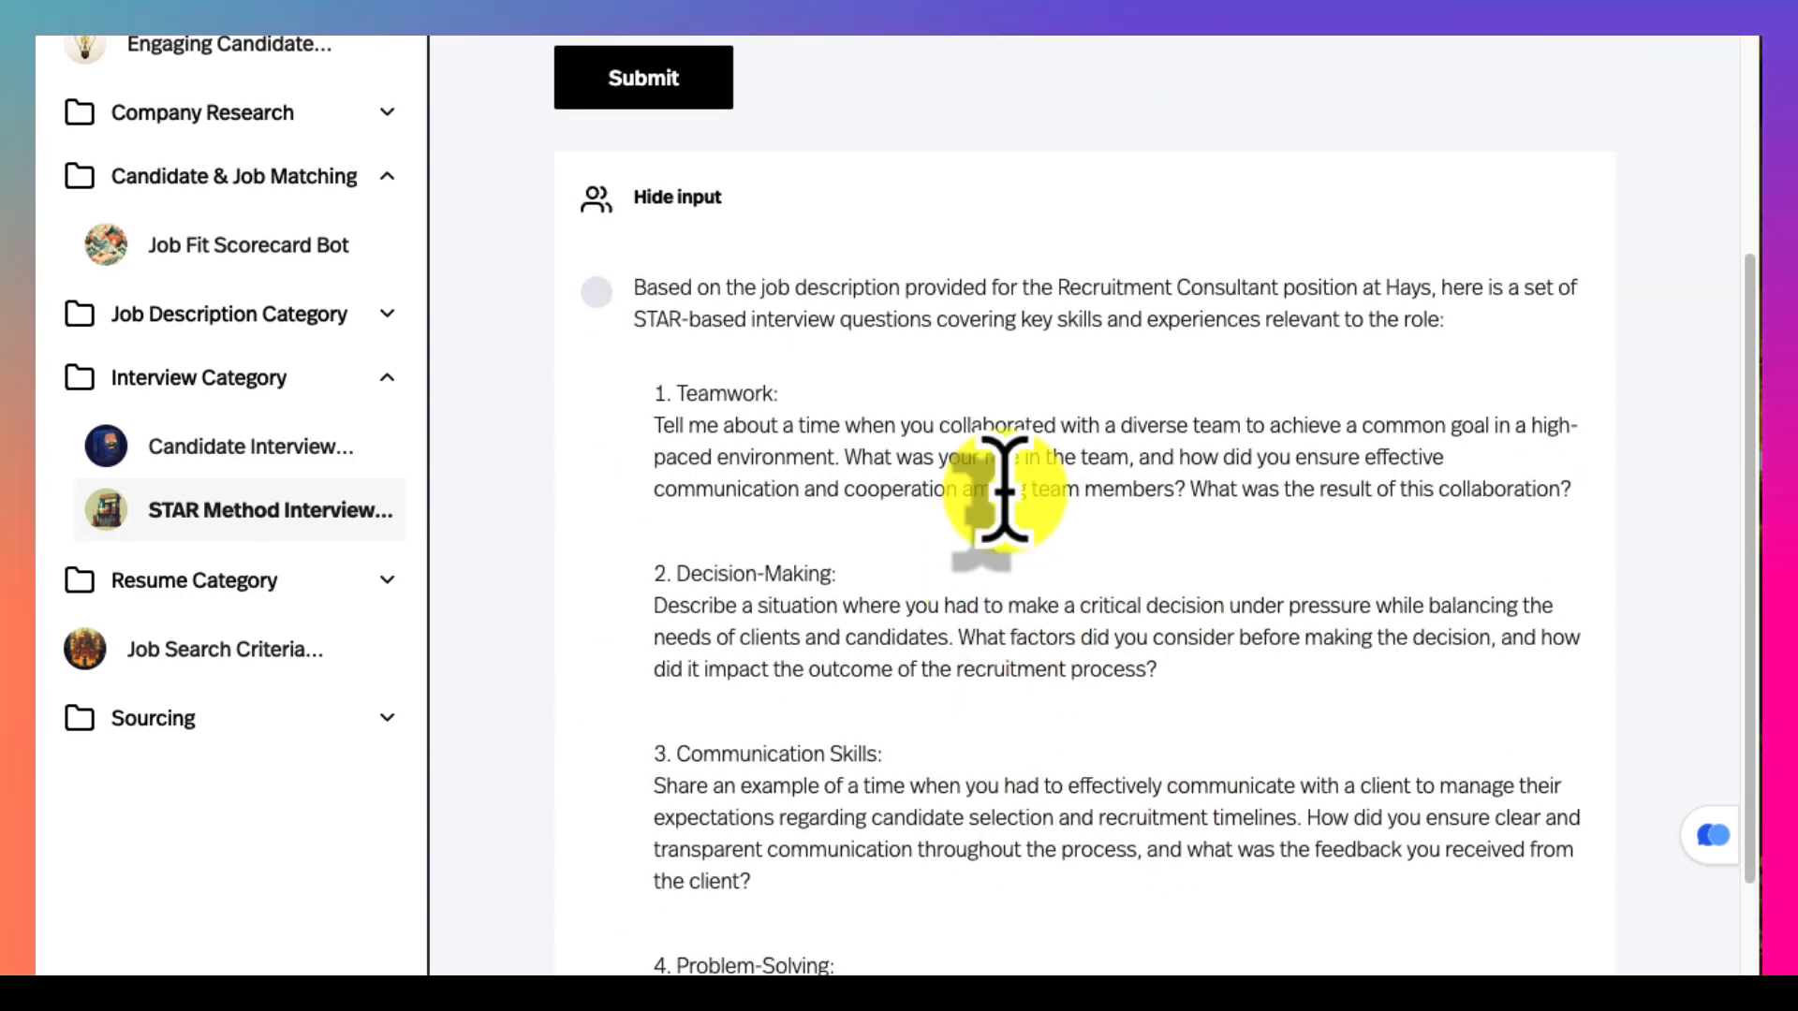
scroll("down", 3)
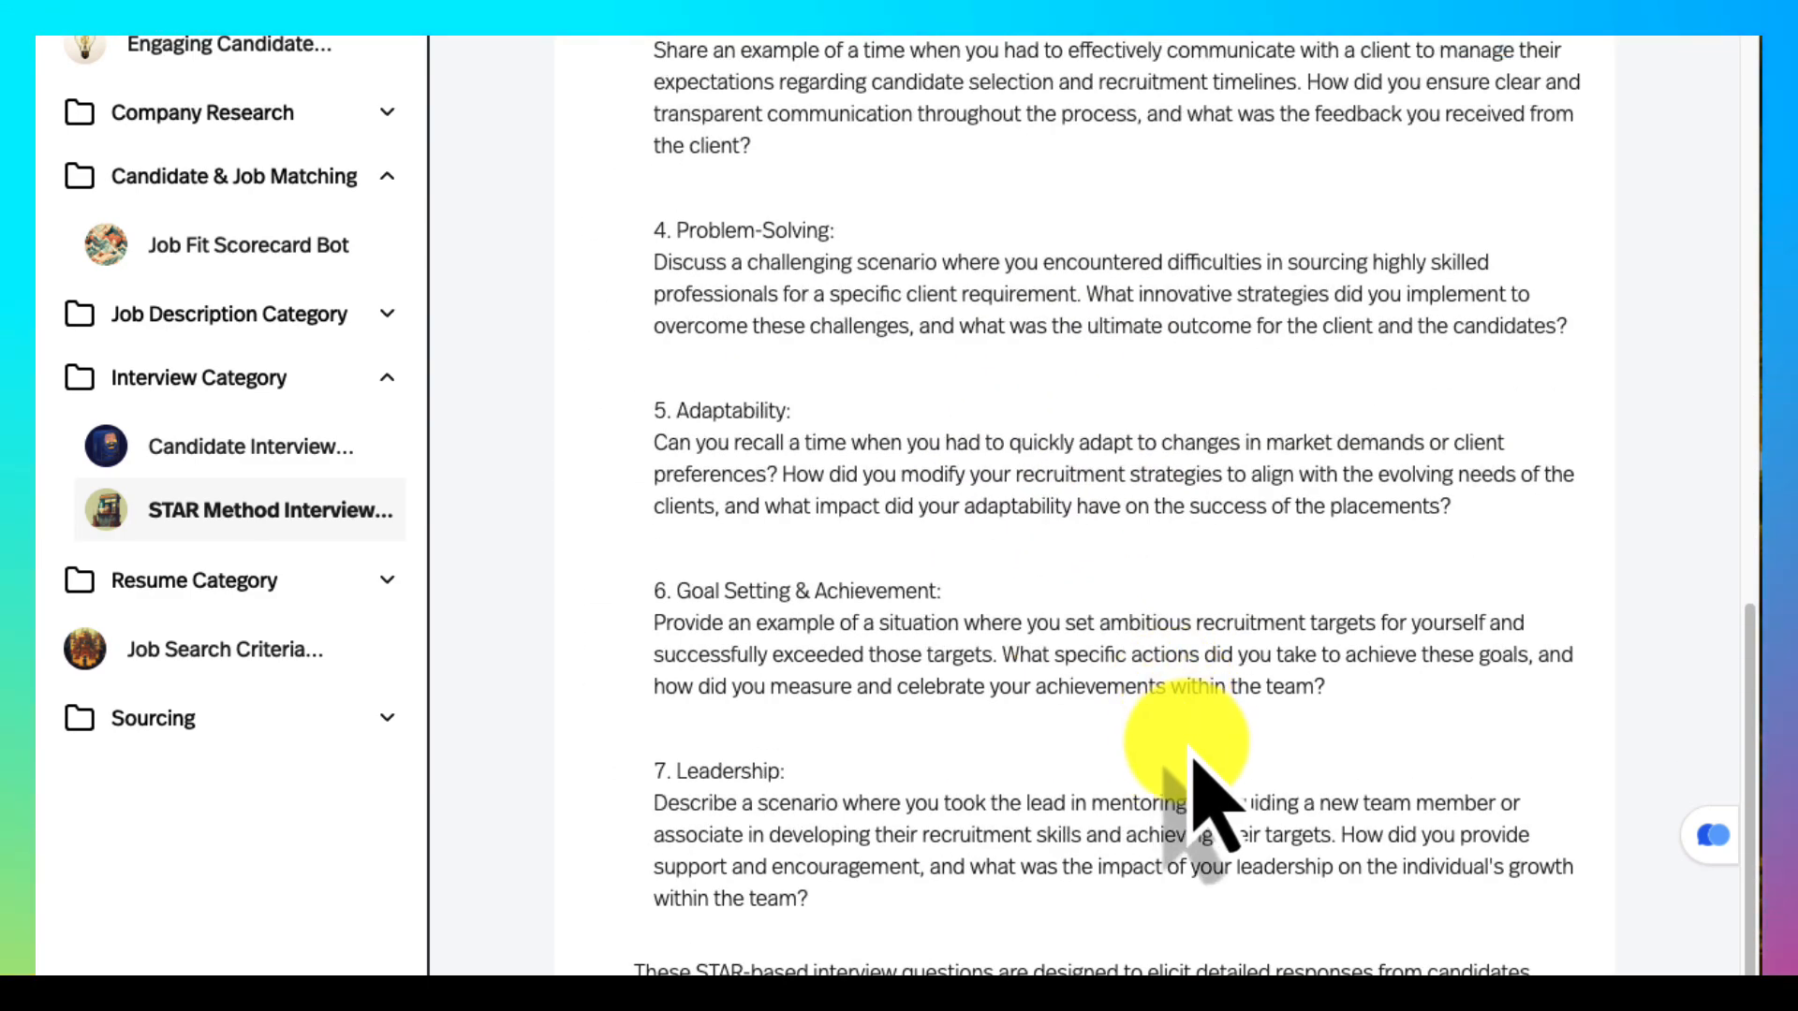
left_click(269, 509)
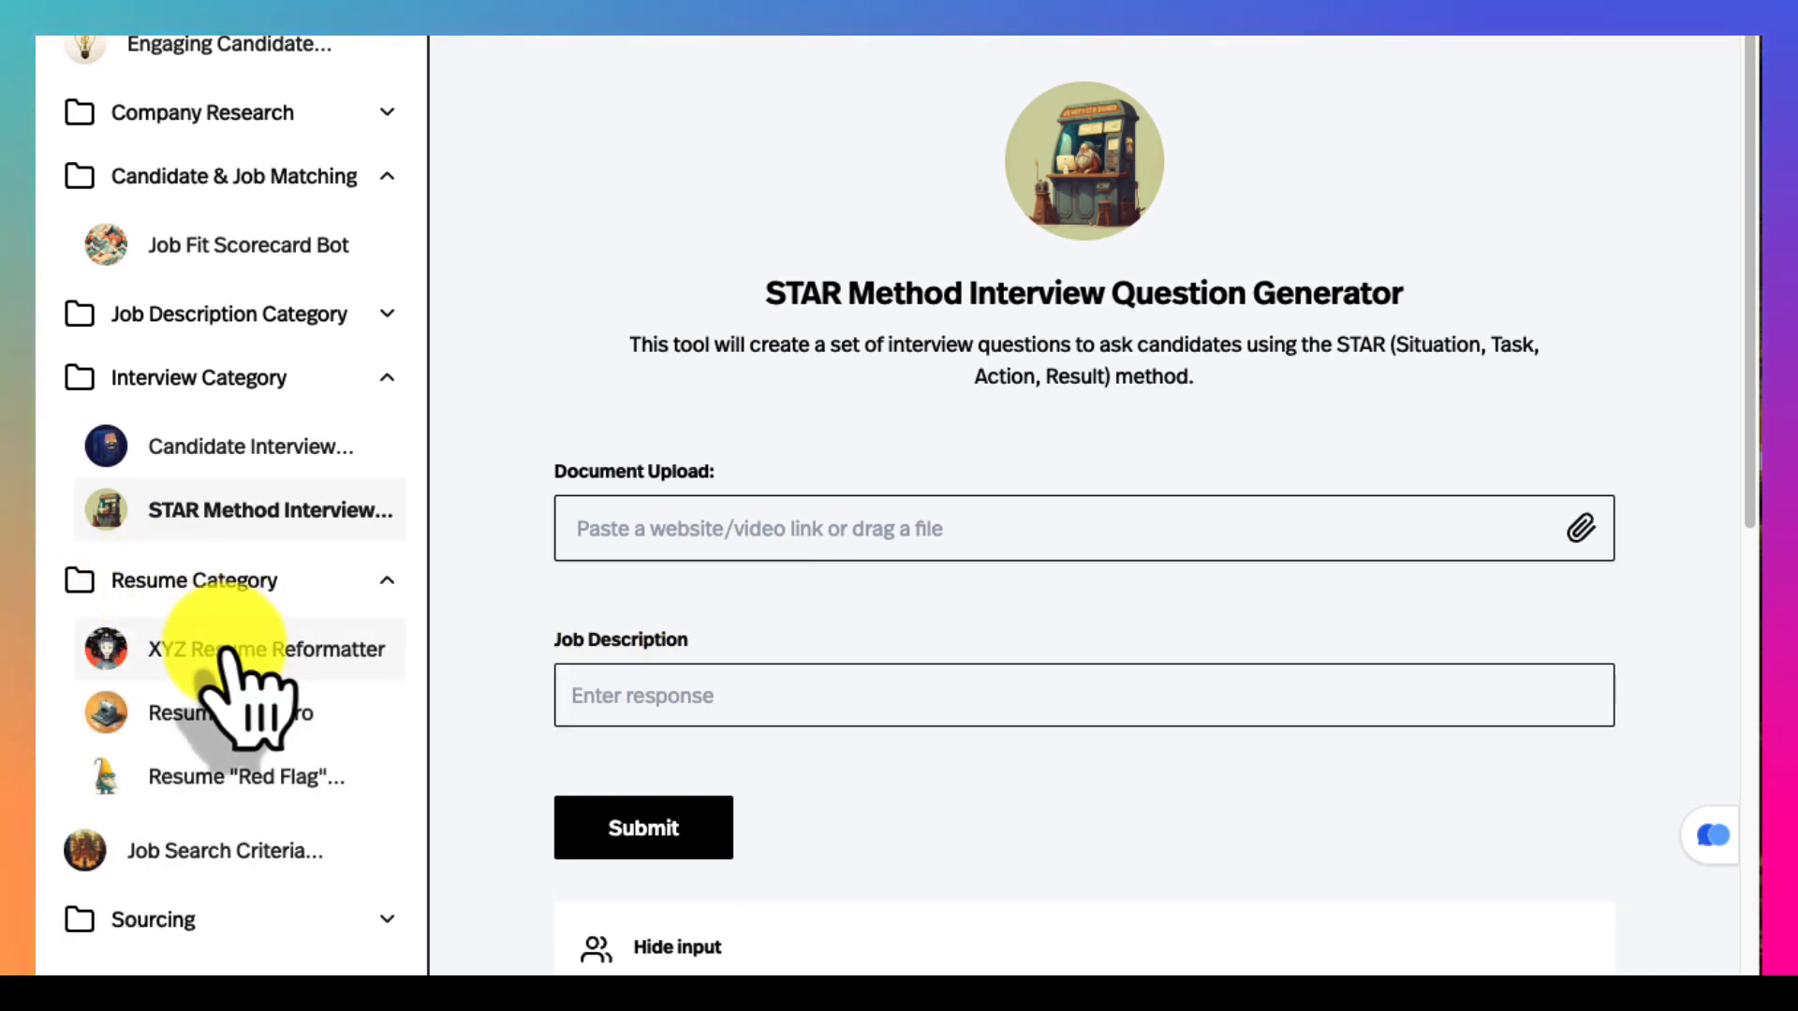
mouse_move(242, 378)
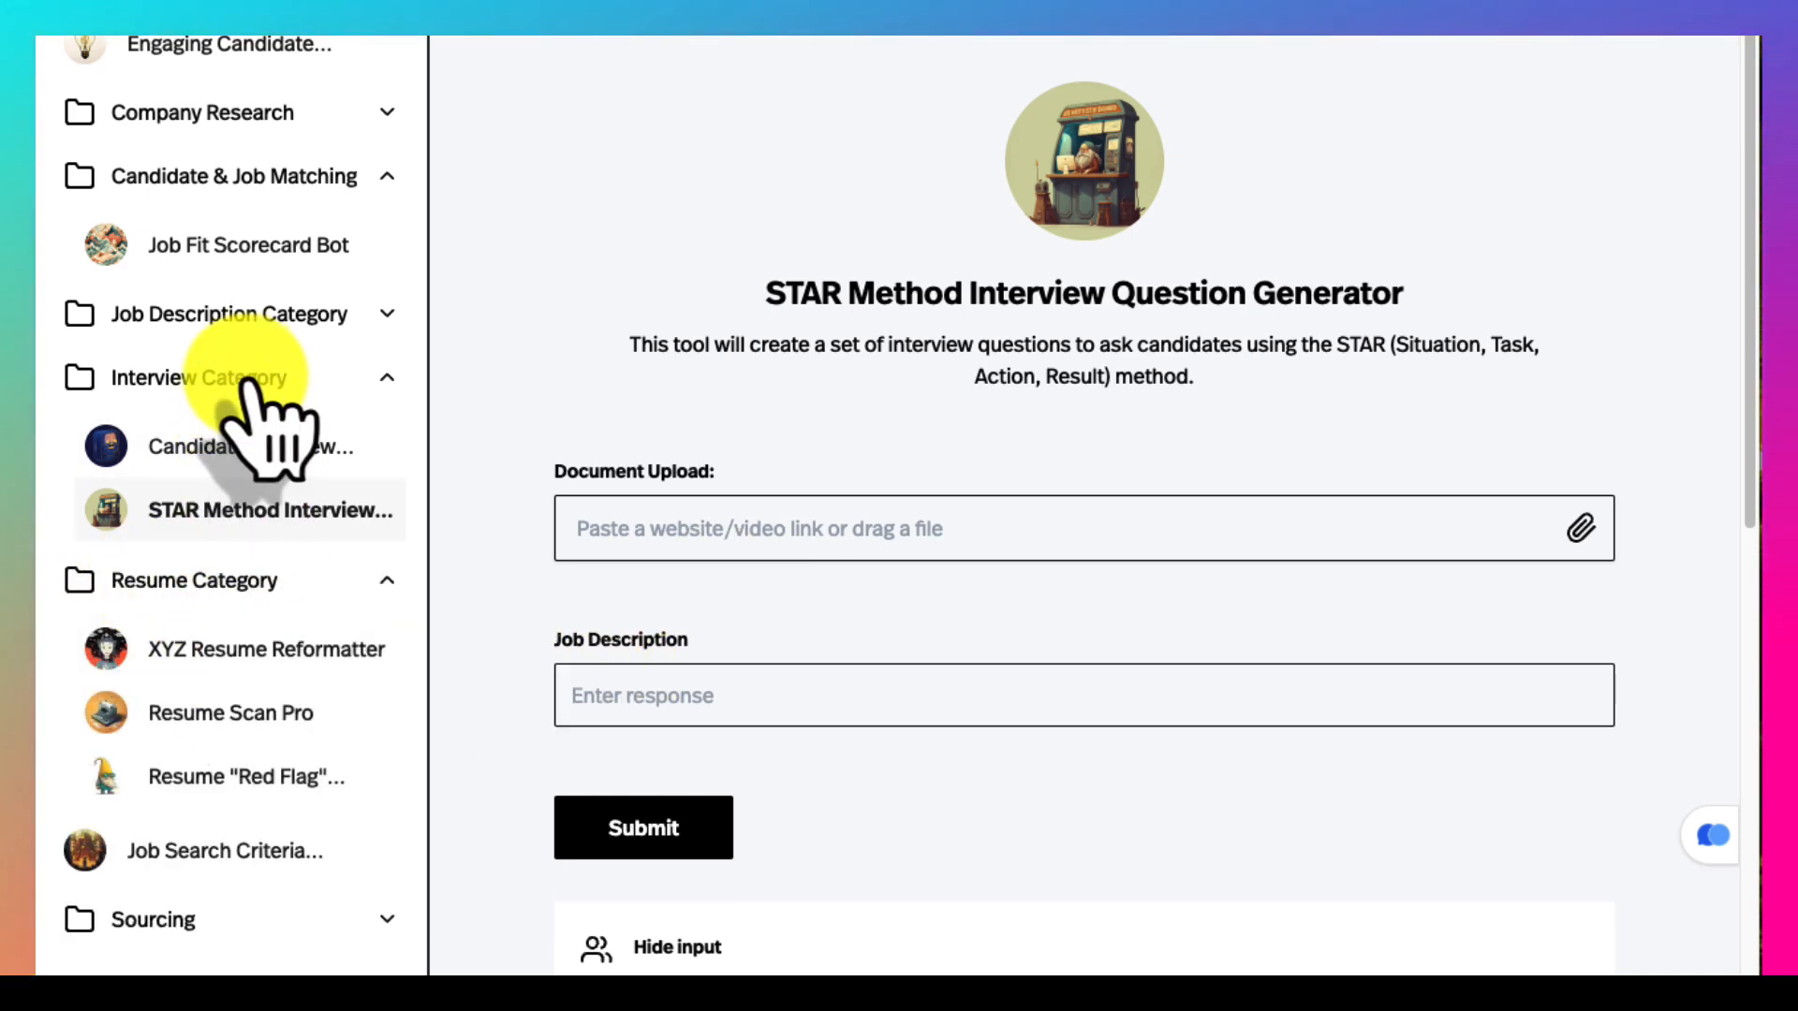
Collapse the Interview Category, view XYZ Resume Reformatter, then move on to Resume Scan Pro.
left_click(196, 377)
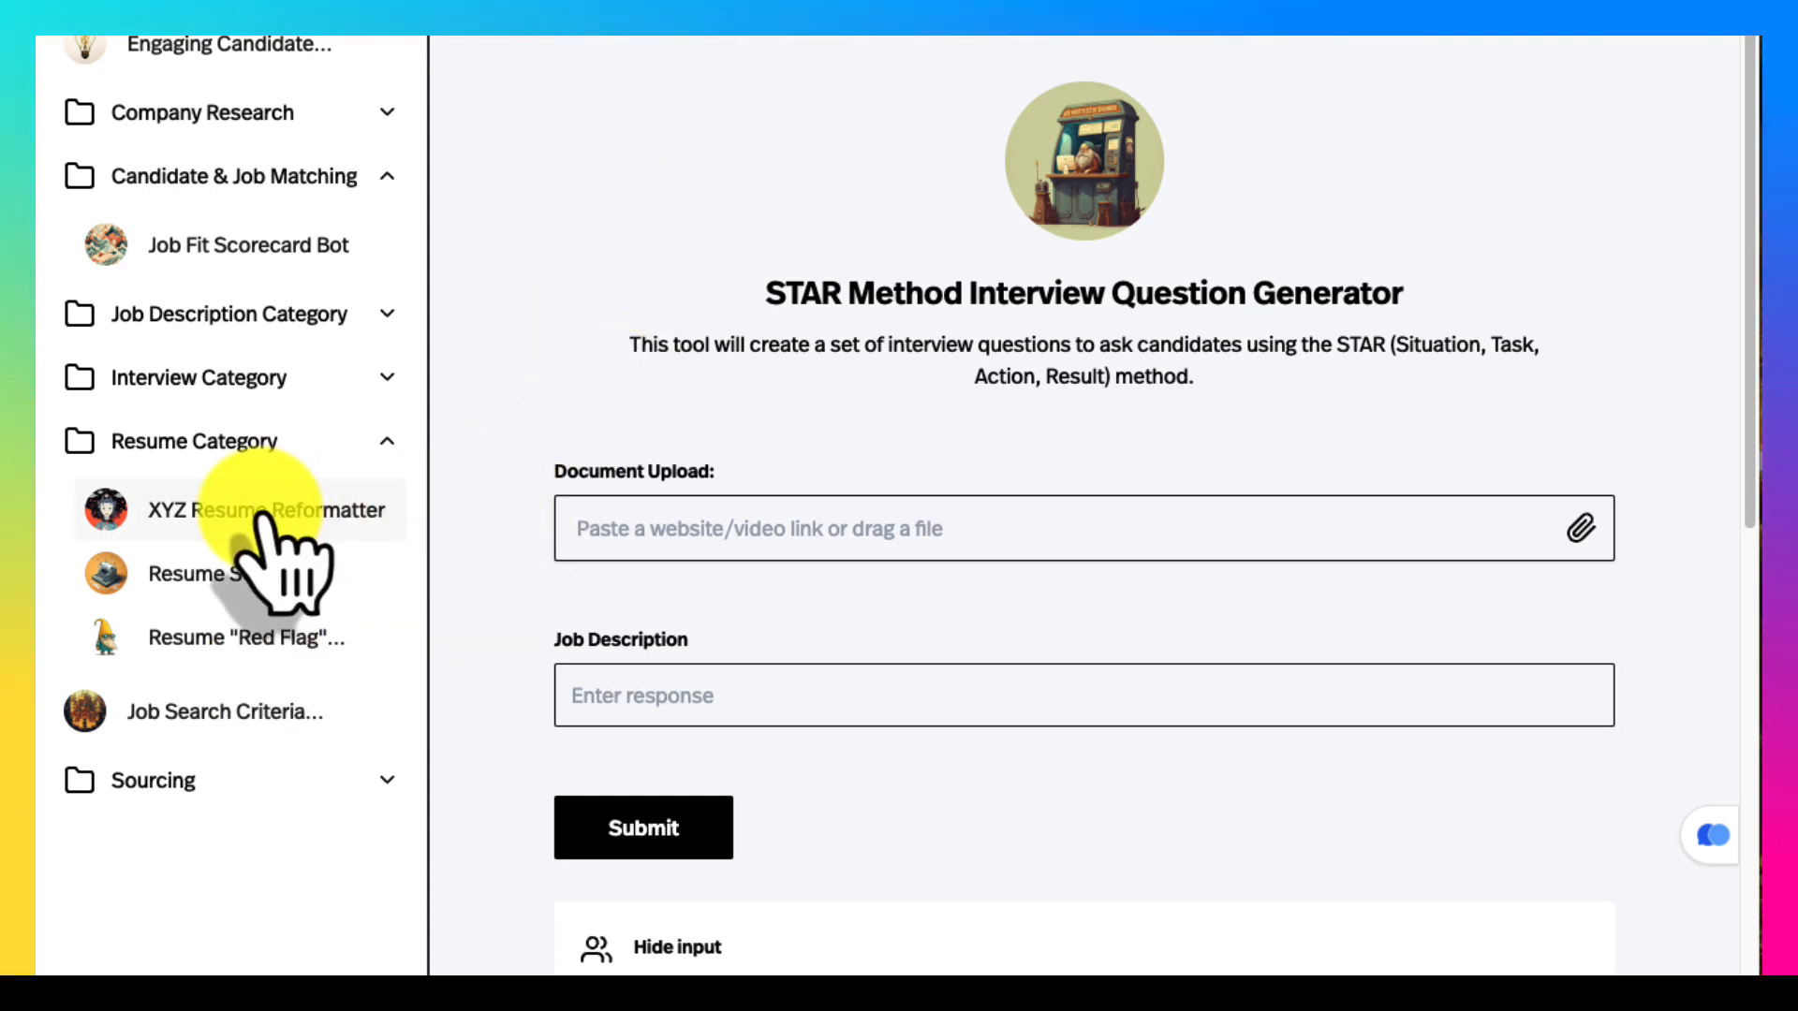
left_click(243, 509)
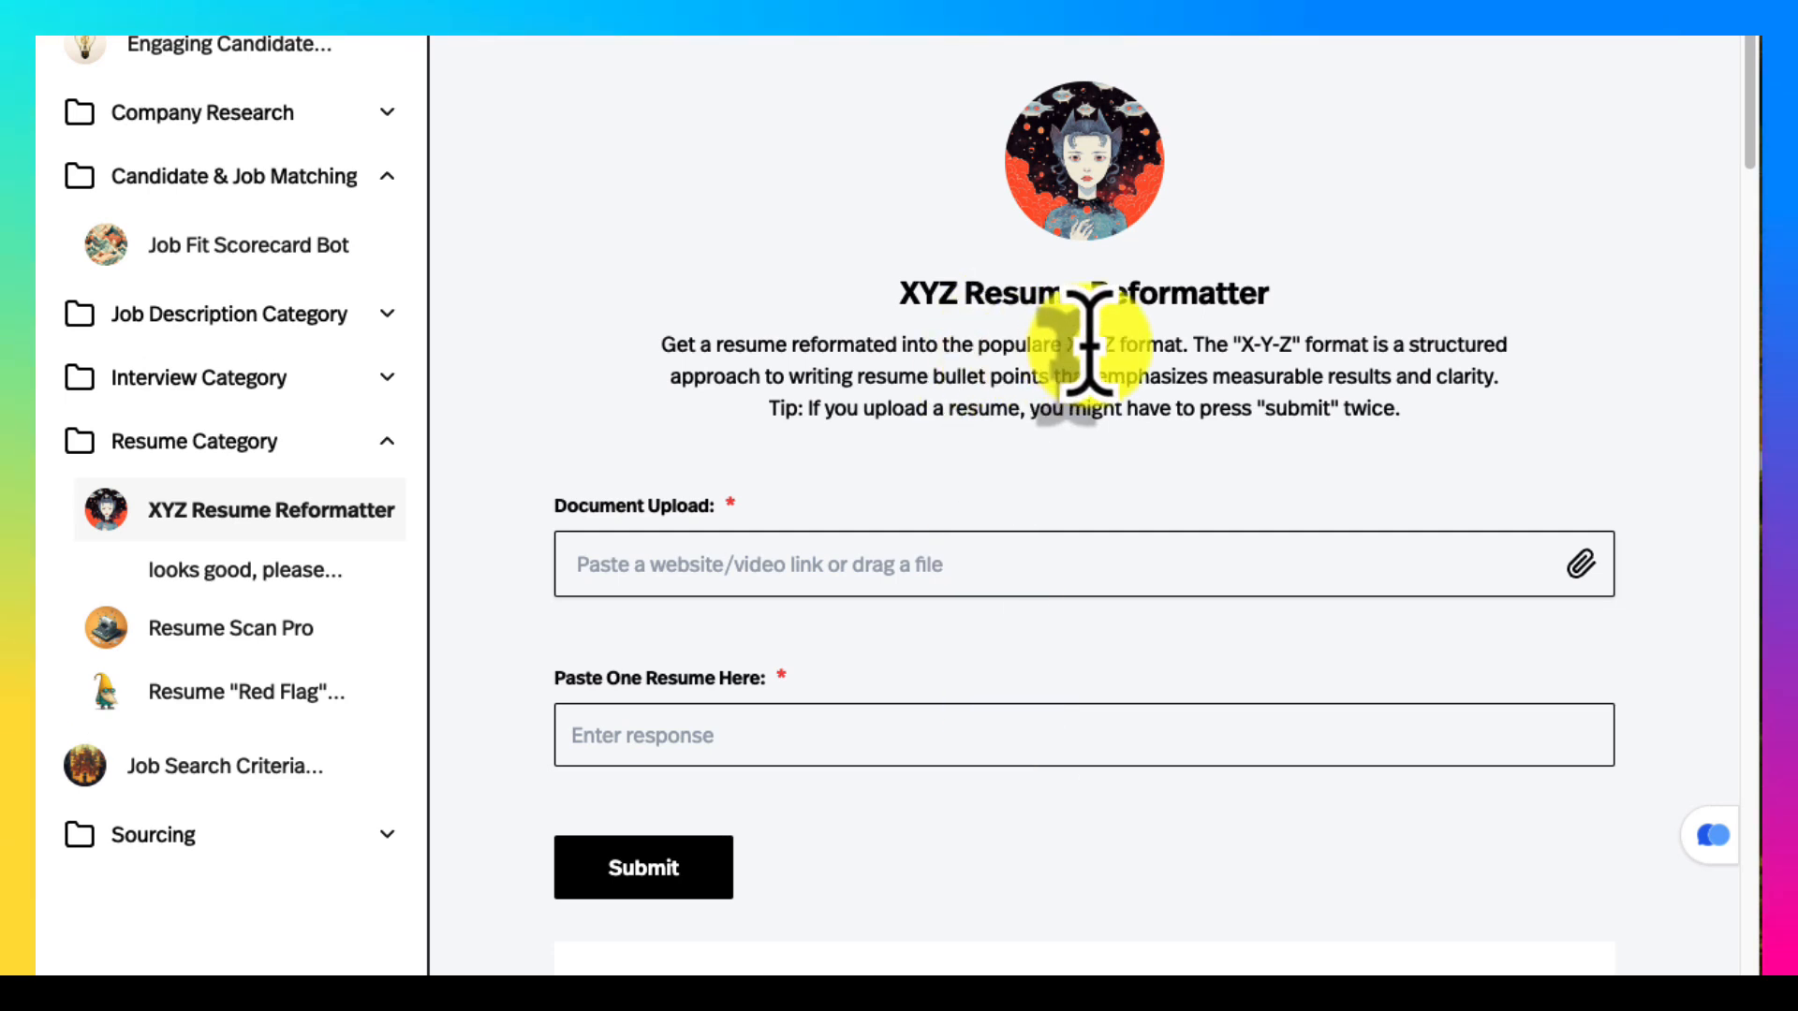
left_click(236, 573)
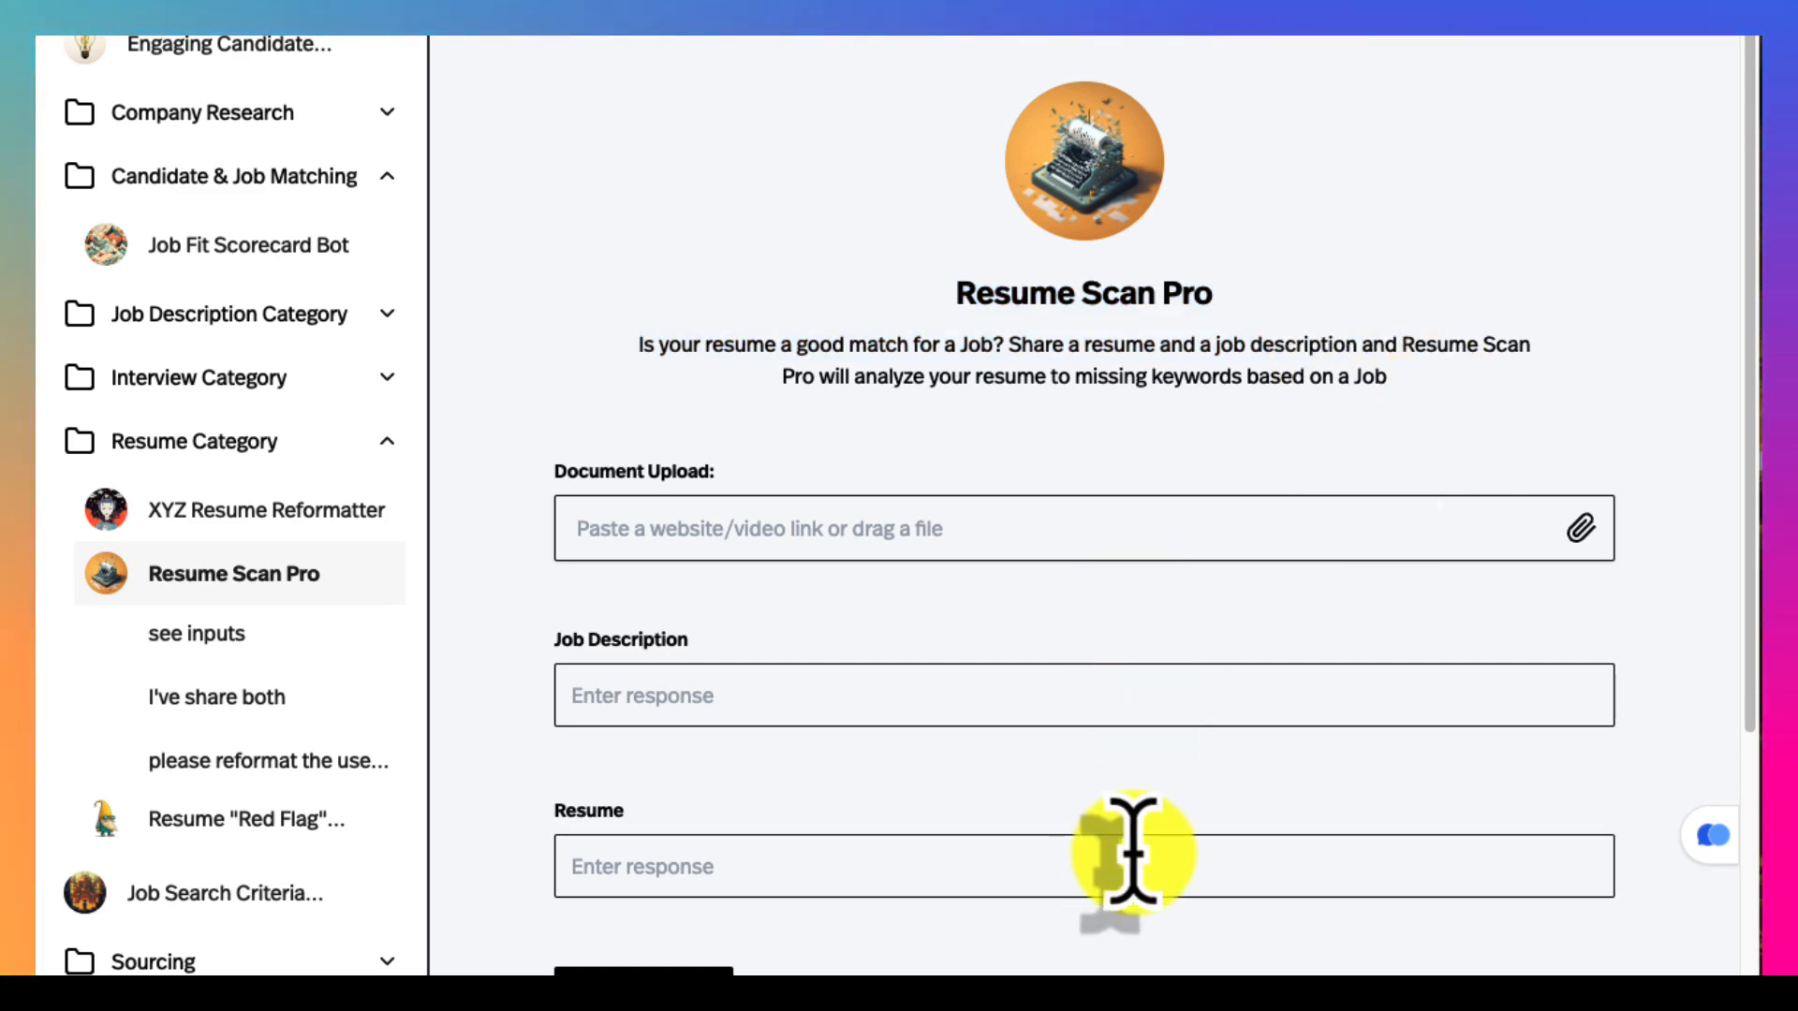
mouse_move(1306, 367)
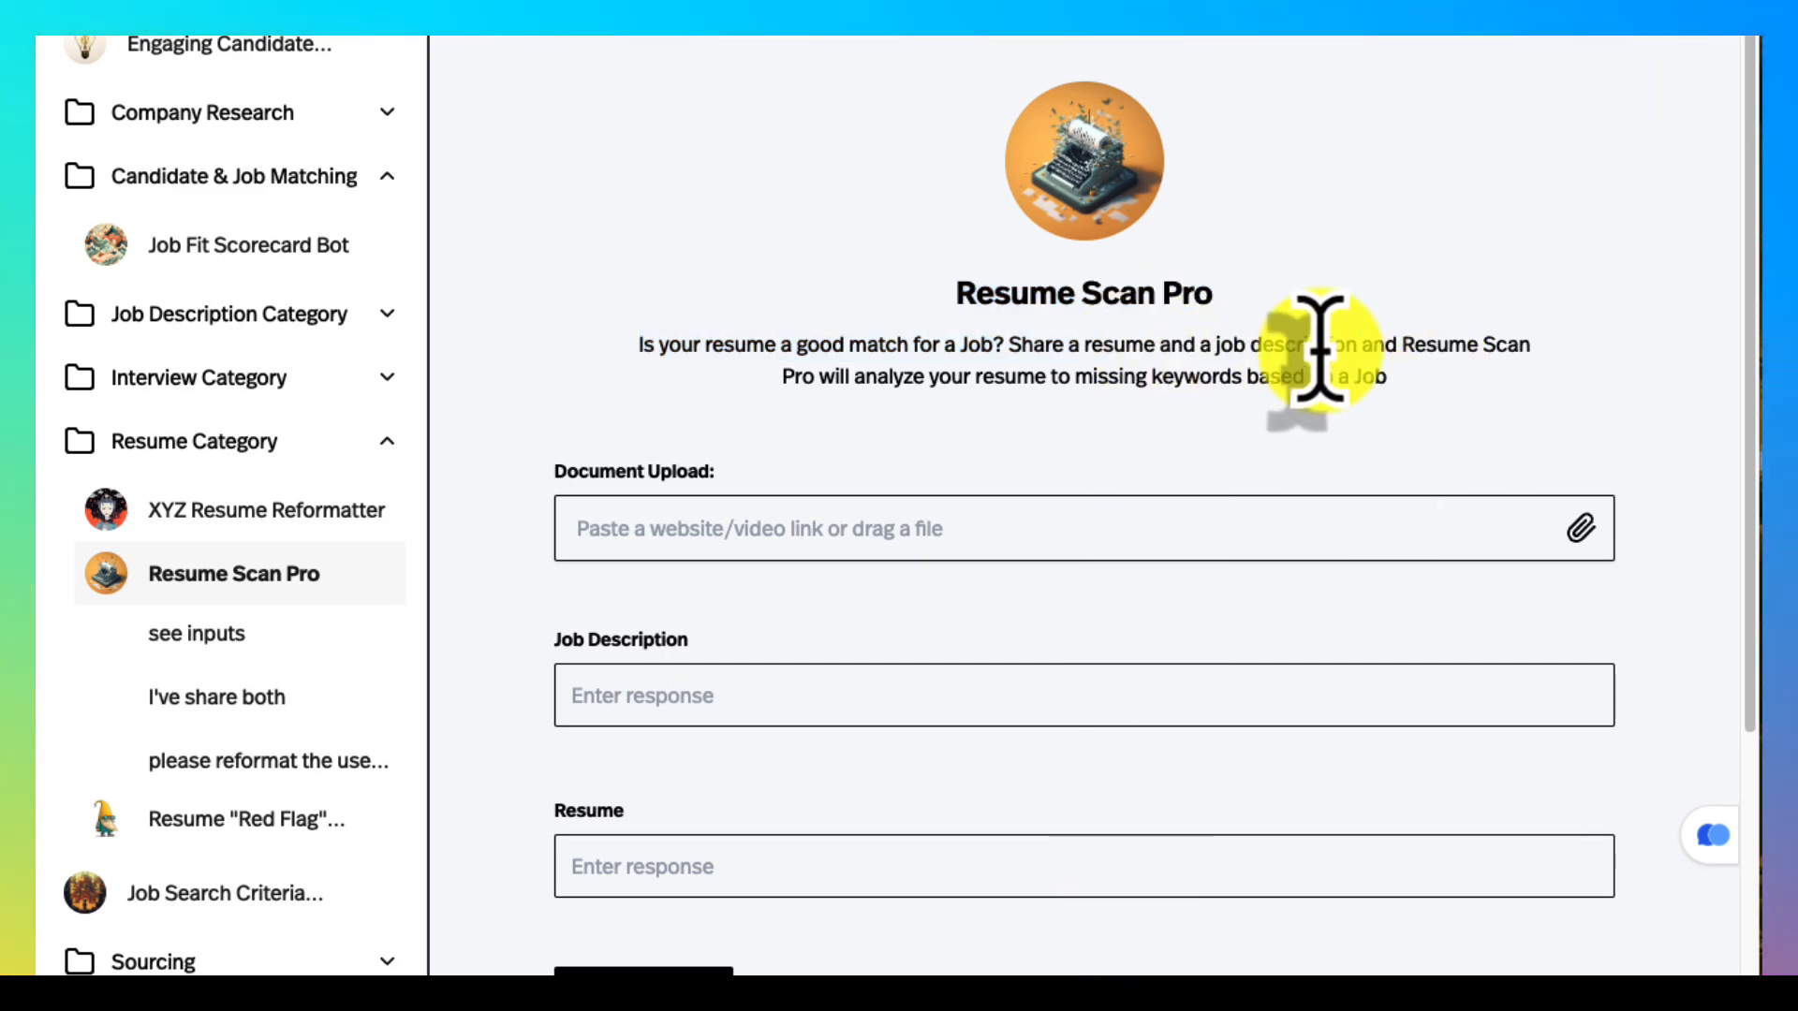
Scroll to Resume Scan Pro's earlier reply asking for a job description and resume.
scroll("down", 3)
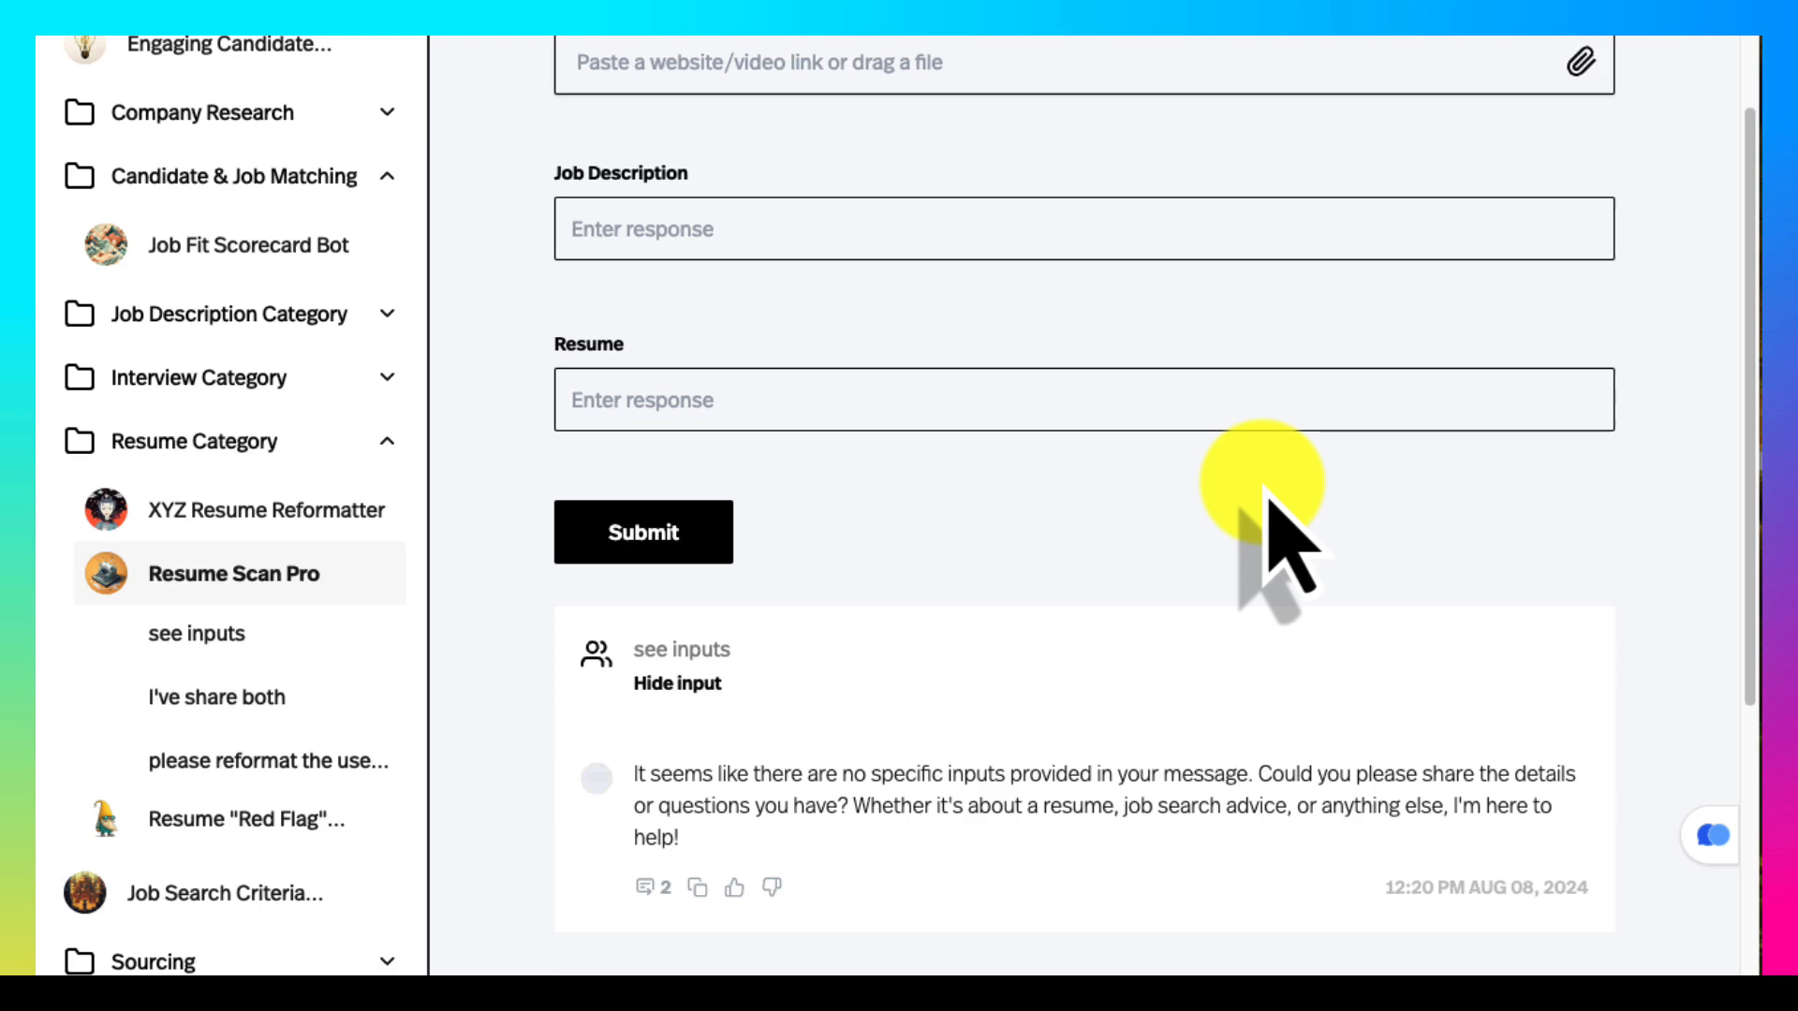
scroll("down", 3)
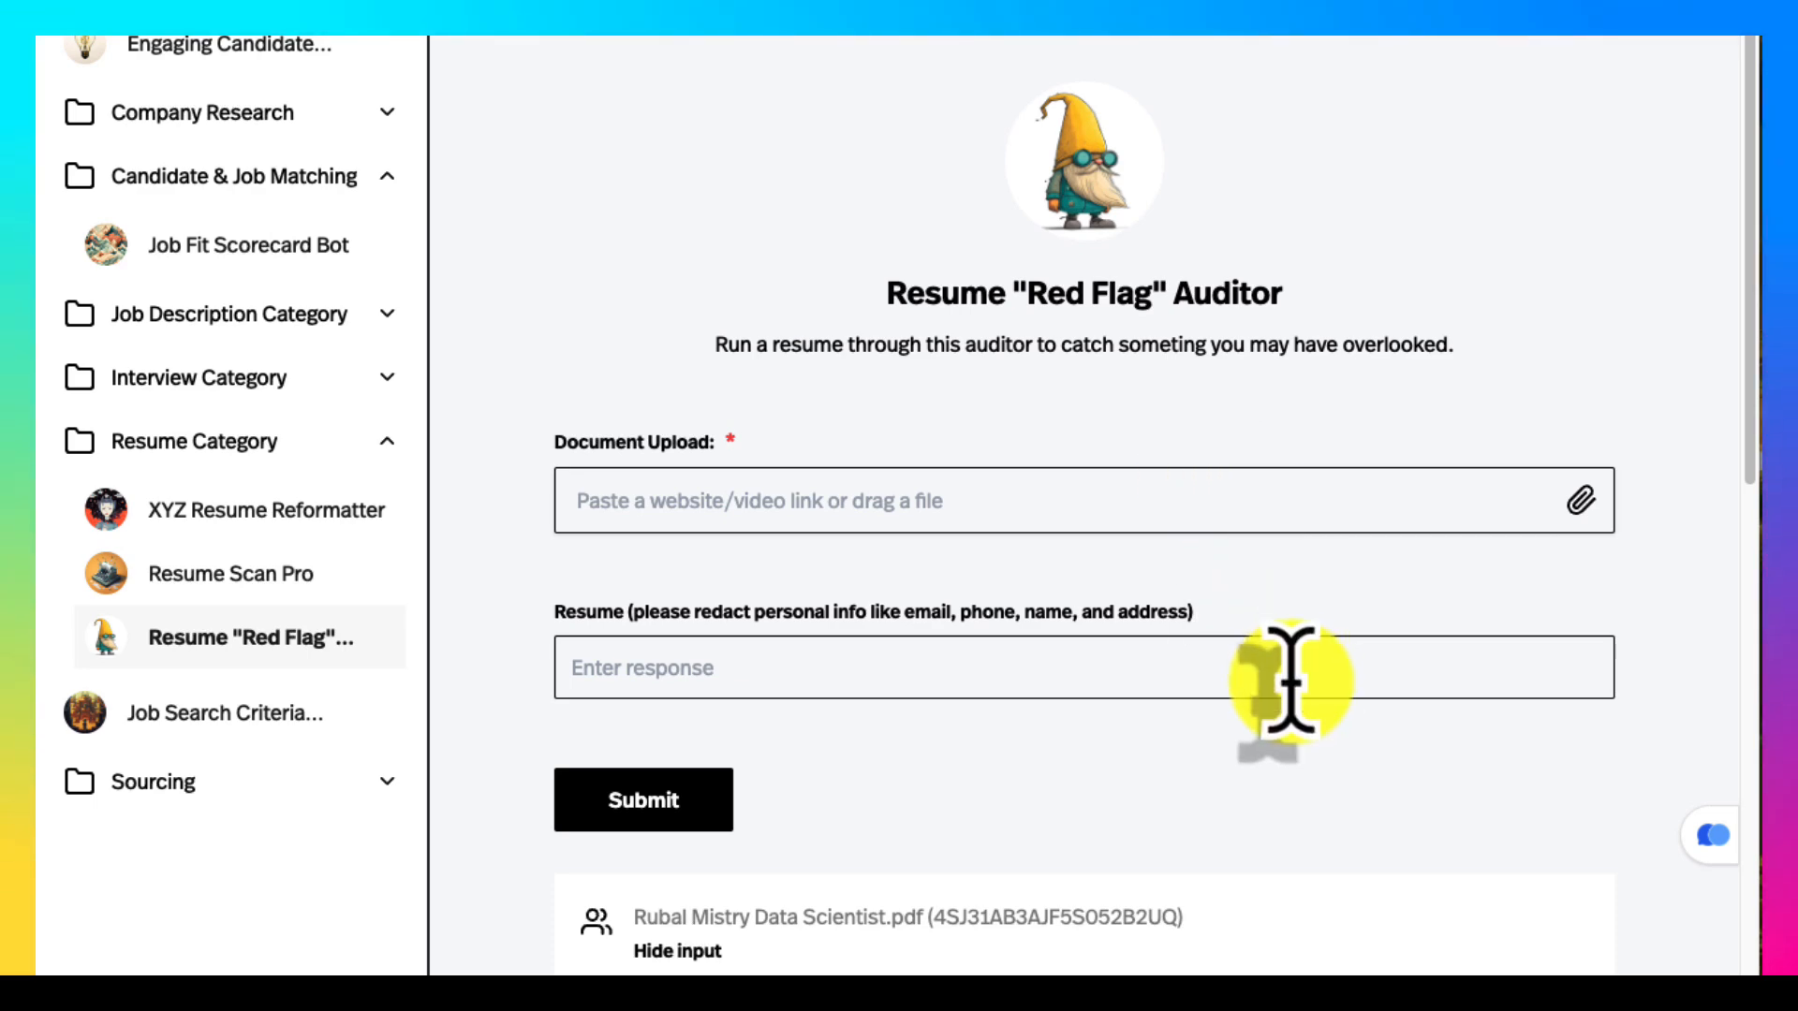
Scroll through the Red Flag Auditor's findings: job hopping, short tenures and vague descriptions.
scroll("down", 3)
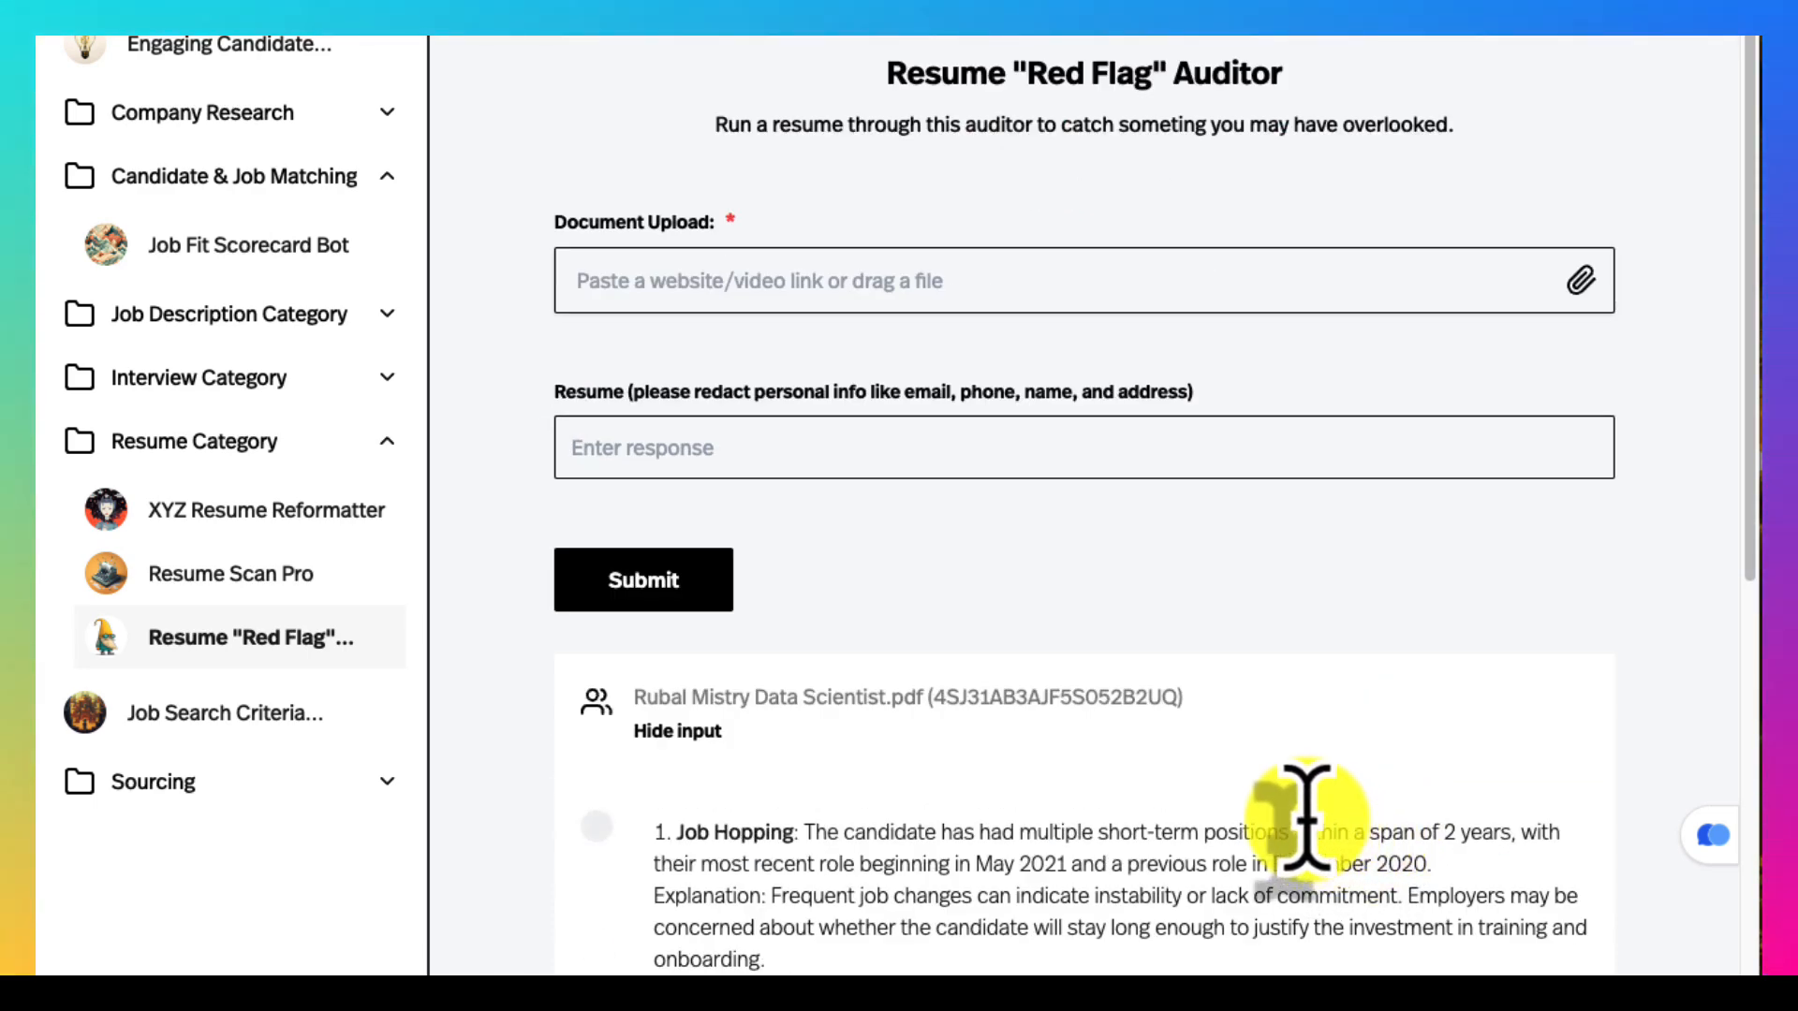
scroll("down", 3)
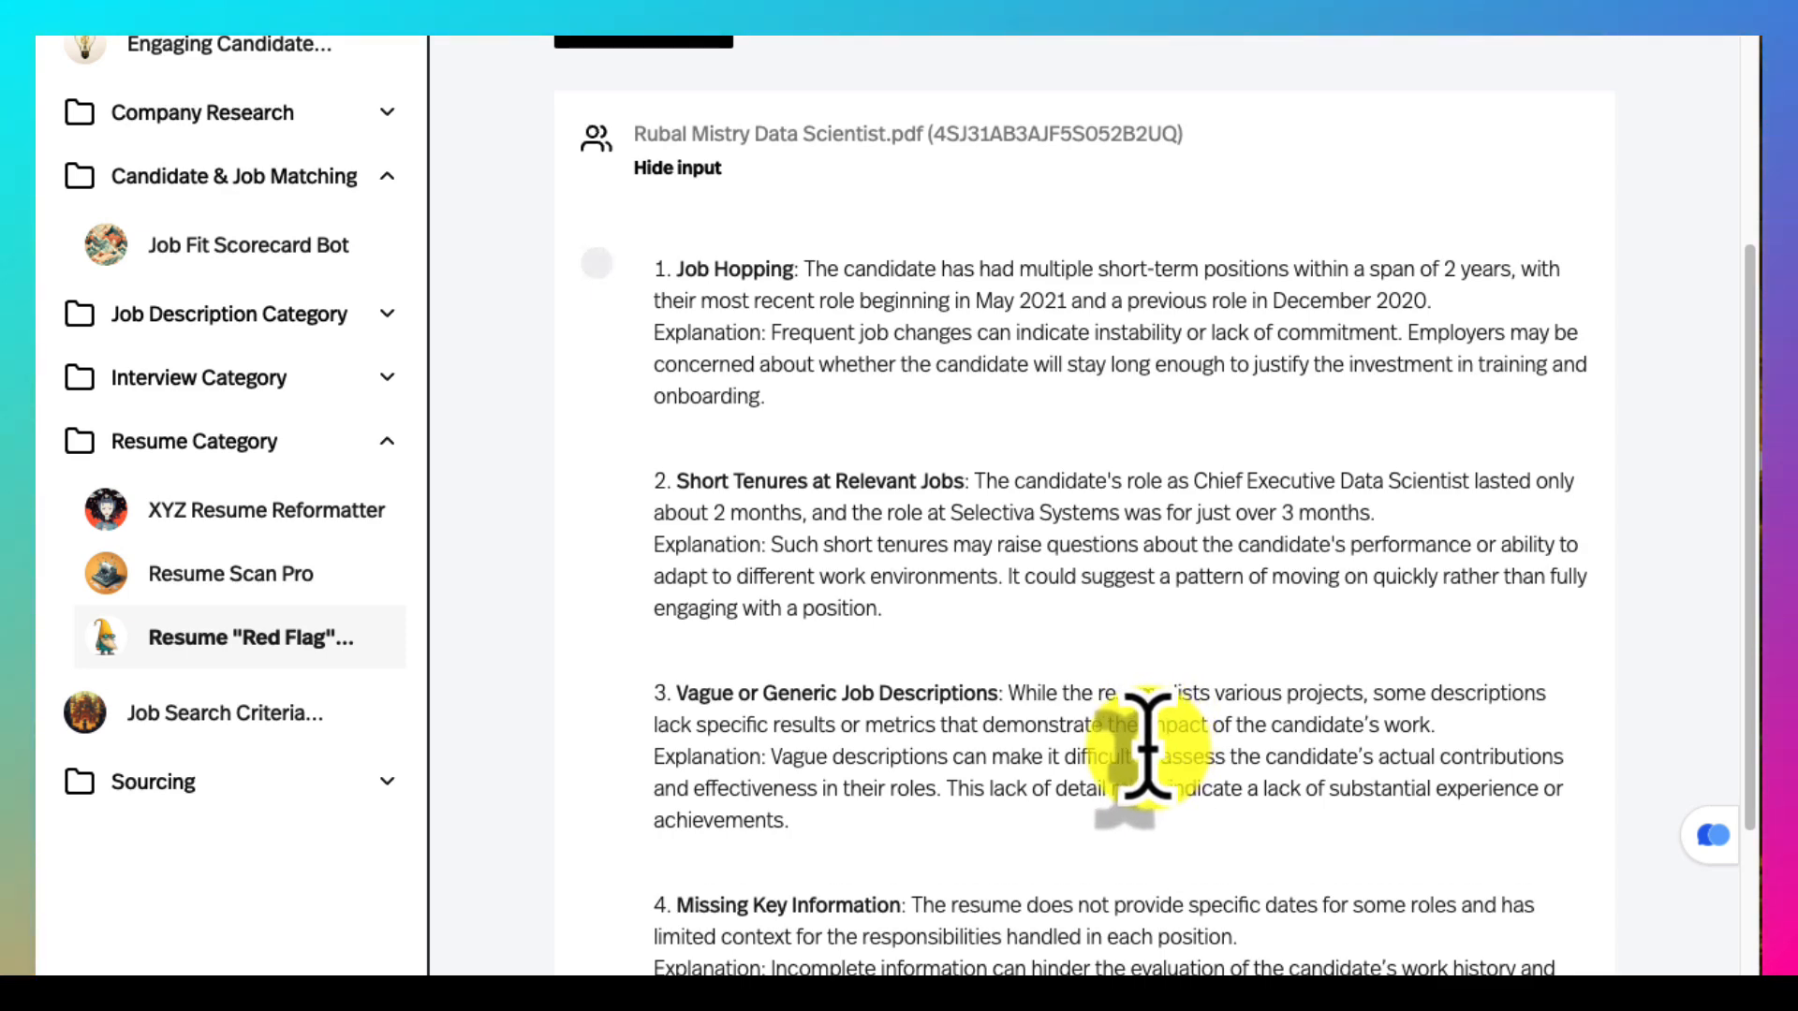
mouse_move(1127, 578)
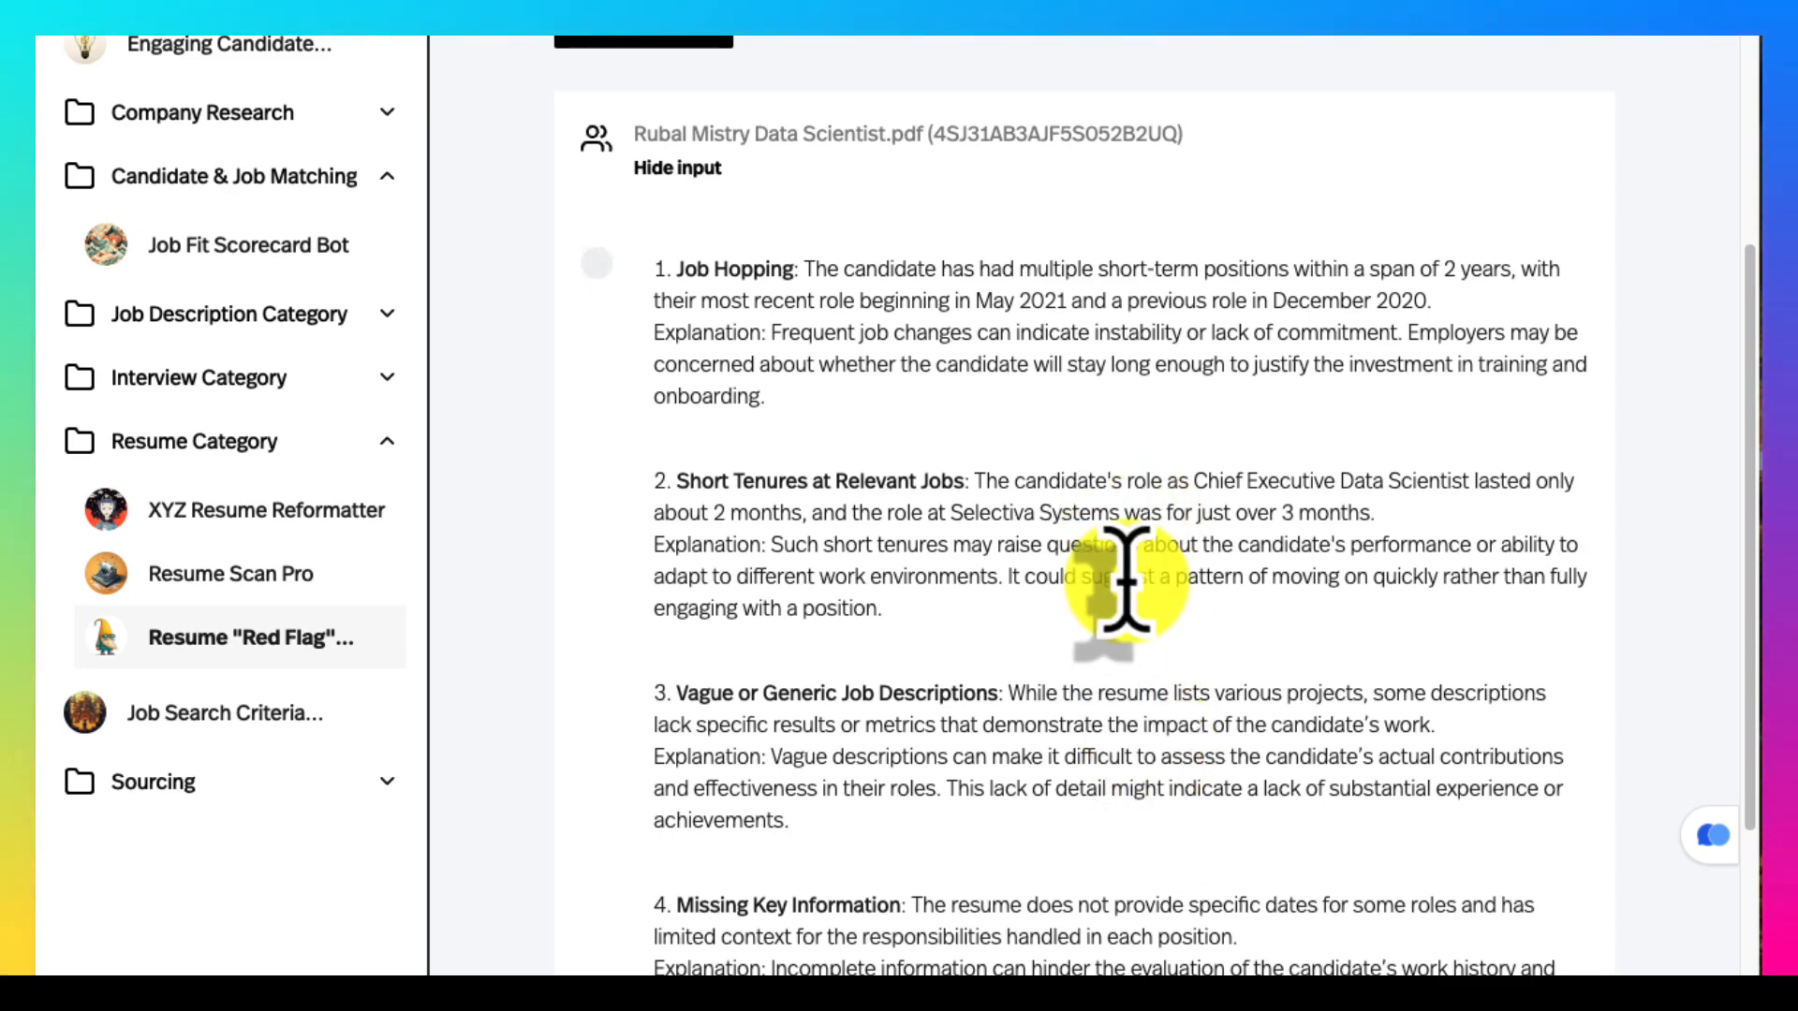
scroll("down", 3)
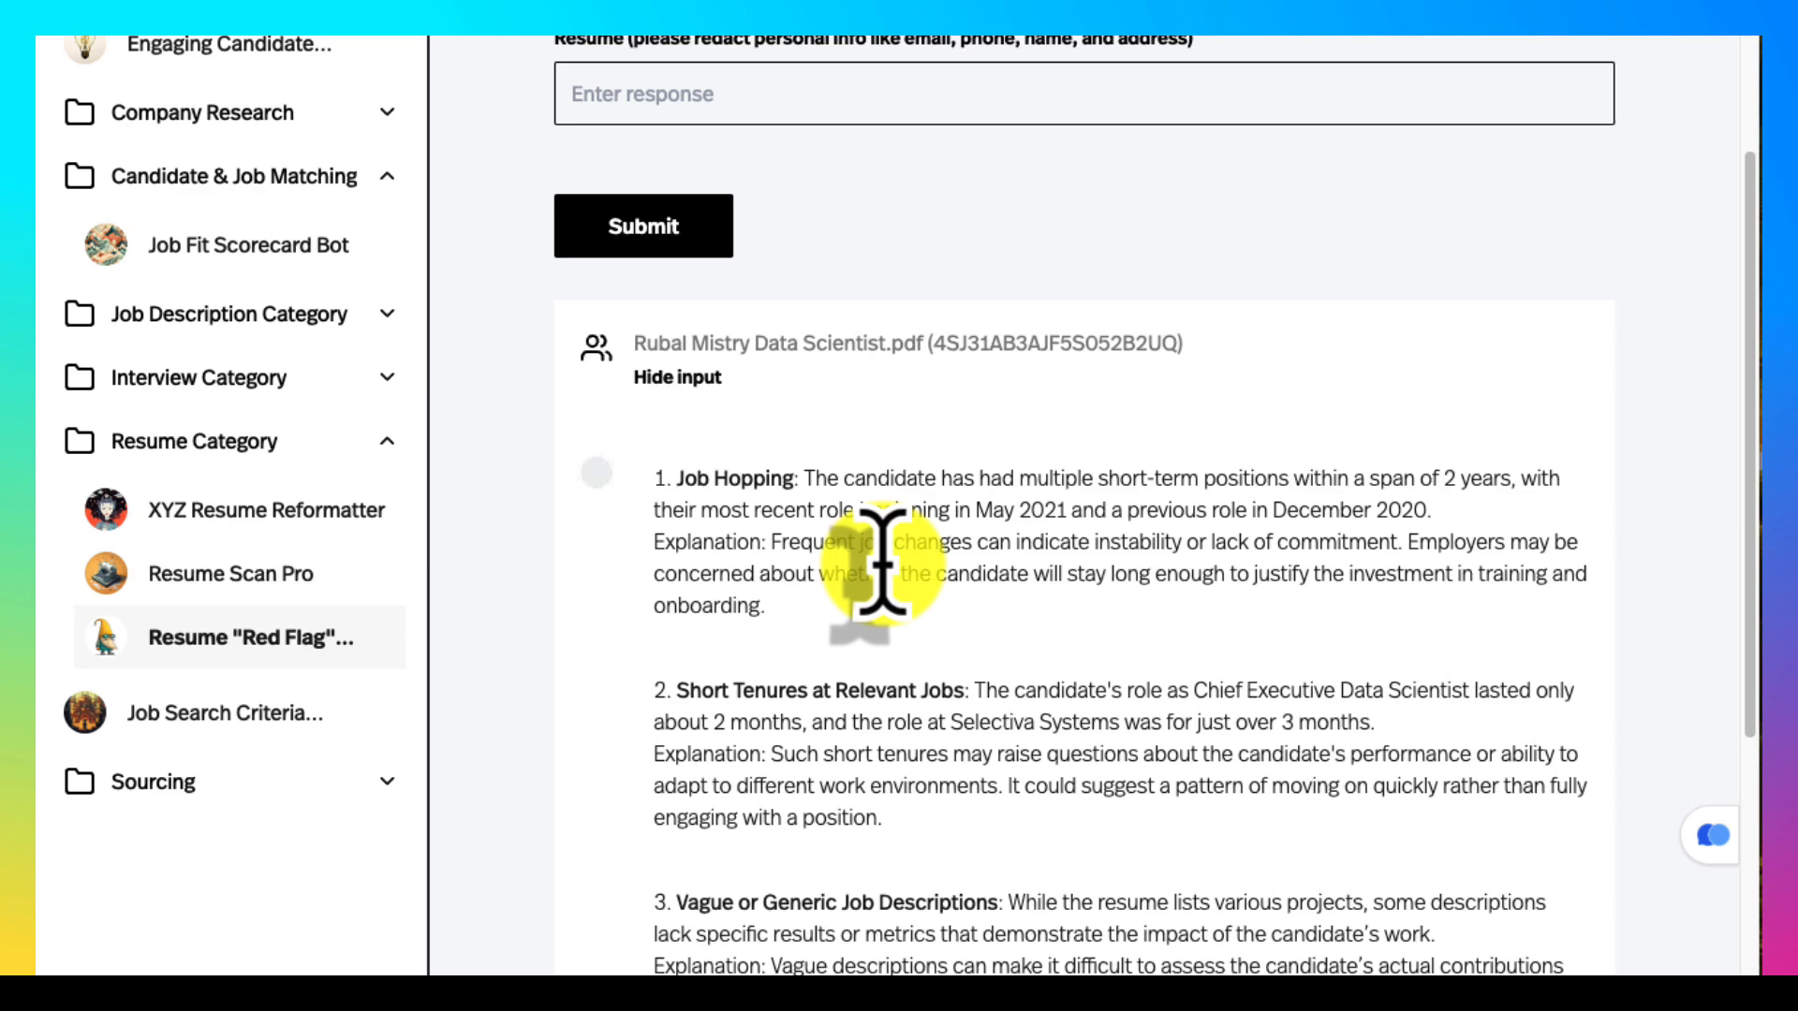
scroll("down", 3)
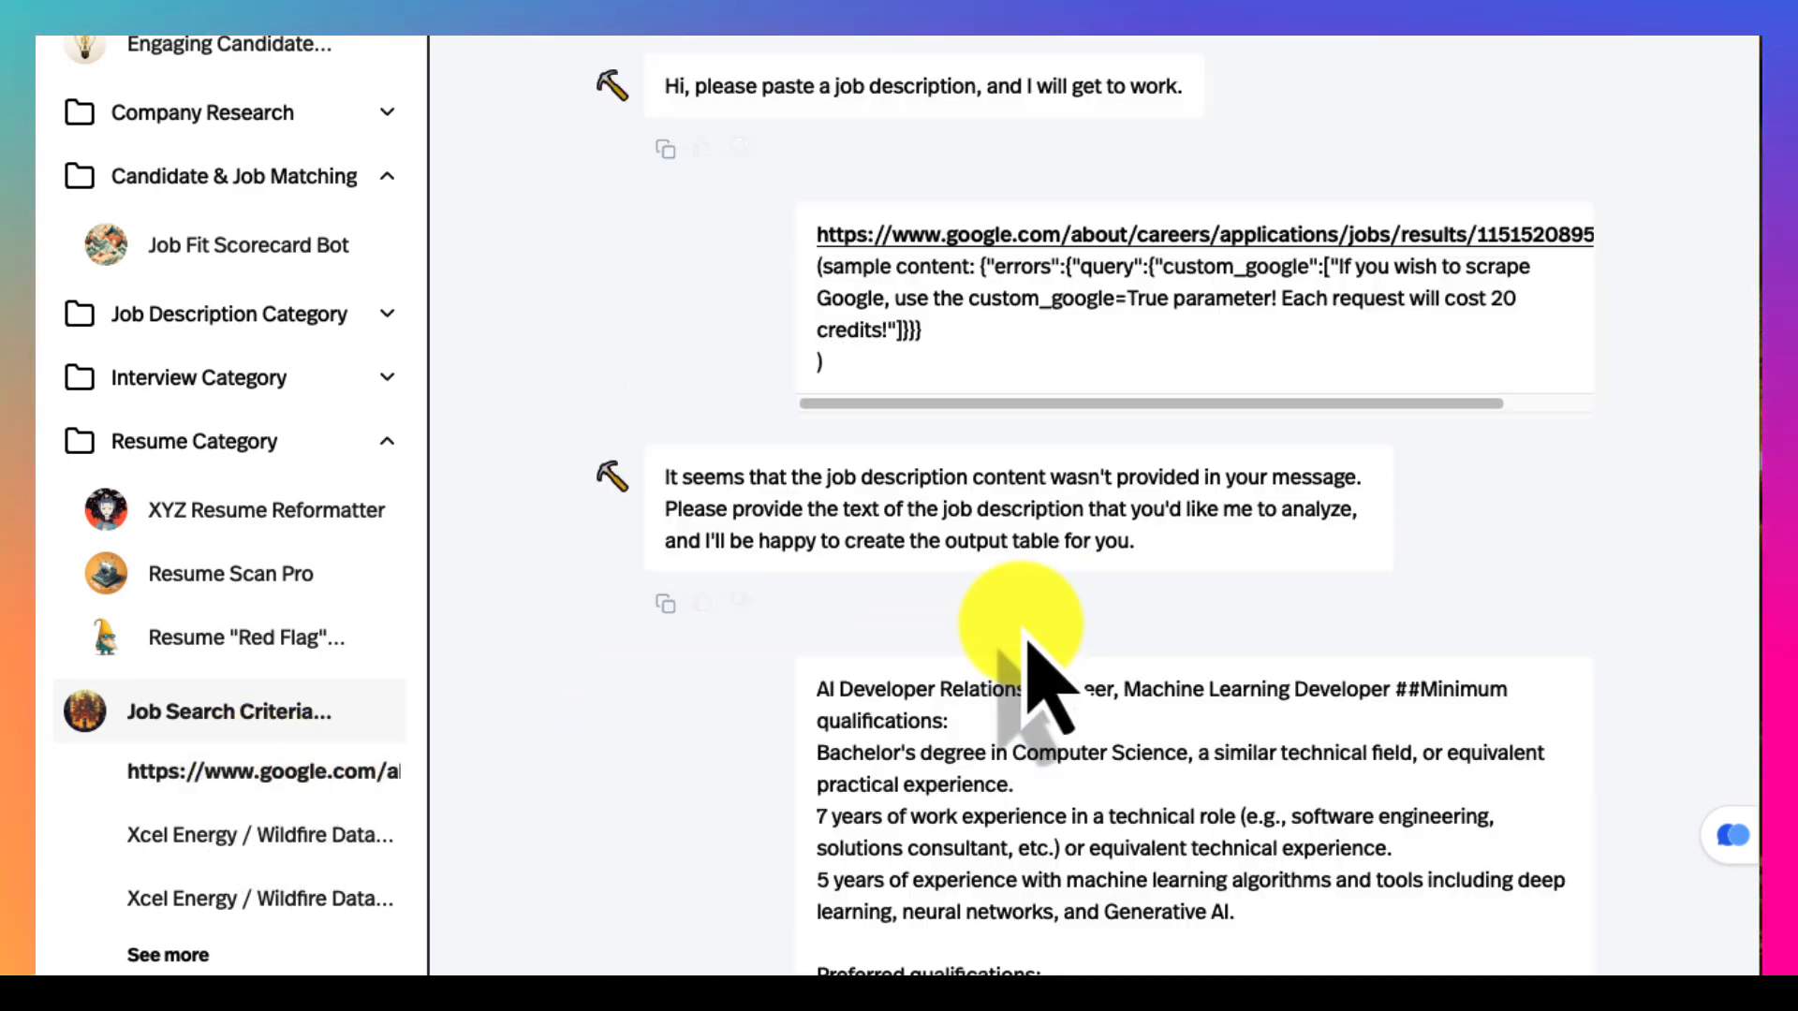
Scroll to the weighted criteria table for Google's AI Developer Relations Engineer role.
scroll("down", 3)
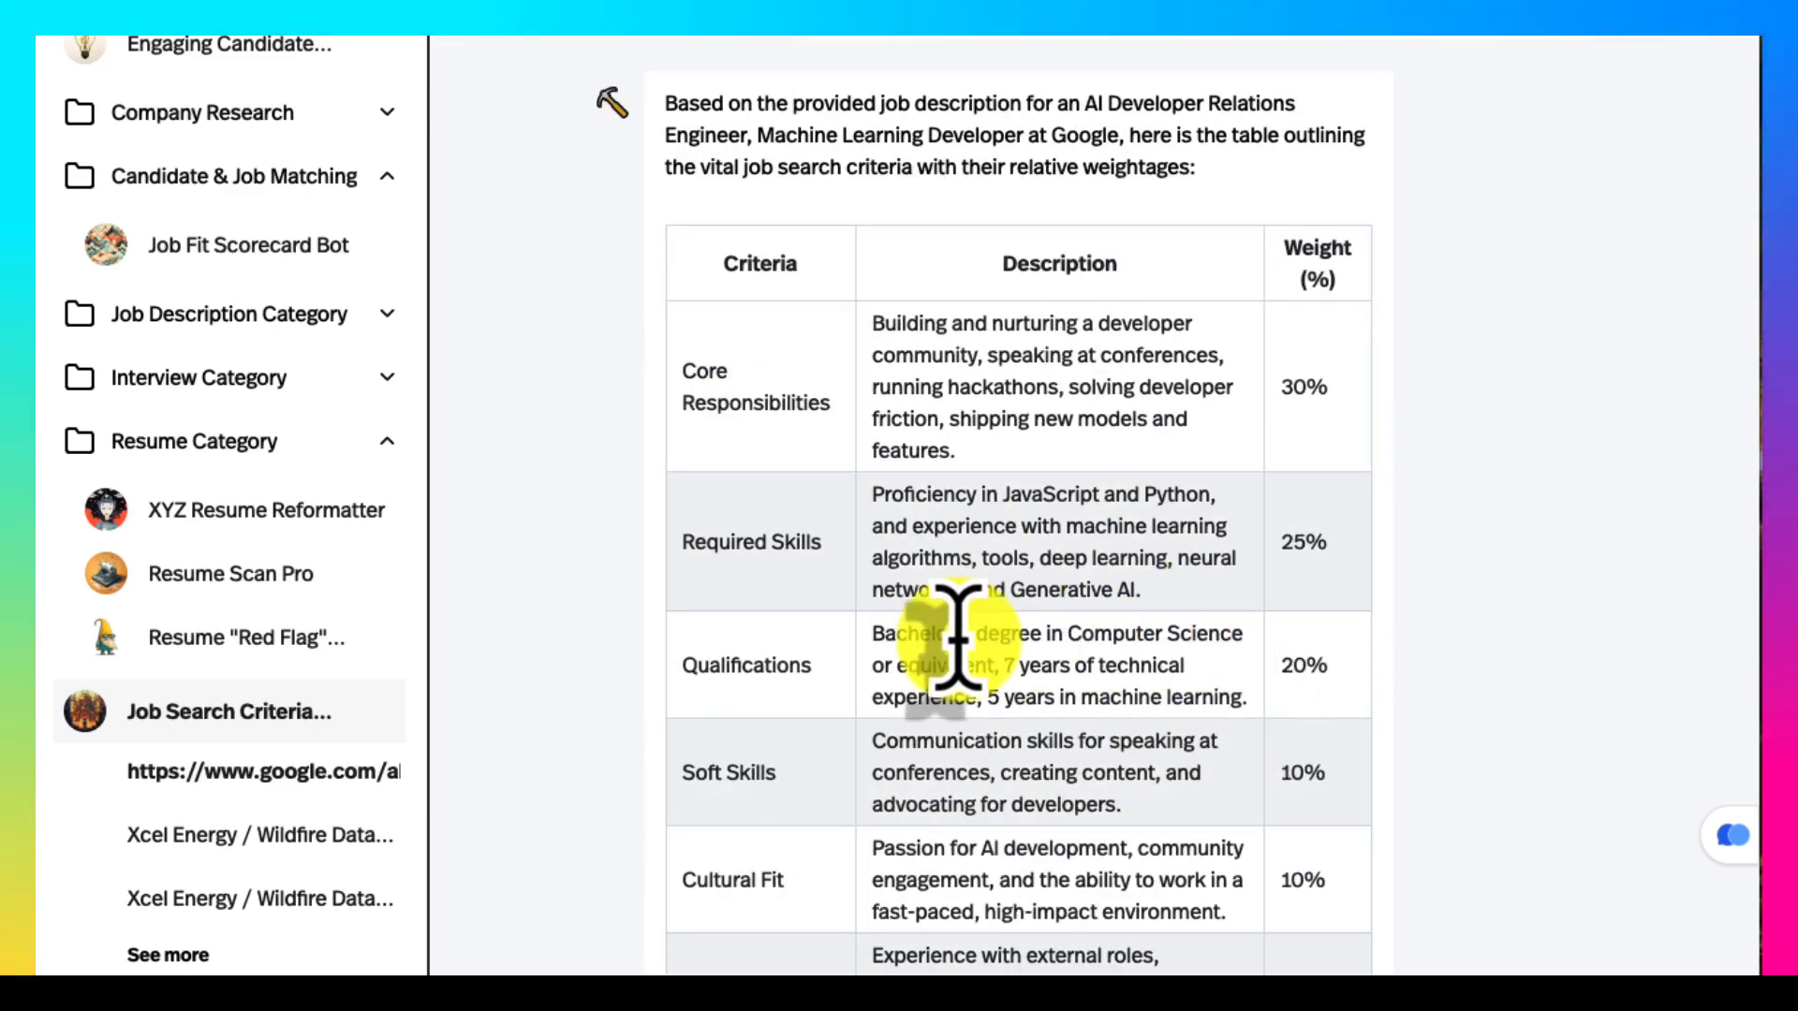
mouse_move(539, 676)
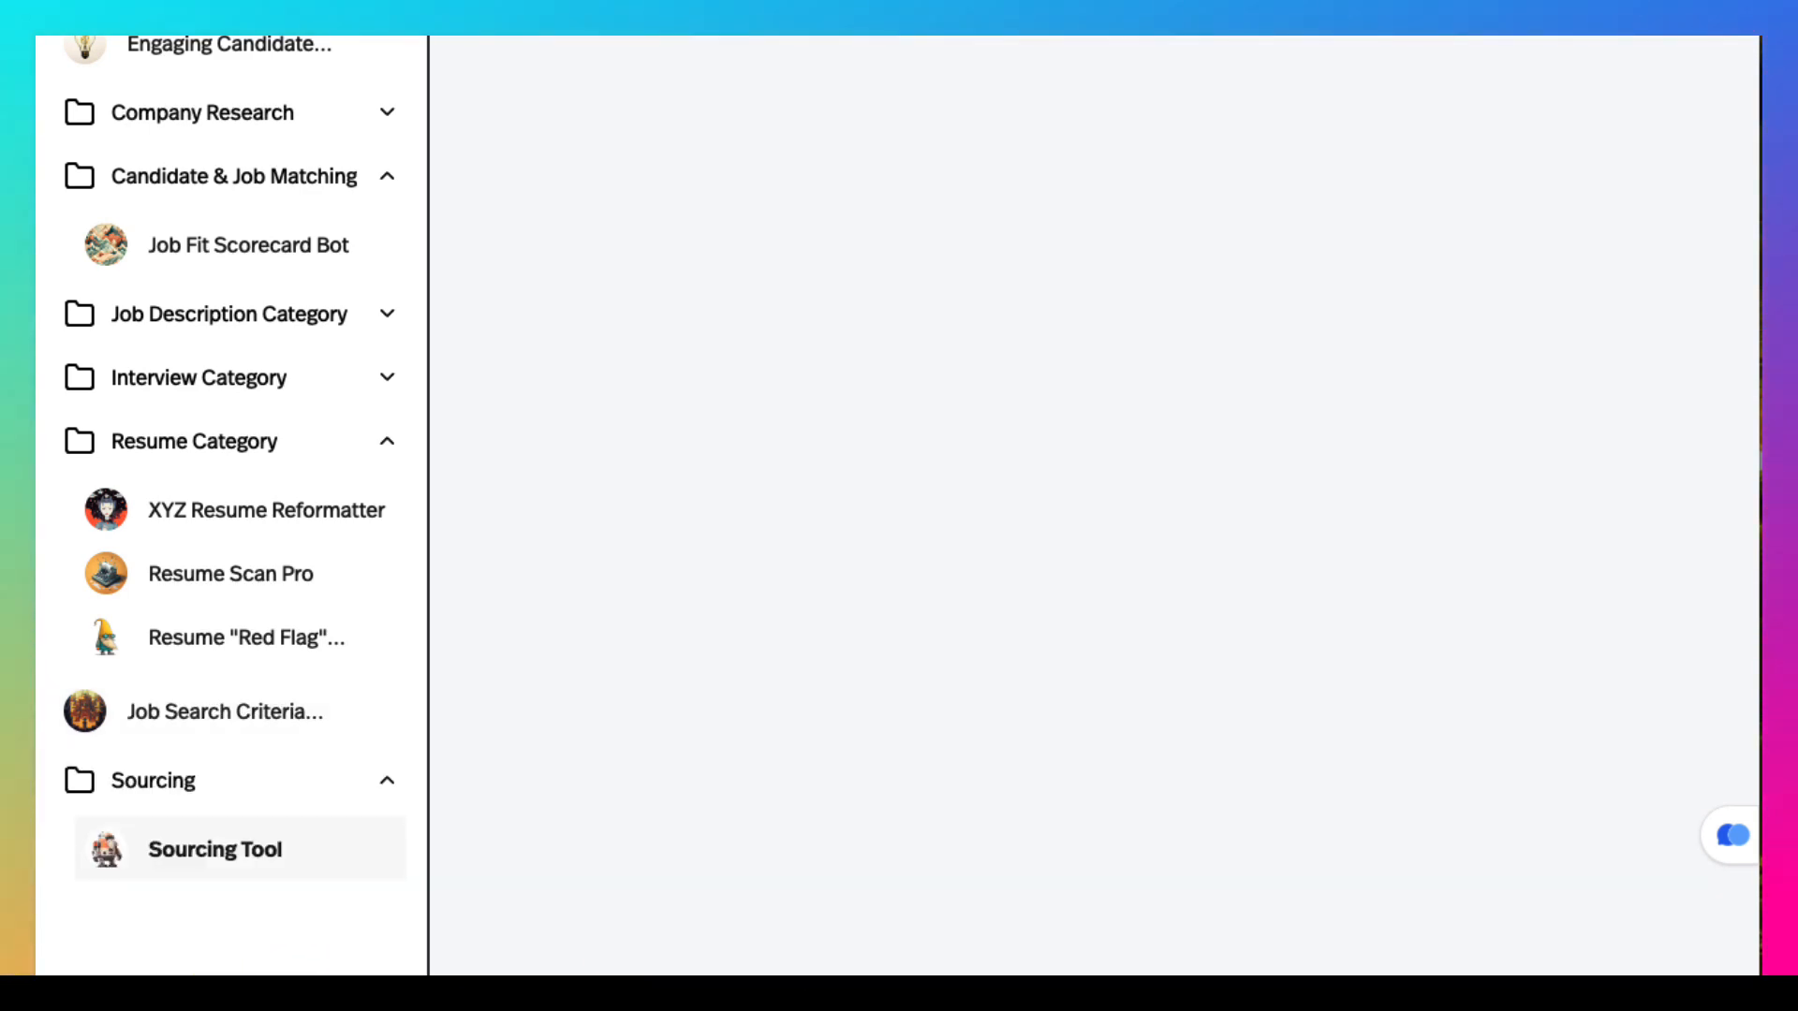
Load the Sourcing Tool and scroll through its job description, title, location and industry fields.
left_click(214, 849)
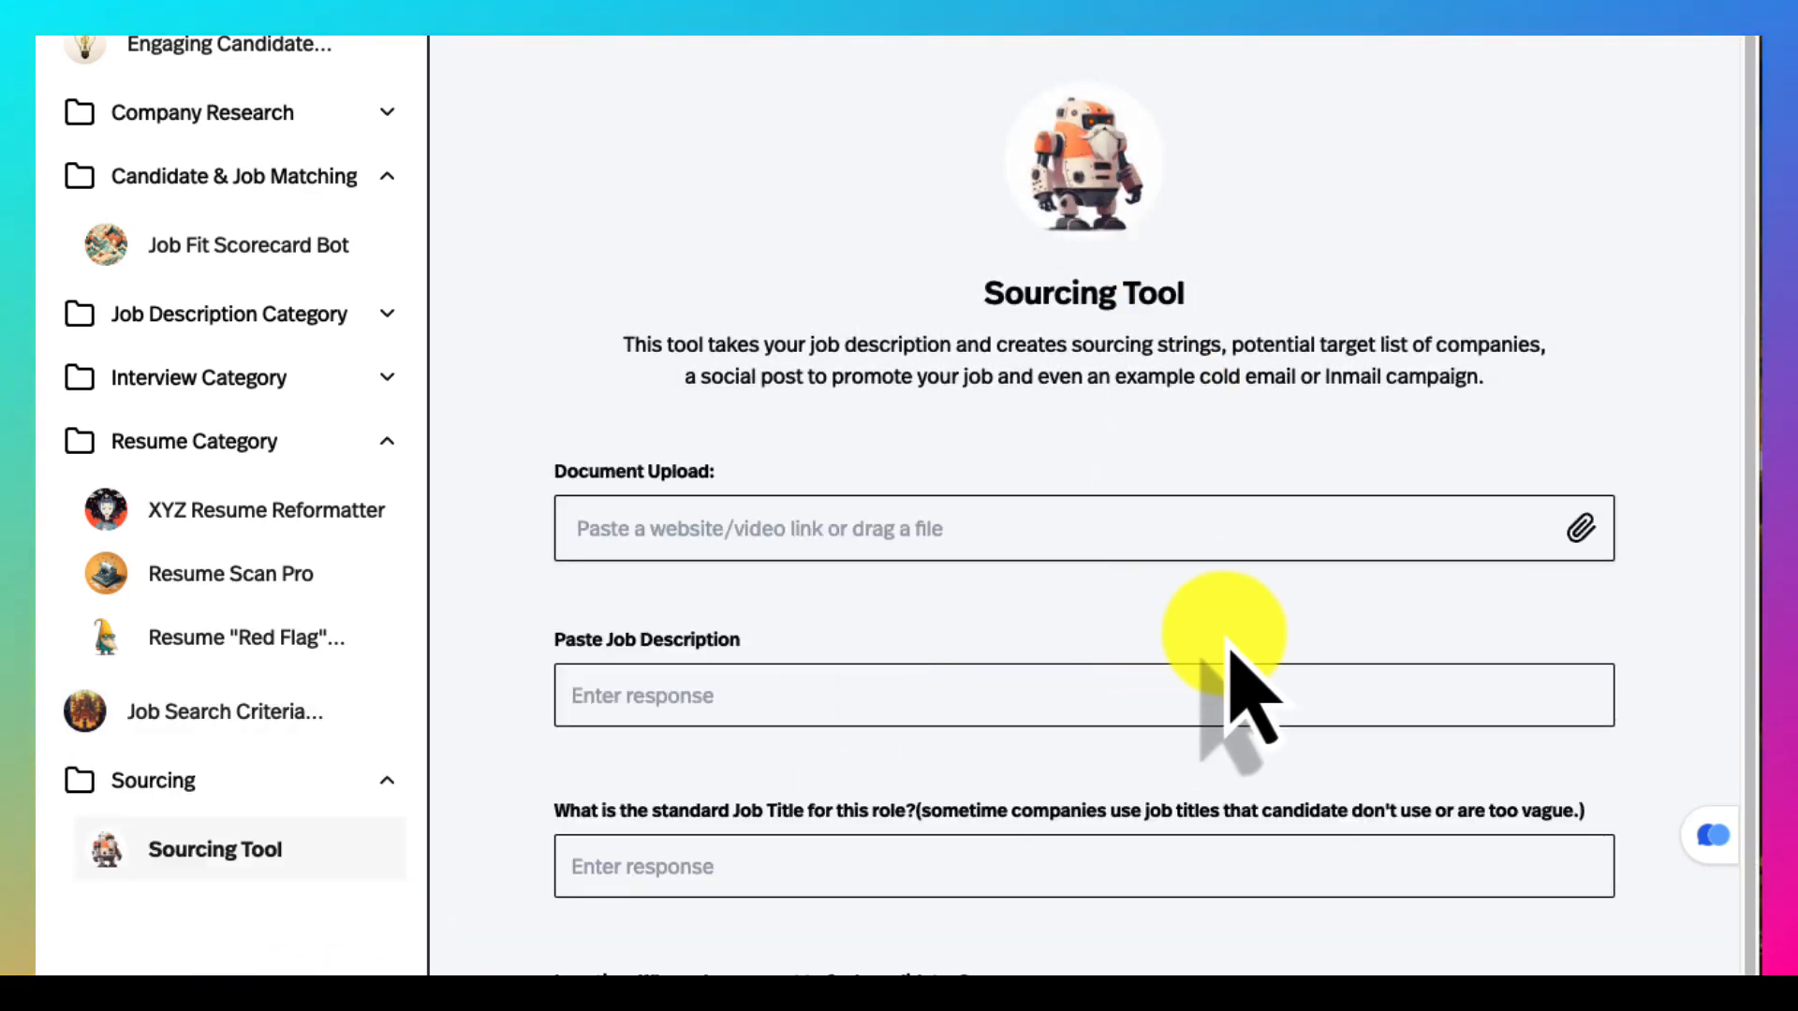
scroll("down", 3)
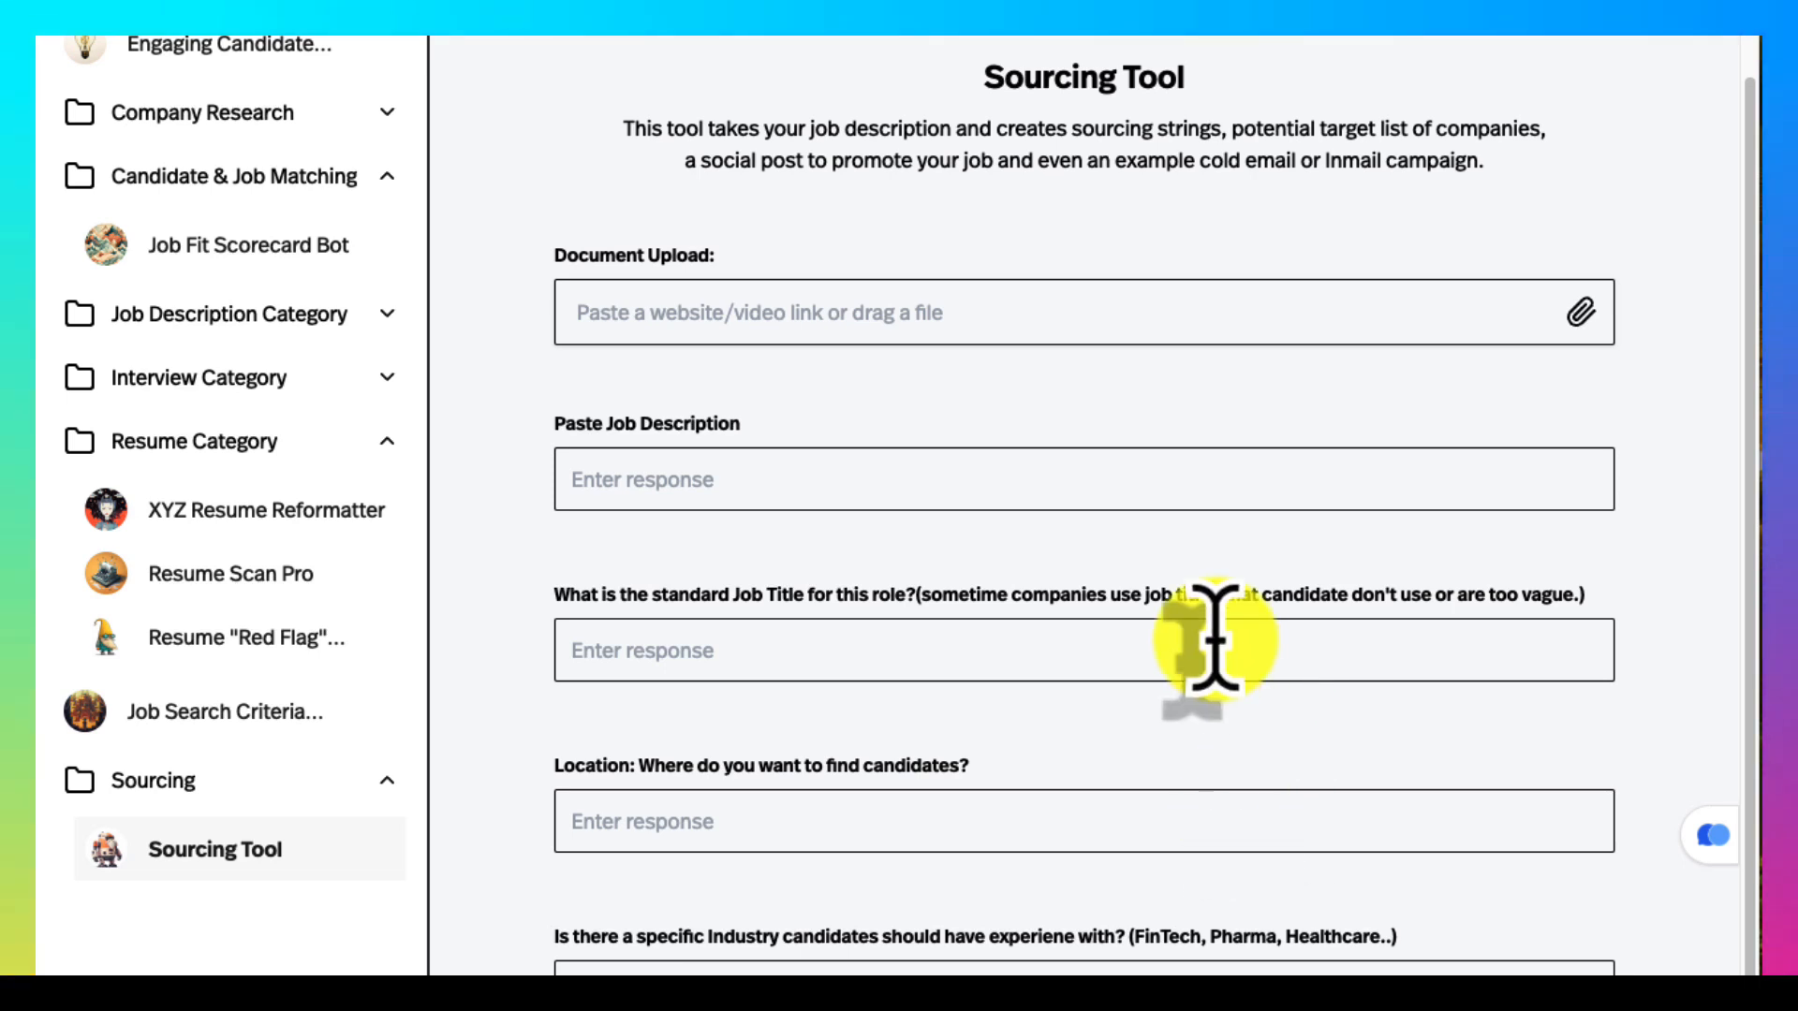
mouse_move(1307, 940)
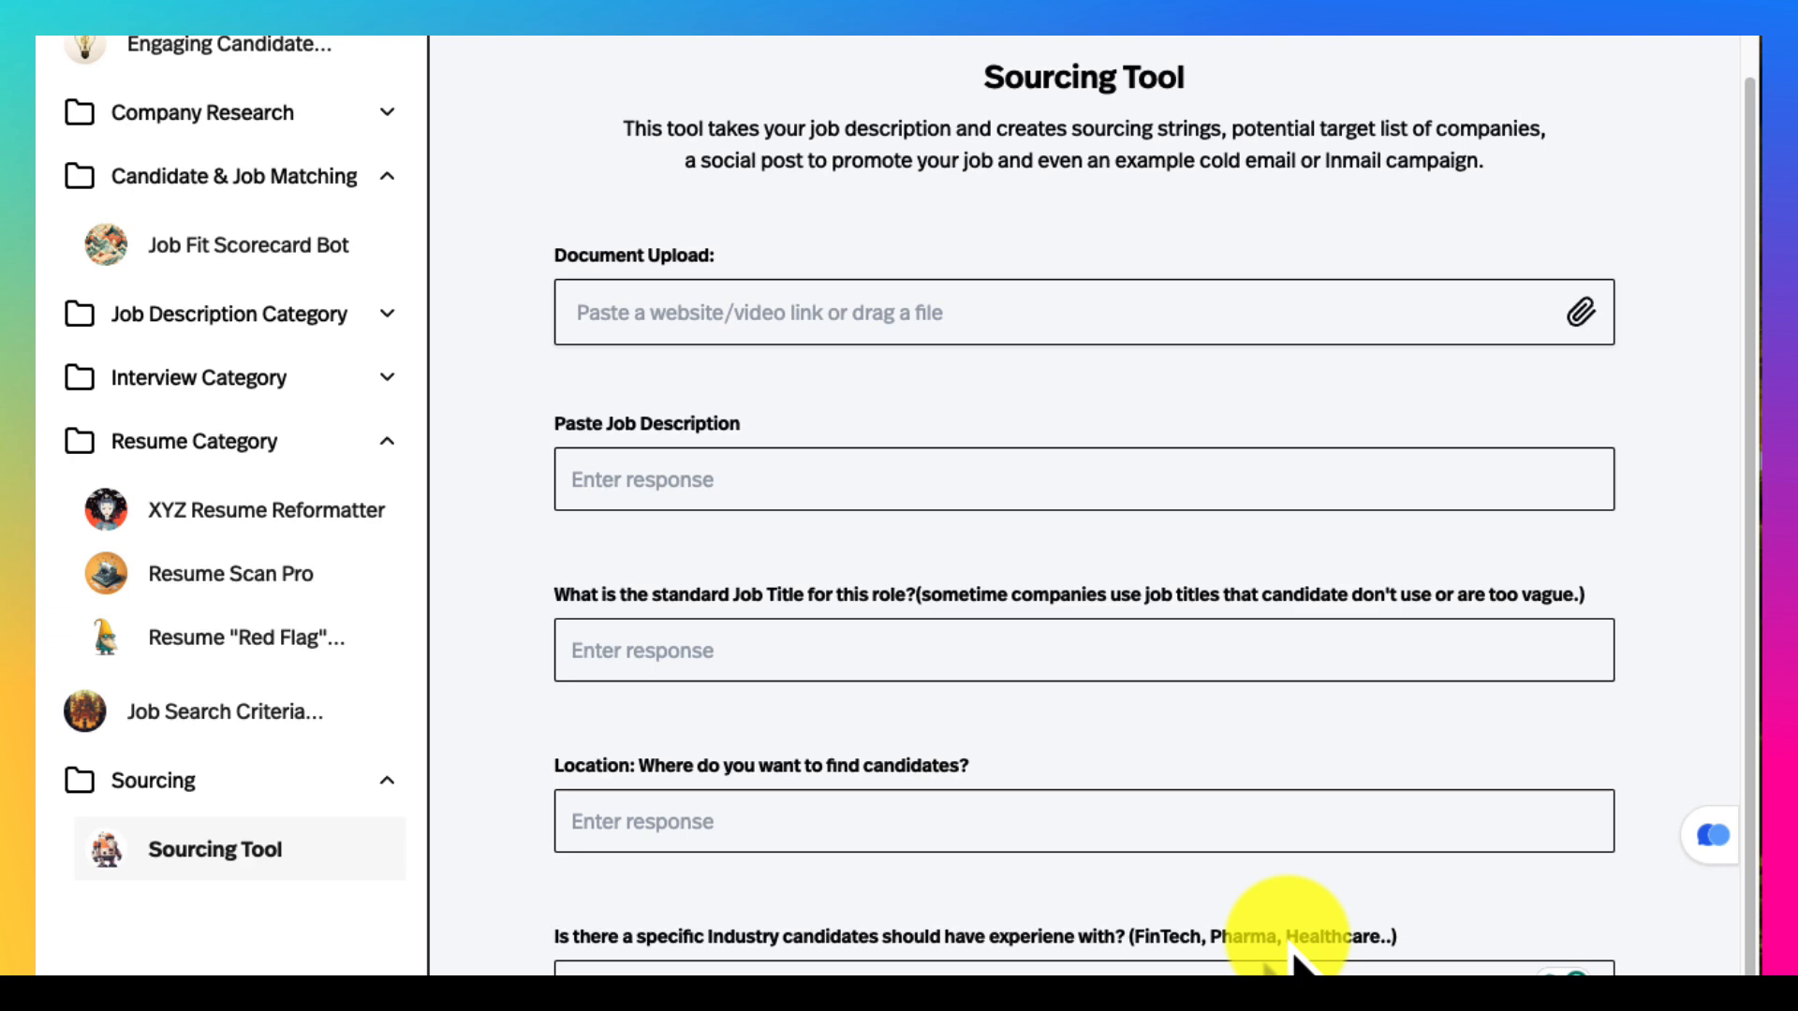
scroll("down", 3)
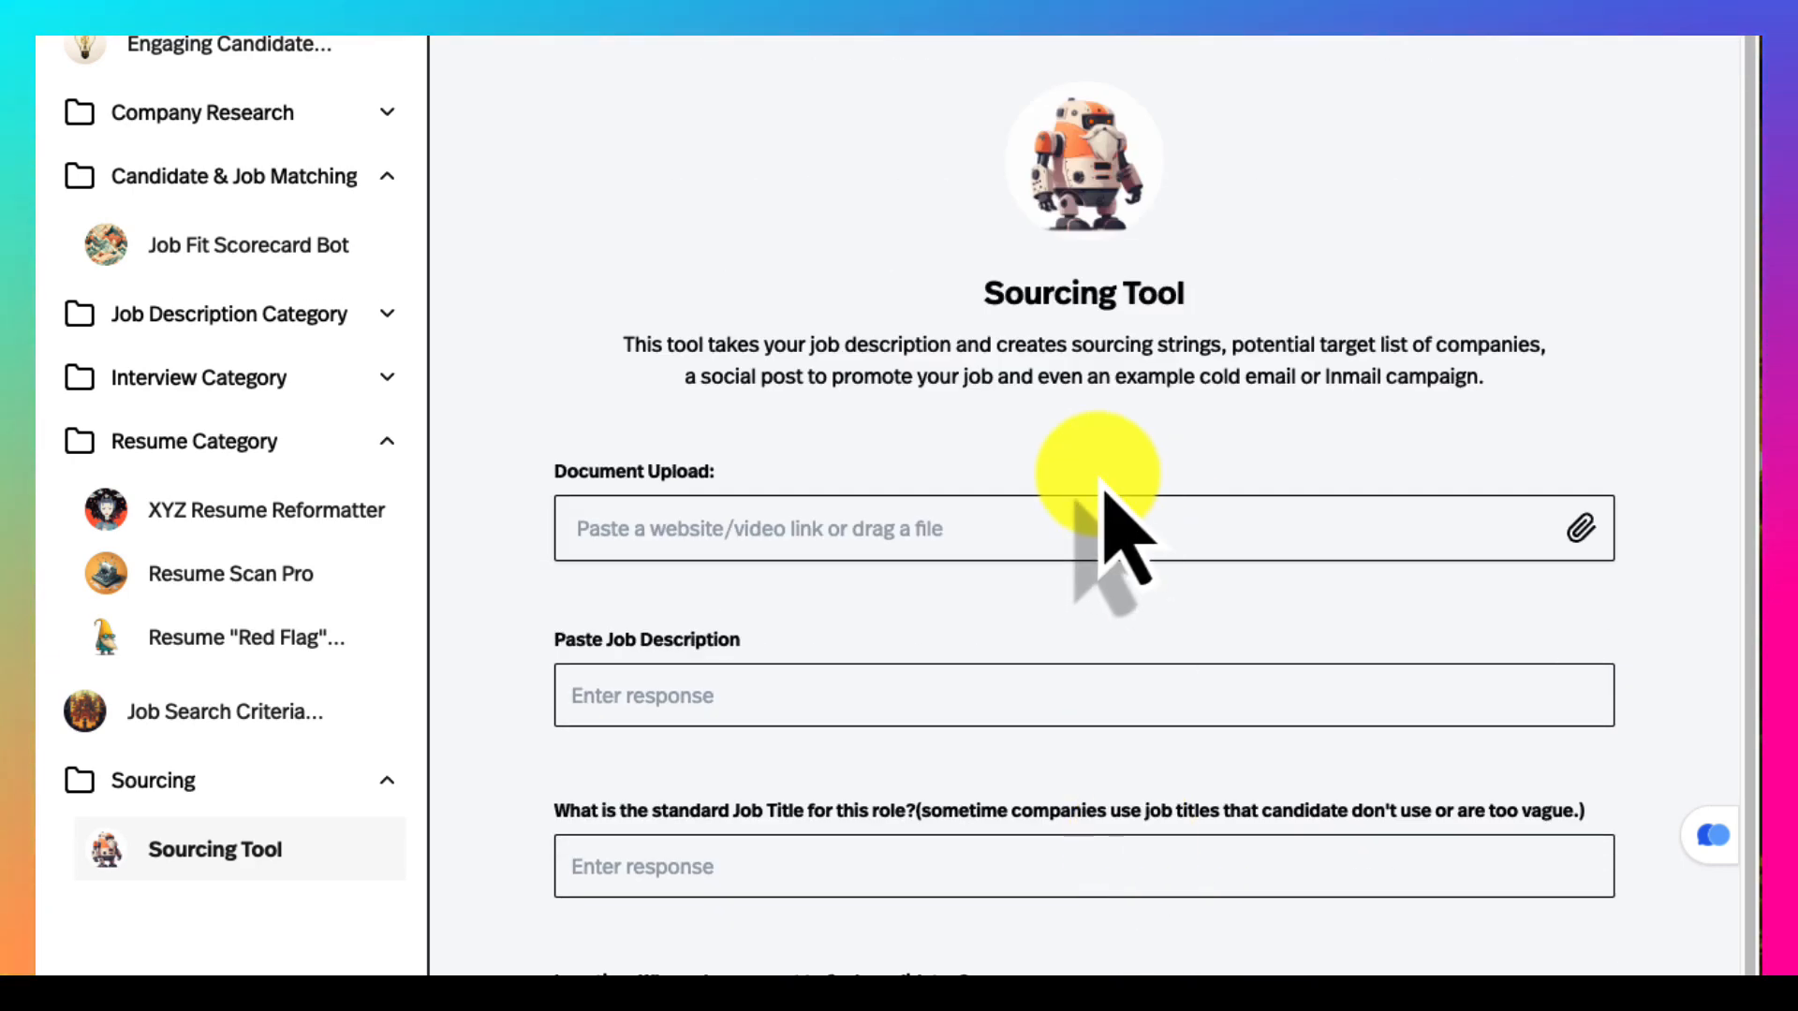
mouse_move(1232, 691)
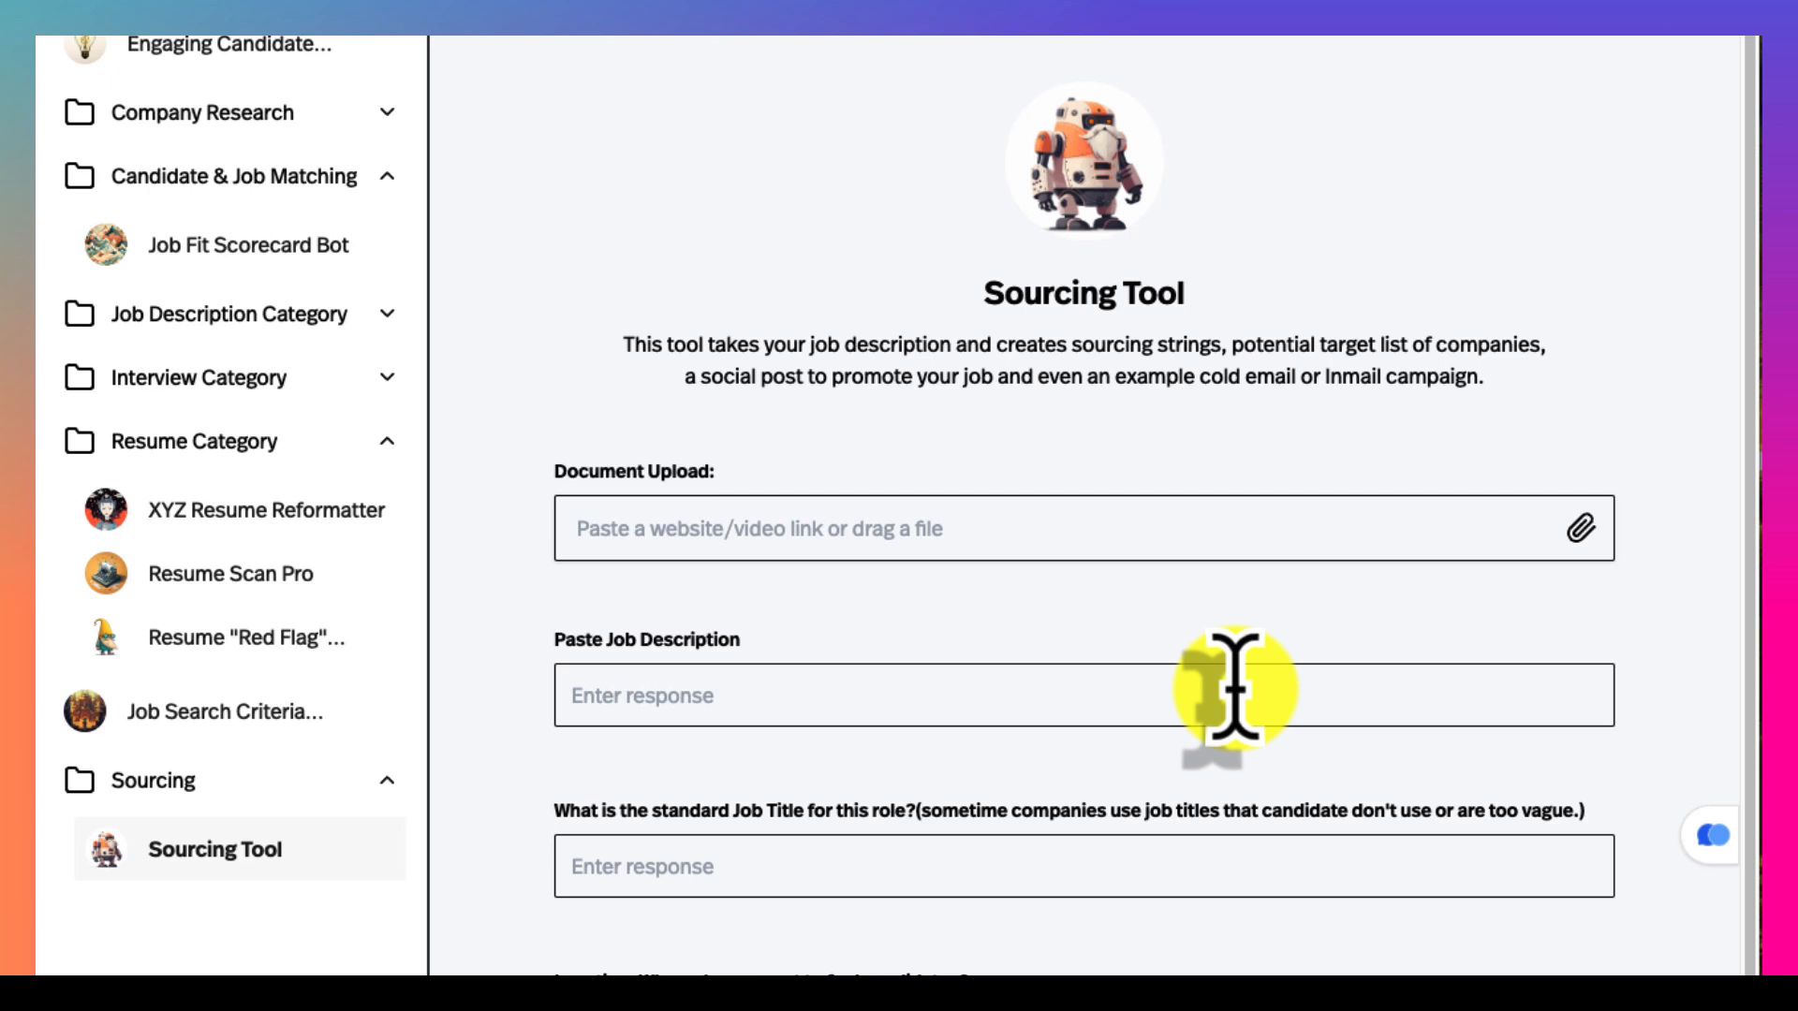
mouse_move(1013, 354)
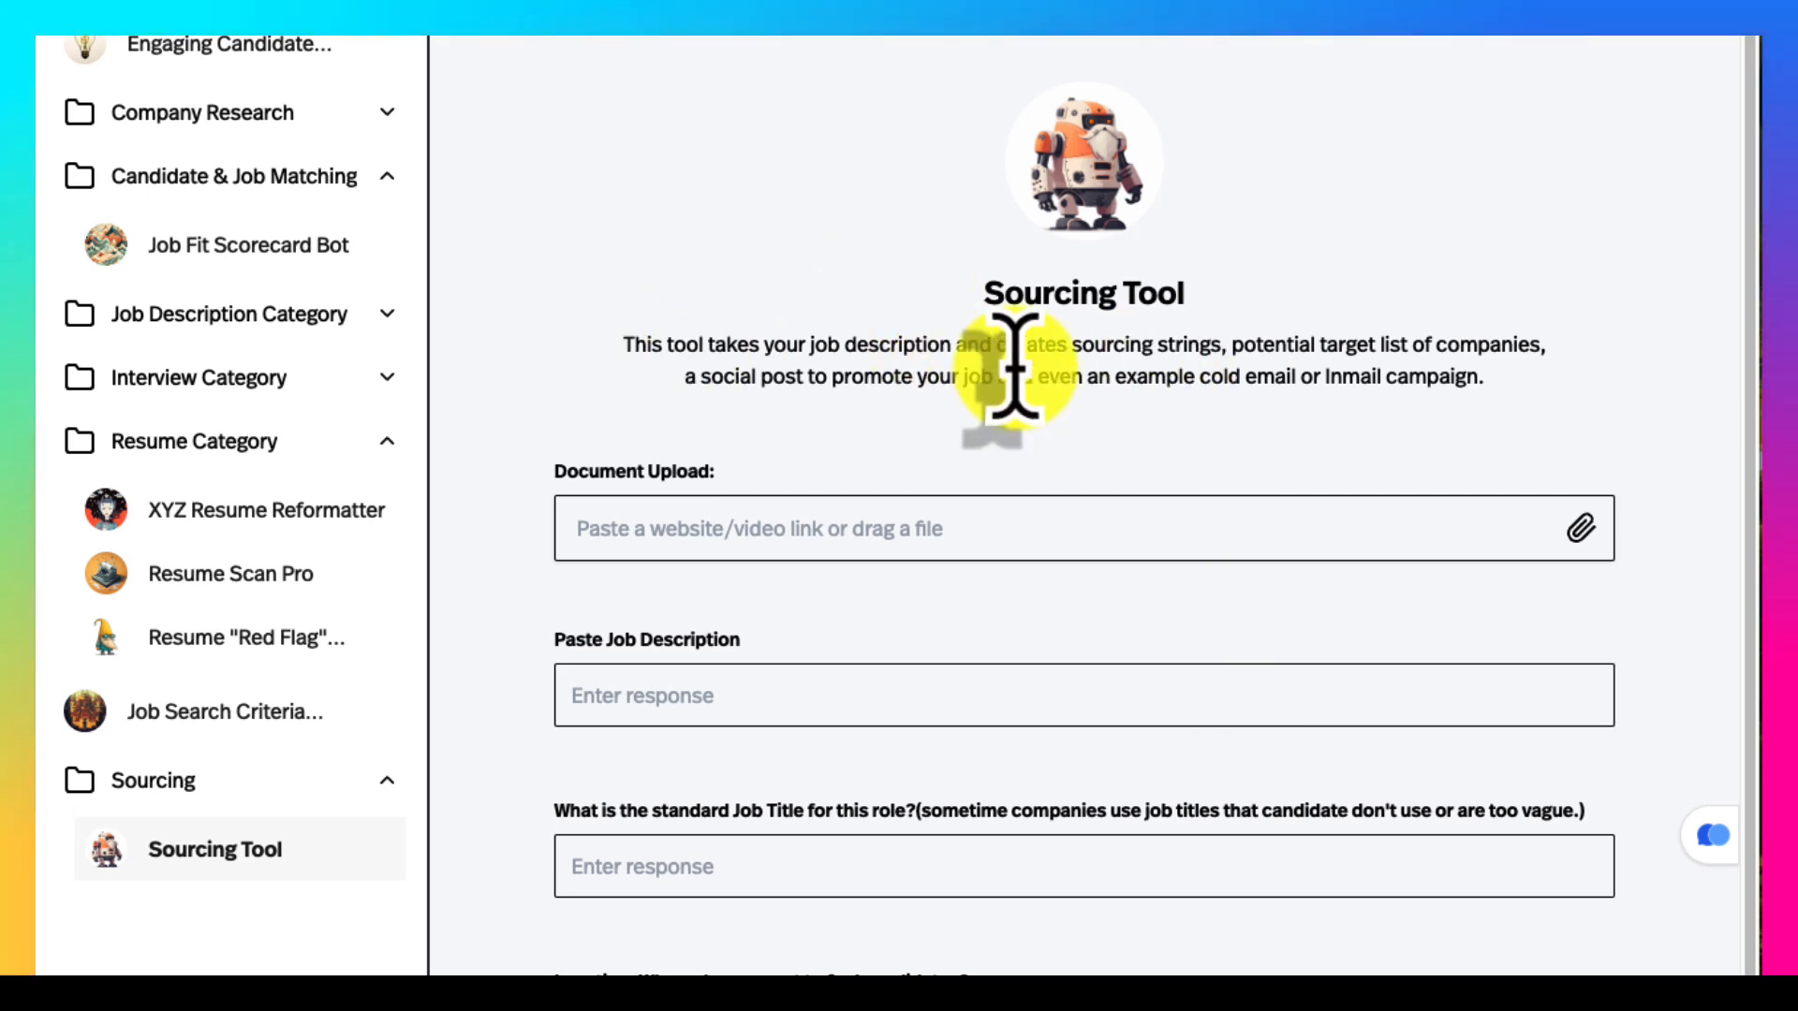